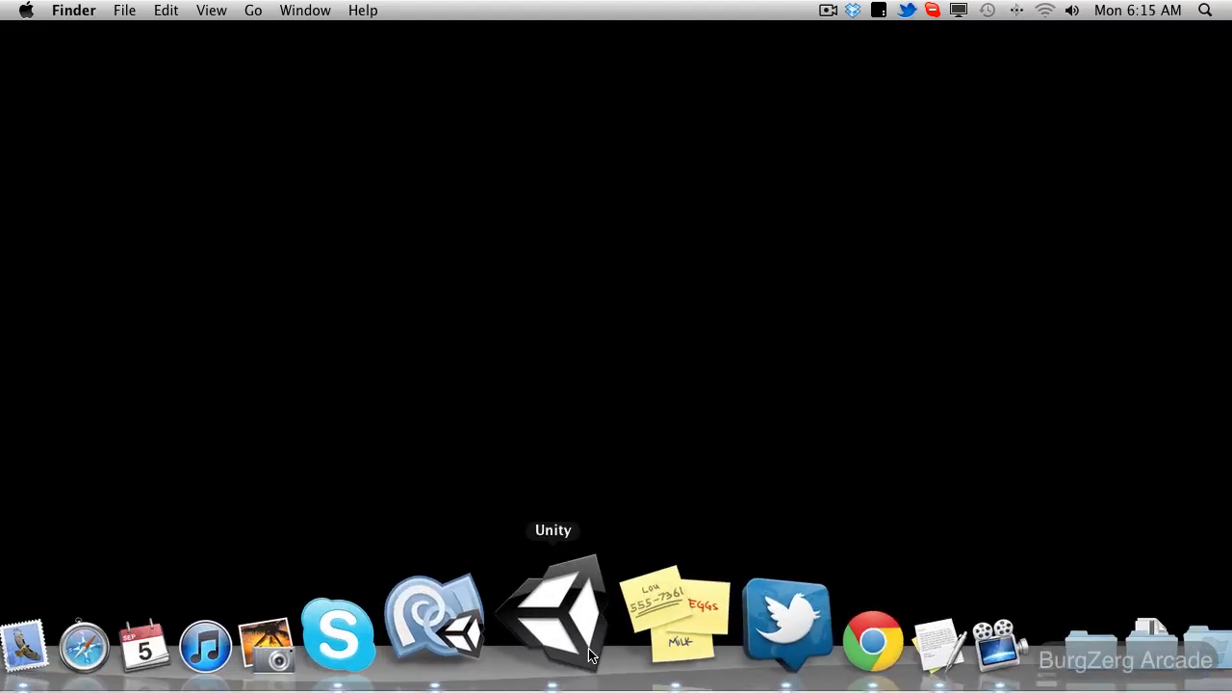
Step: Launch Unity and play the Tutorial scene to read the PC Instance, Awake and Initialize console messages
{"action": "left_click", "coordinate": [562, 616]}
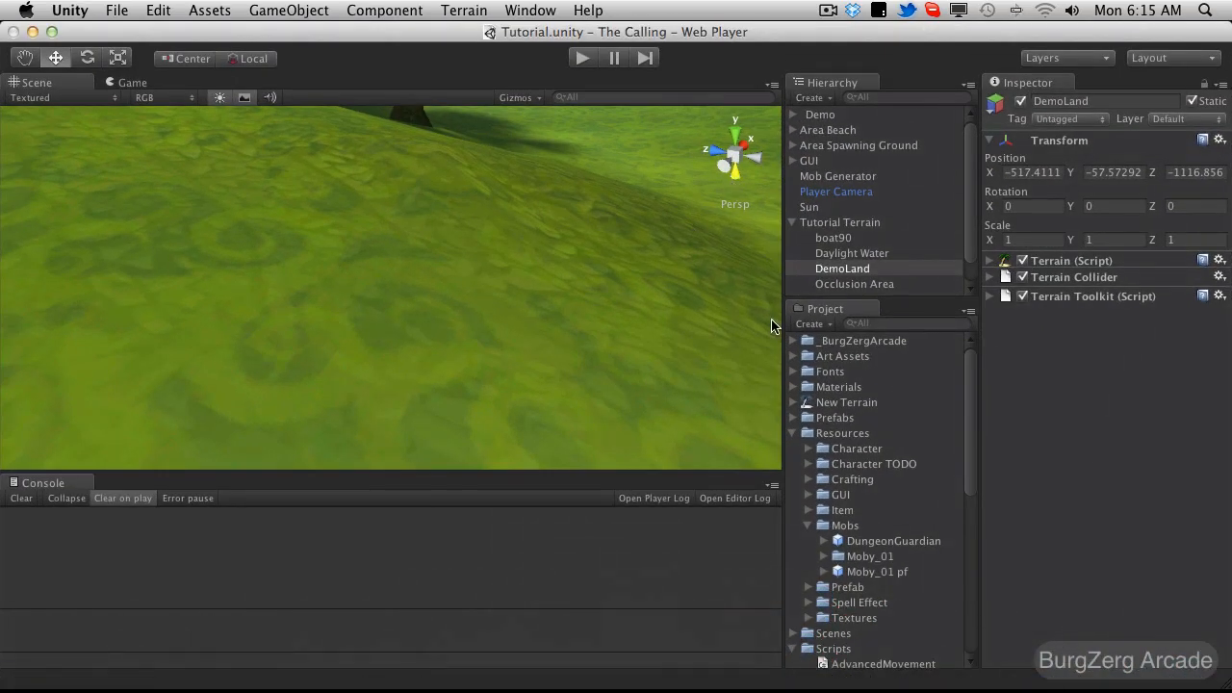
{"action": "mouse_move", "coordinate": [643, 8]}
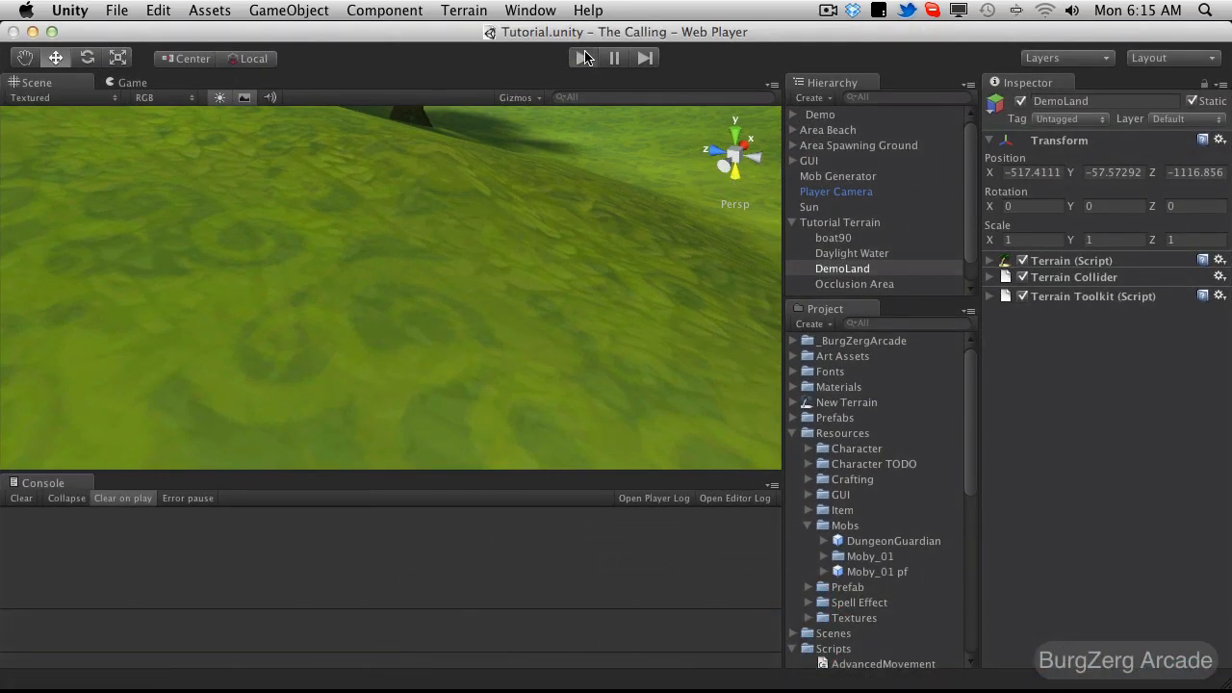
{"action": "left_click", "coordinate": [585, 58]}
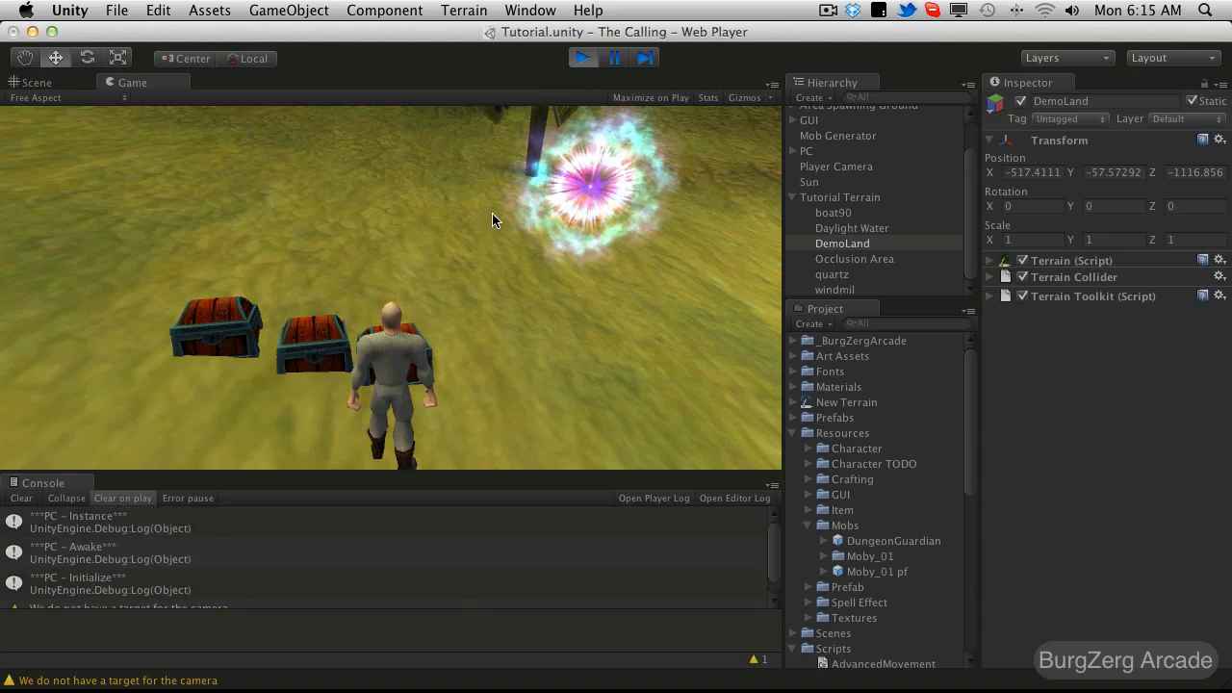
{"action": "mouse_move", "coordinate": [110, 604]}
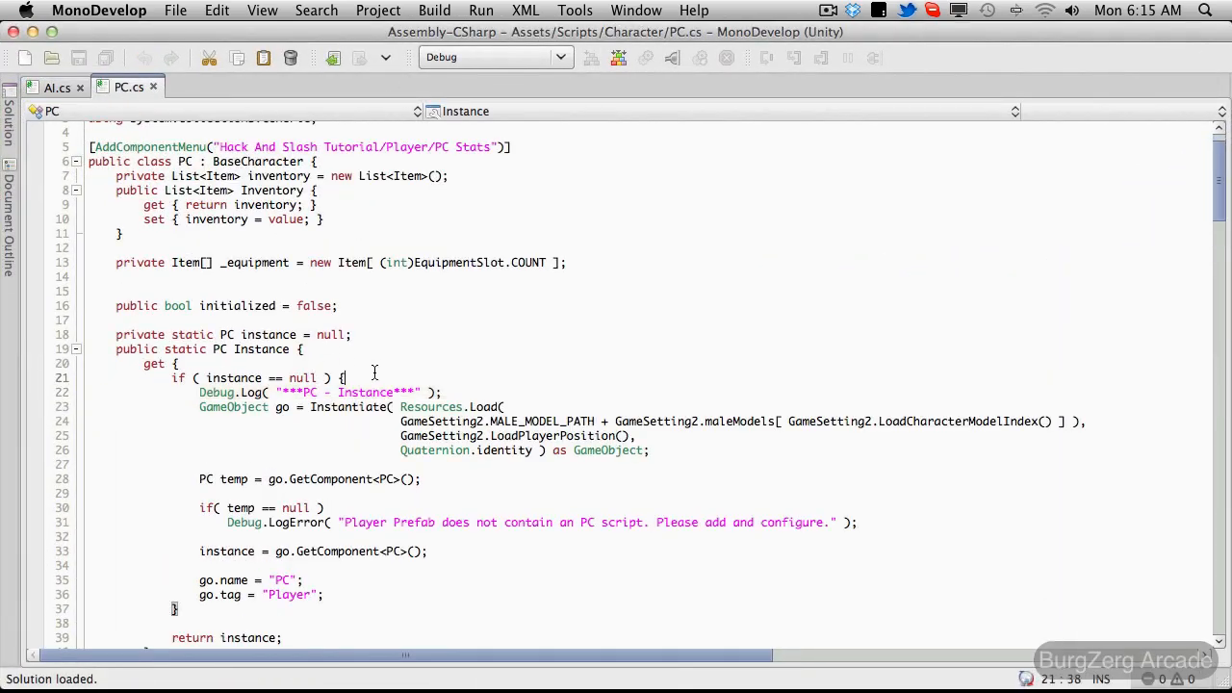
Step: Comment out the Debug.Log("***PC - Instance***") line in PC.cs
{"action": "type", "text": "//"}
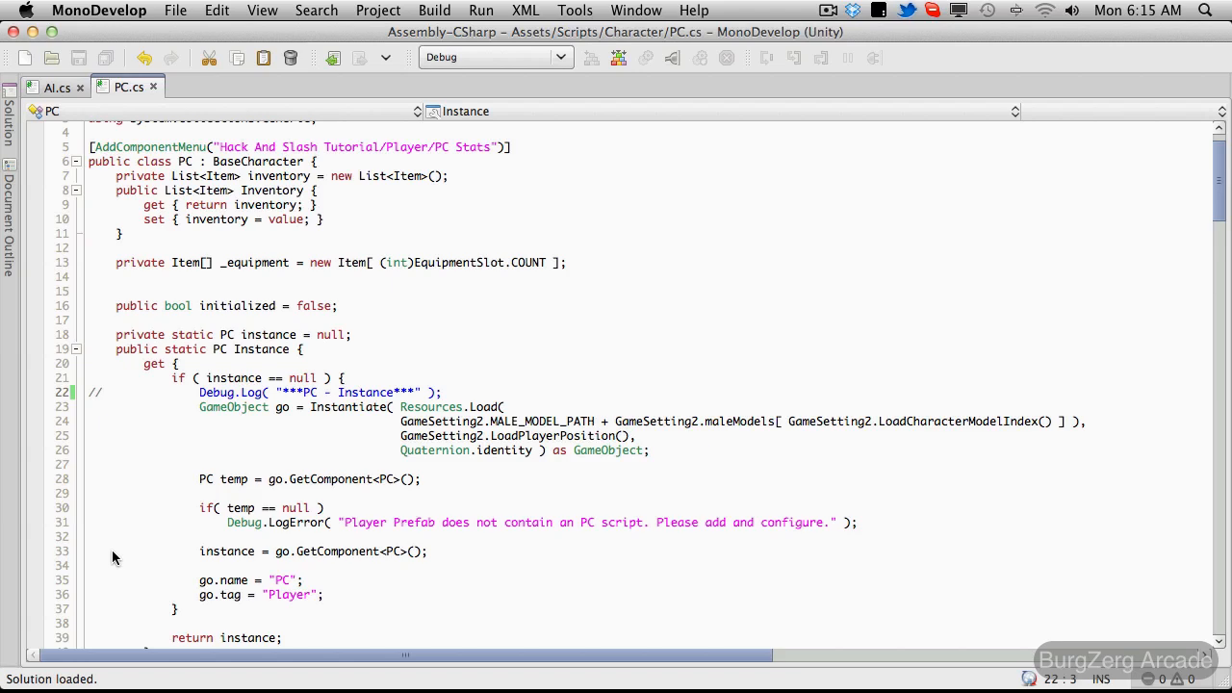
{"action": "scroll", "scroll_direction": "down", "scroll_amount": 3}
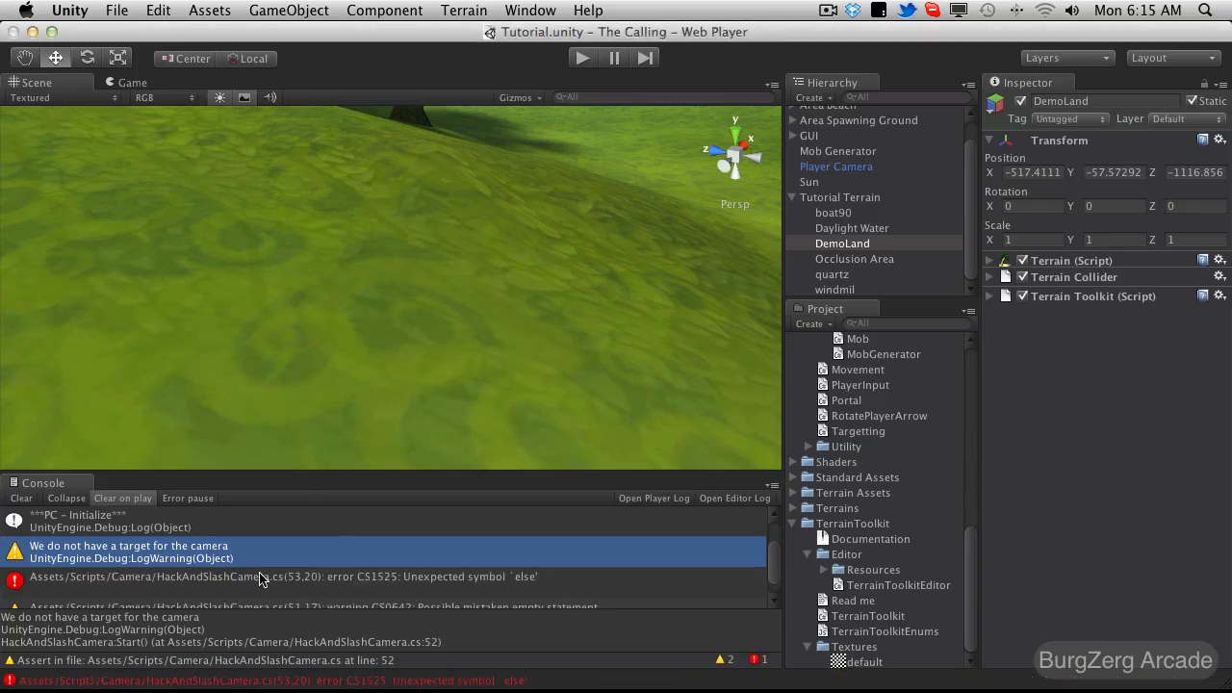
Step: Fix the HackAndSlashCamera error from the Console, then close the camera and TerrainToolkitEditor scripts leaving AI.cs and PC.cs
{"action": "left_click", "coordinate": [21, 497]}
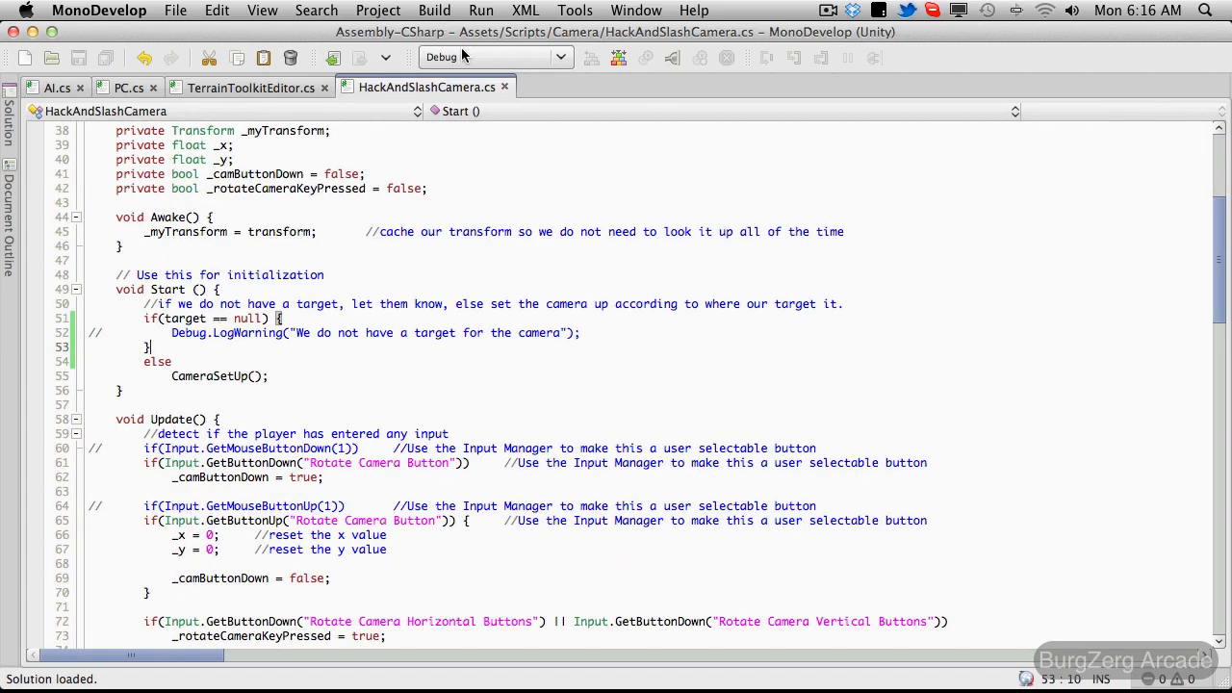
{"action": "left_click", "coordinate": [254, 85]}
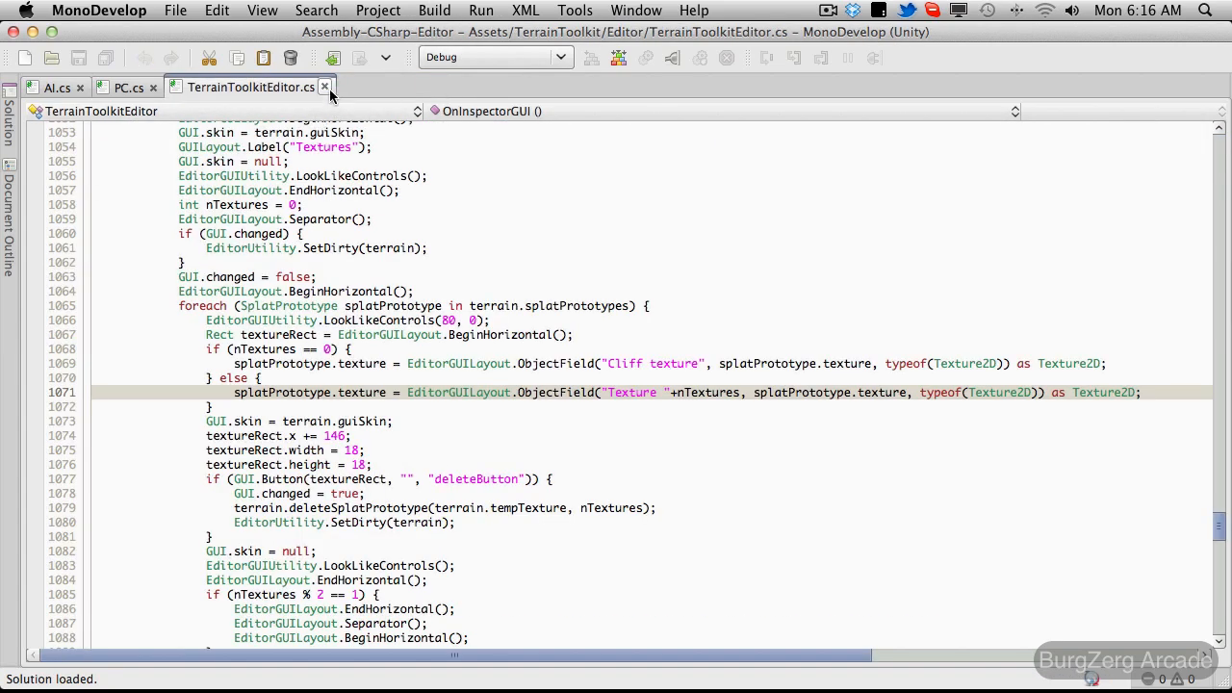
{"action": "left_click", "coordinate": [119, 87]}
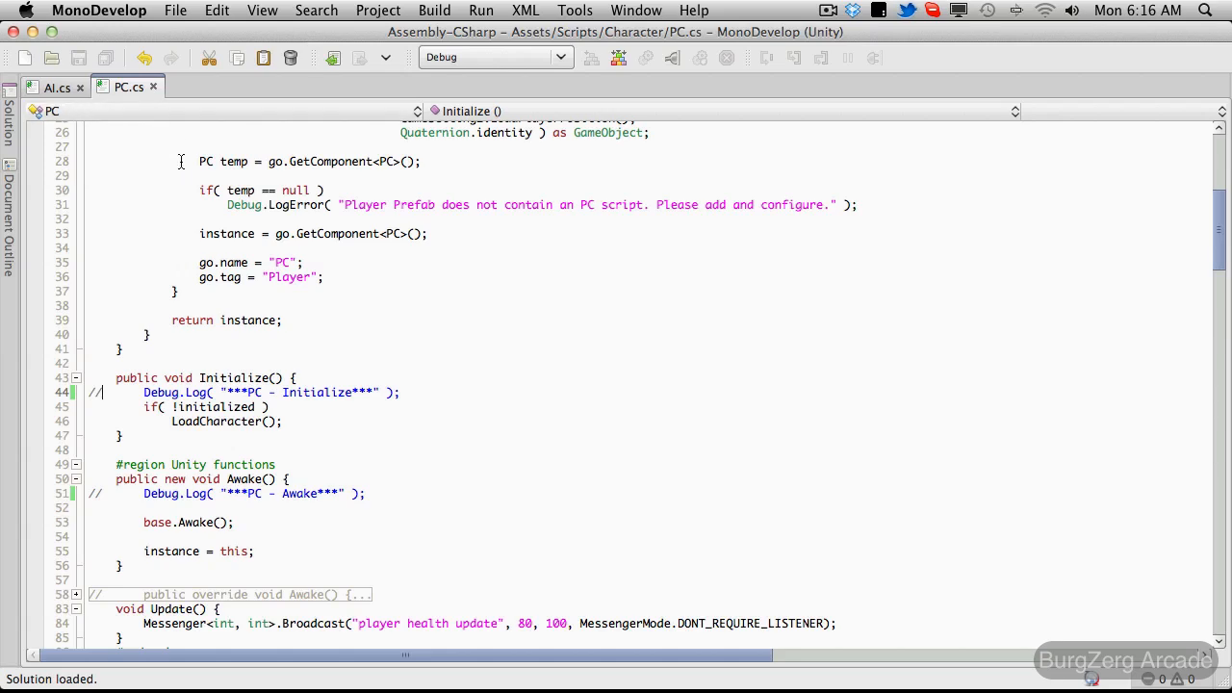
{"action": "left_click", "coordinate": [58, 87]}
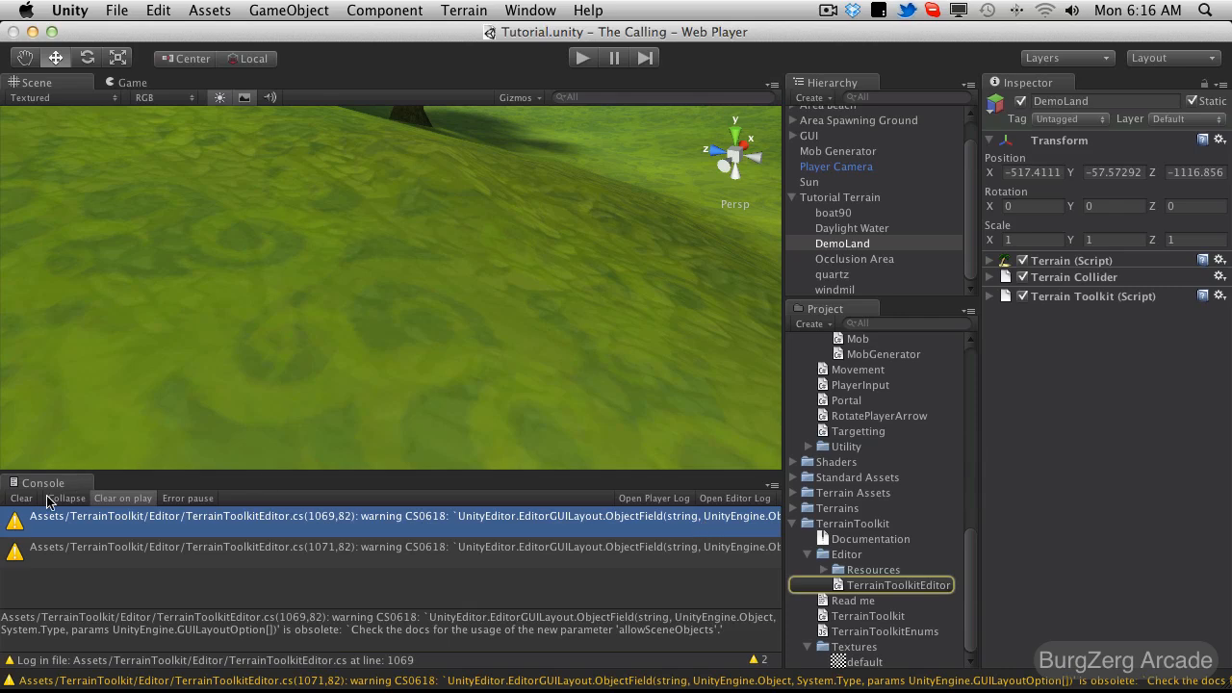
Step: Clear the Console of the obsolete terrain warnings and play the scene again
{"action": "left_click", "coordinate": [19, 497]}
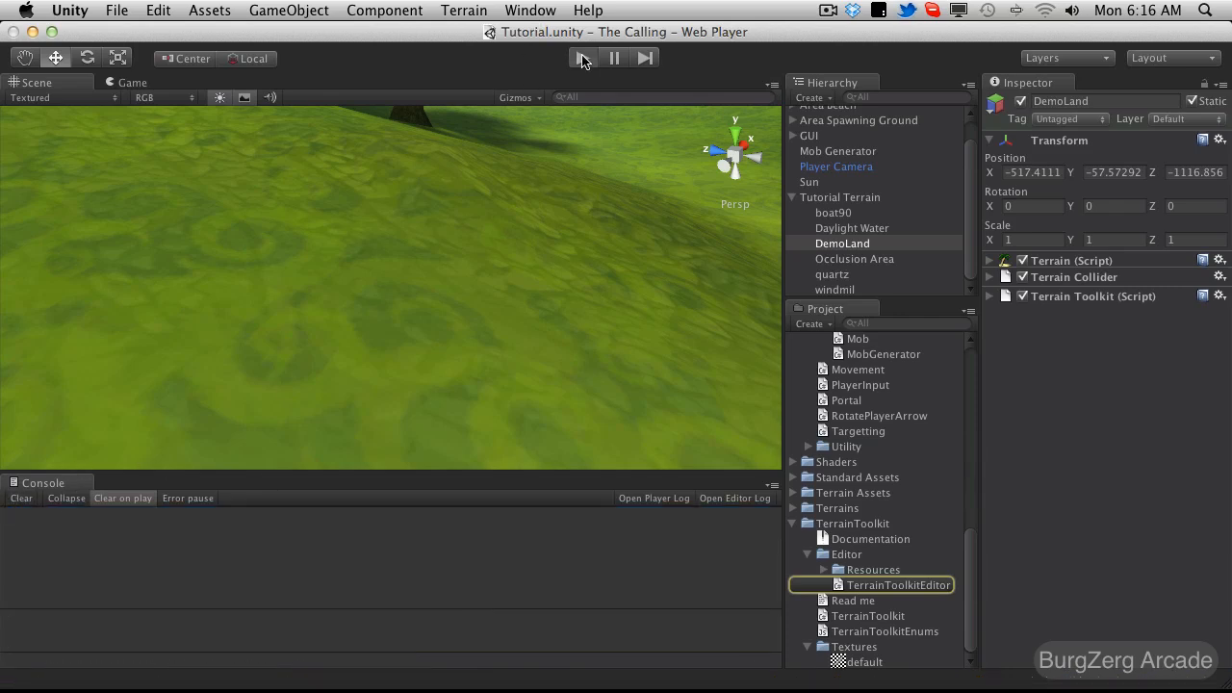
{"action": "left_click", "coordinate": [582, 58]}
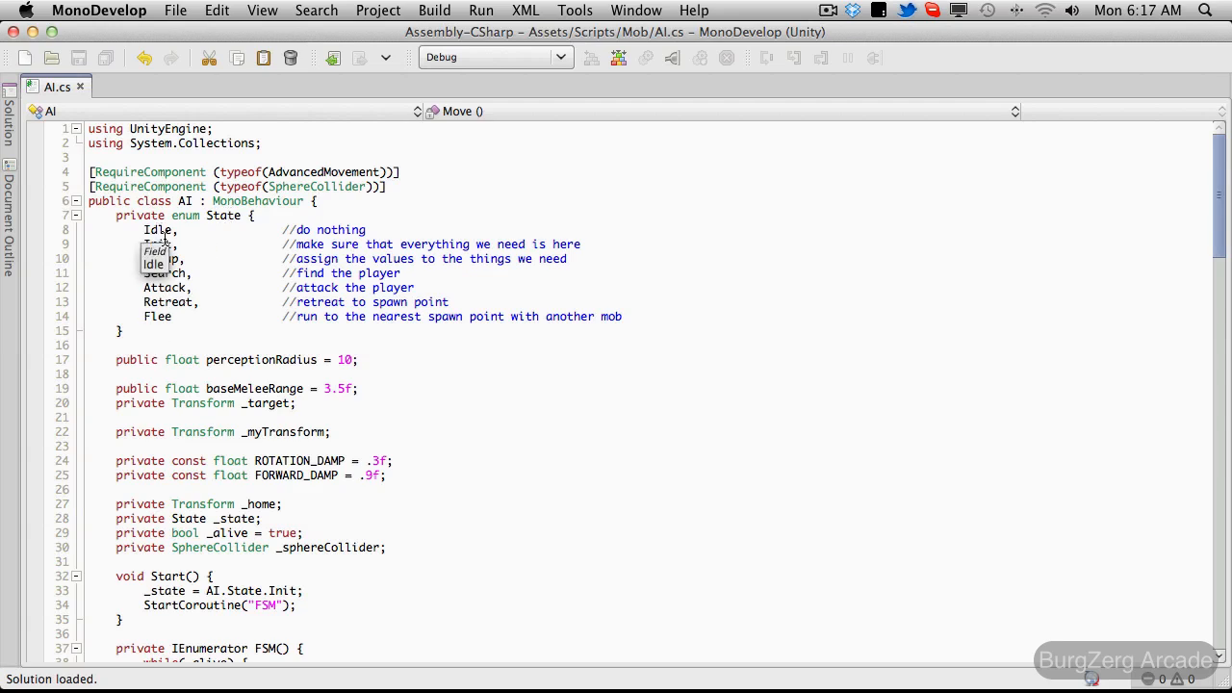
{"action": "mouse_move", "coordinate": [216, 356]}
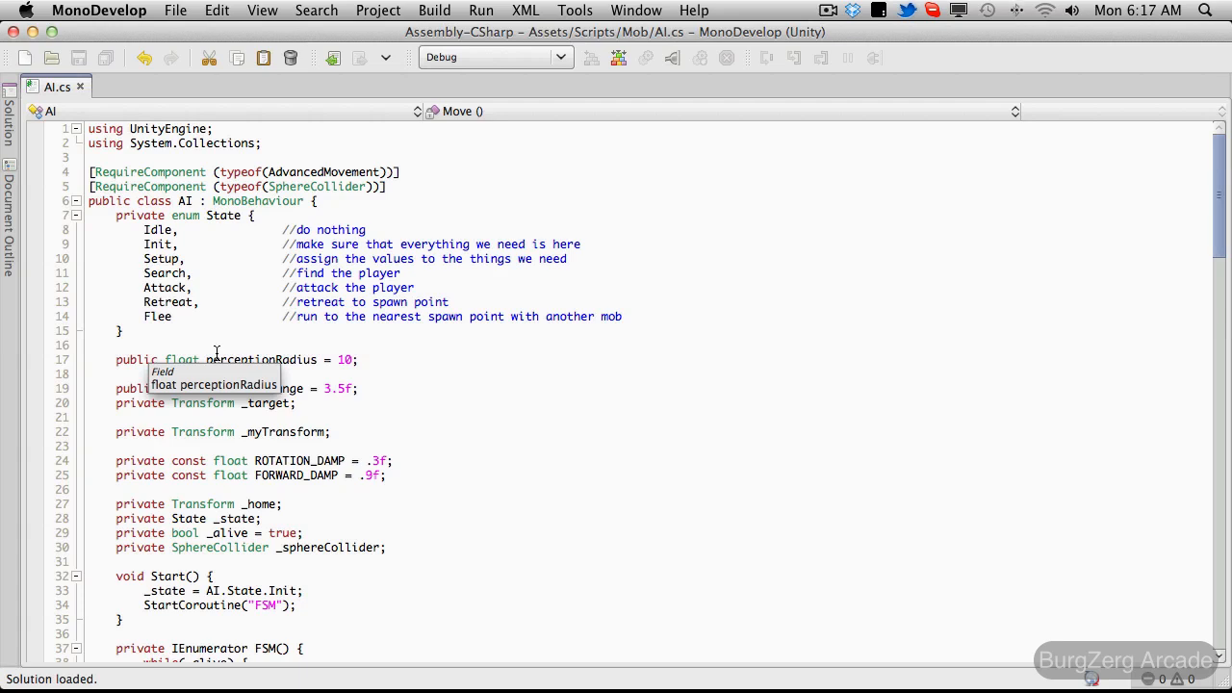
{"action": "mouse_move", "coordinate": [138, 245]}
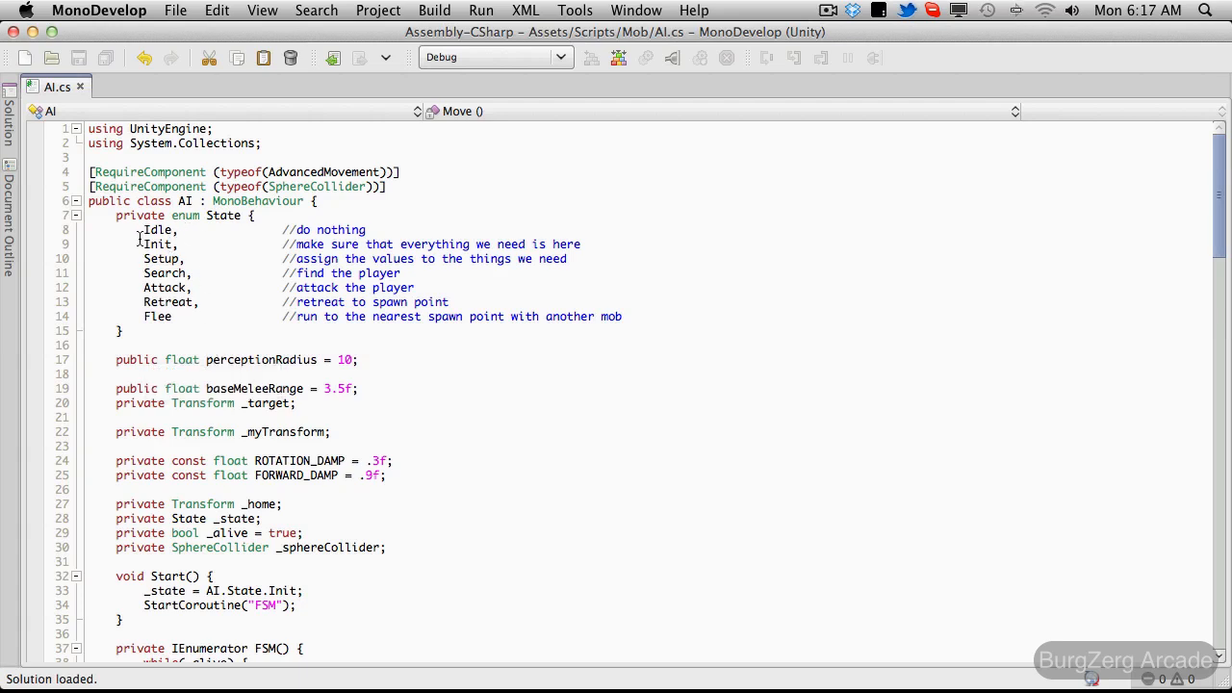
{"action": "left_click_drag", "start_coordinate": [143, 242], "coordinate": [405, 274]}
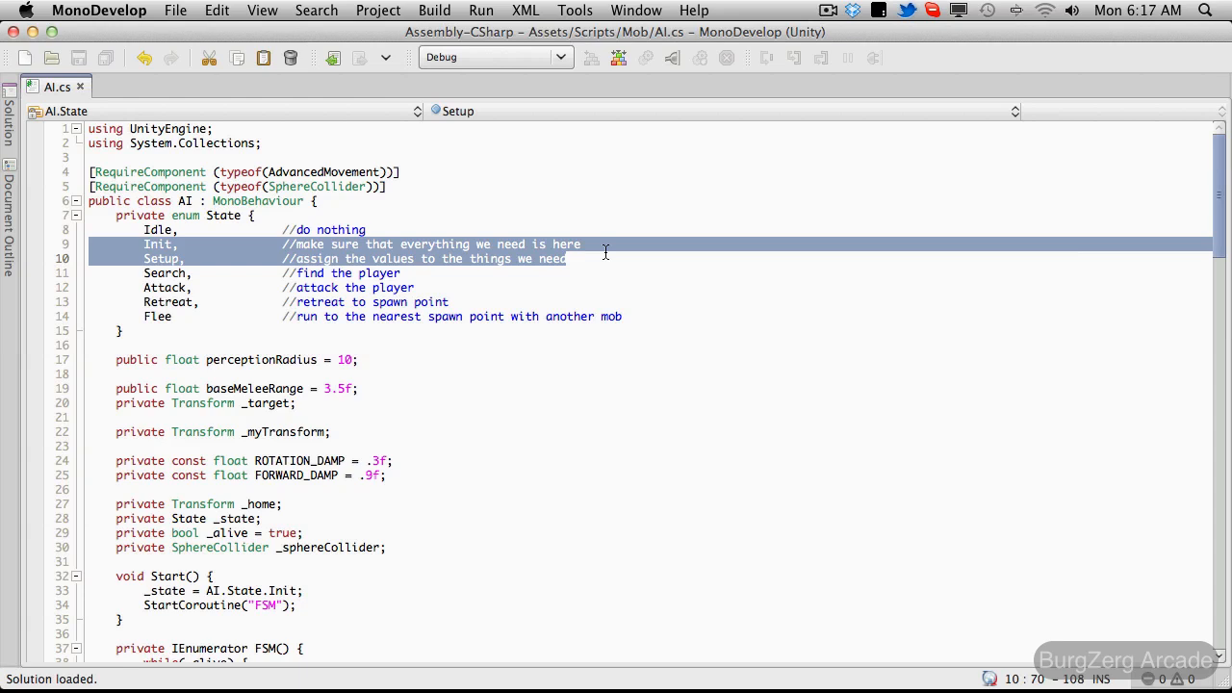
{"action": "mouse_move", "coordinate": [202, 614]}
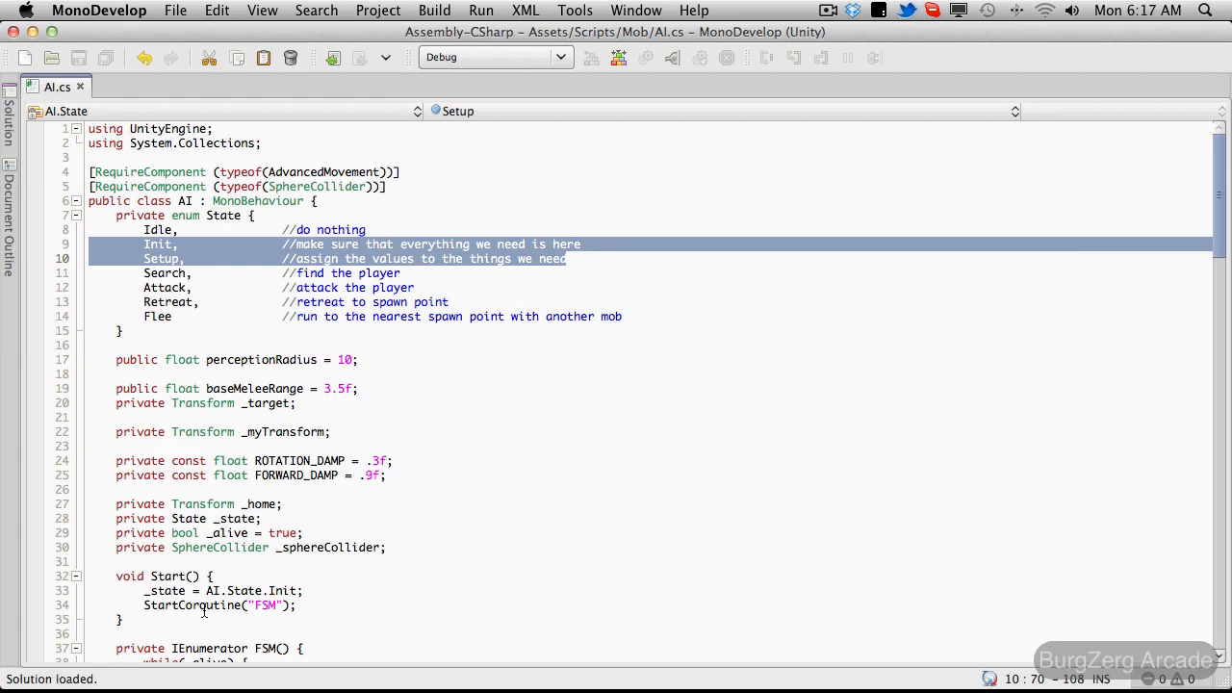
{"action": "mouse_move", "coordinate": [354, 410]}
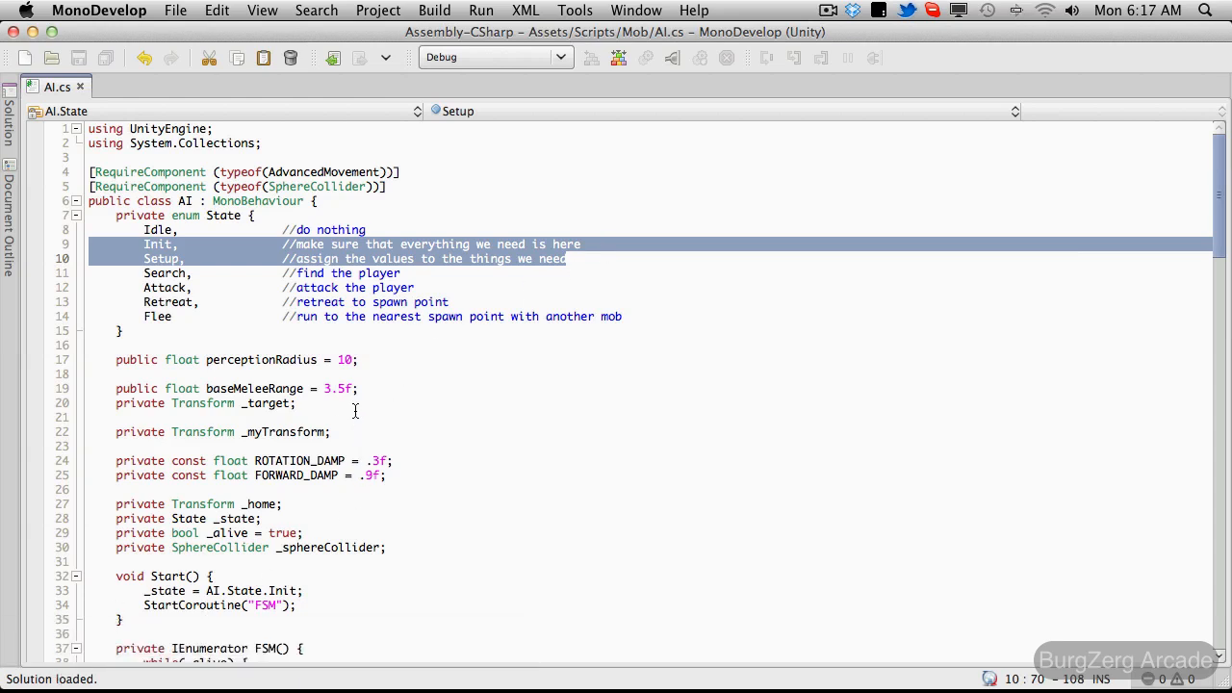
{"action": "mouse_move", "coordinate": [435, 418]}
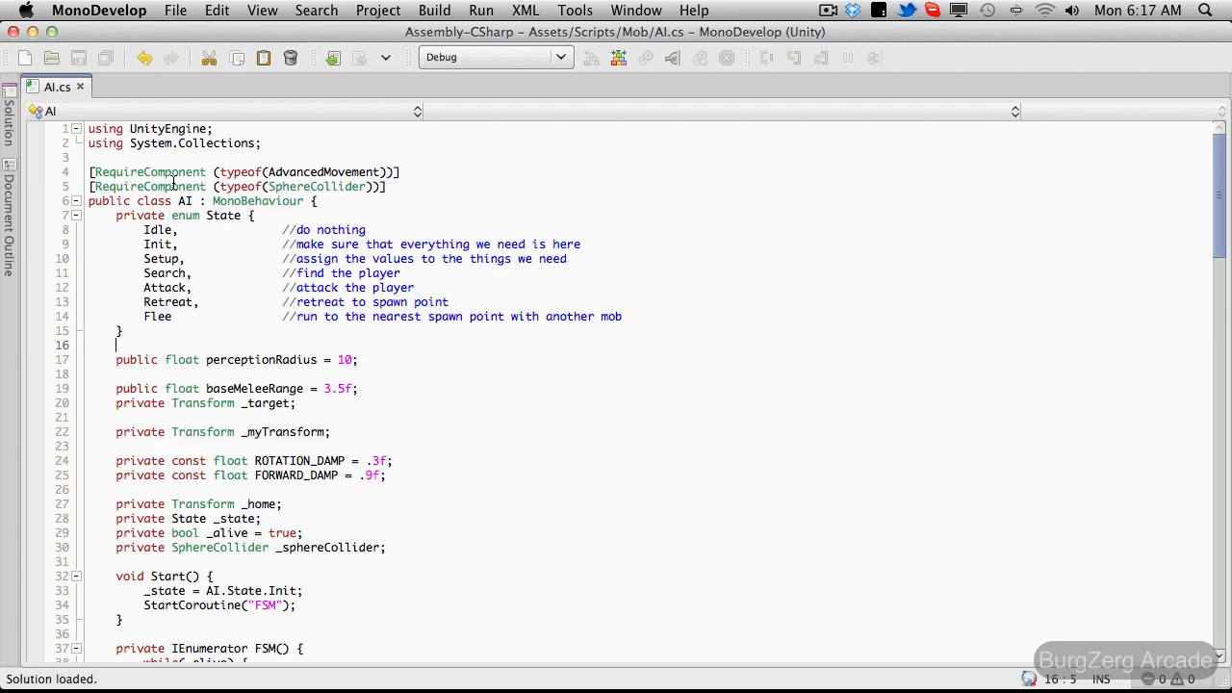
{"action": "mouse_move", "coordinate": [92, 235]}
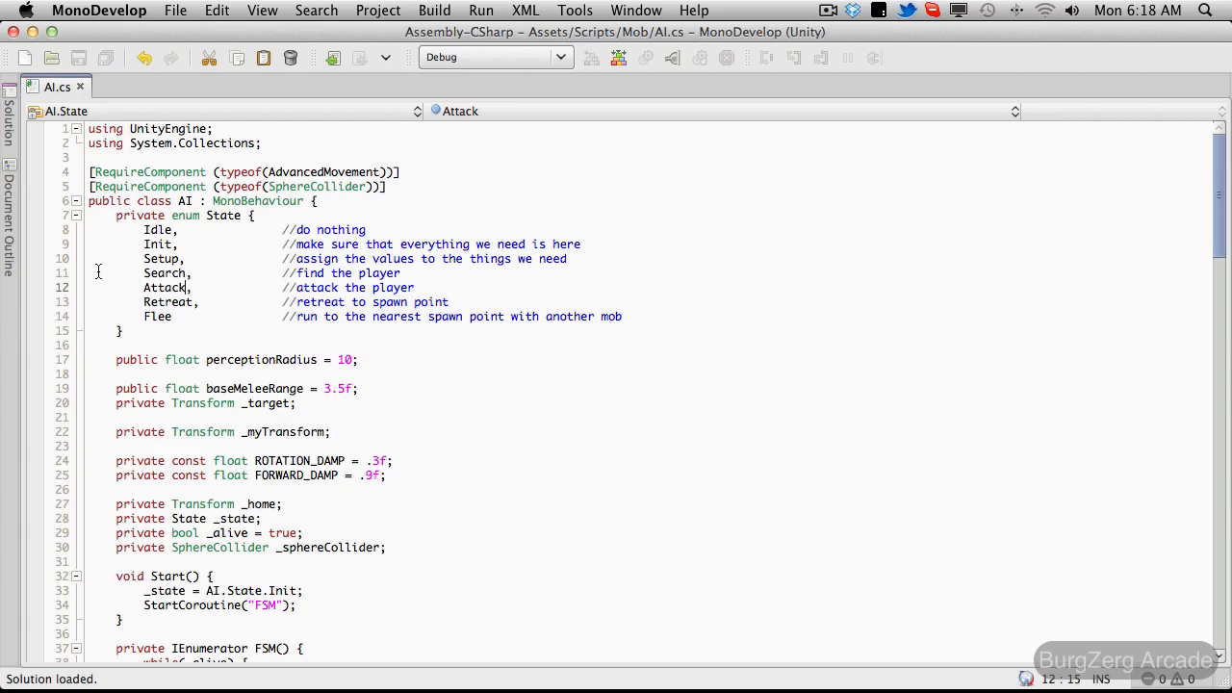
{"action": "left_click", "coordinate": [331, 431]}
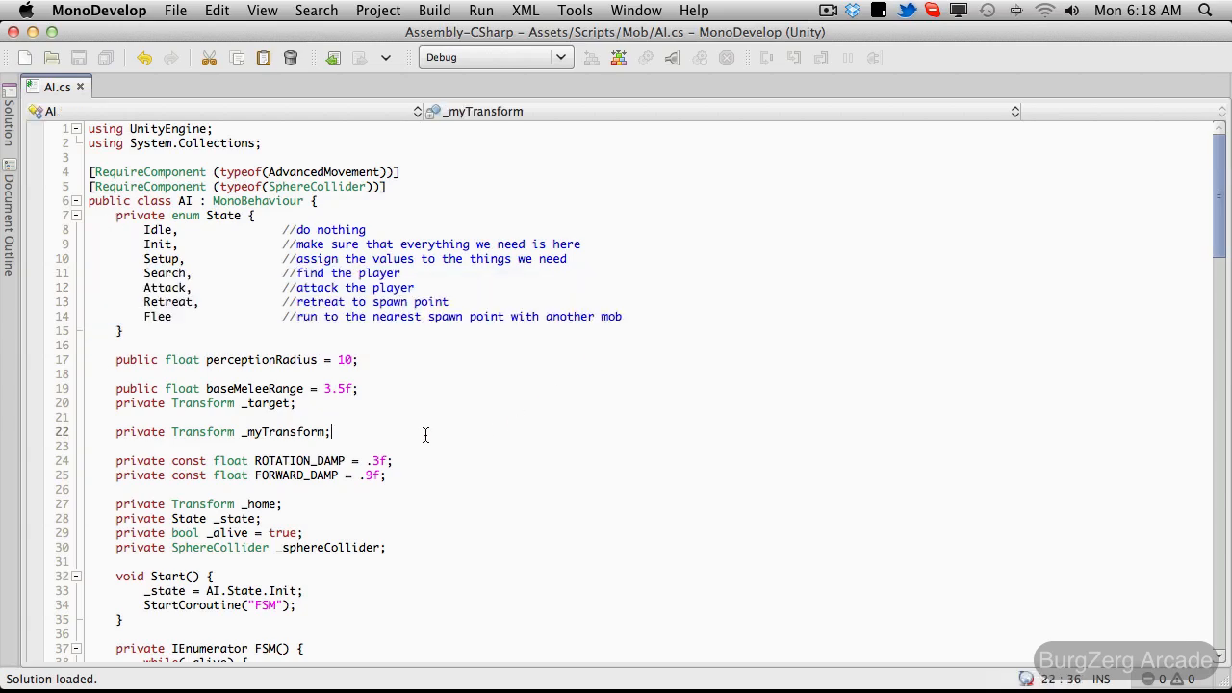
Step: Collapse Start, FSM and Init in AI.cs, leaving Setup expanded with its commented log
{"action": "scroll", "scroll_direction": "down", "scroll_amount": 3}
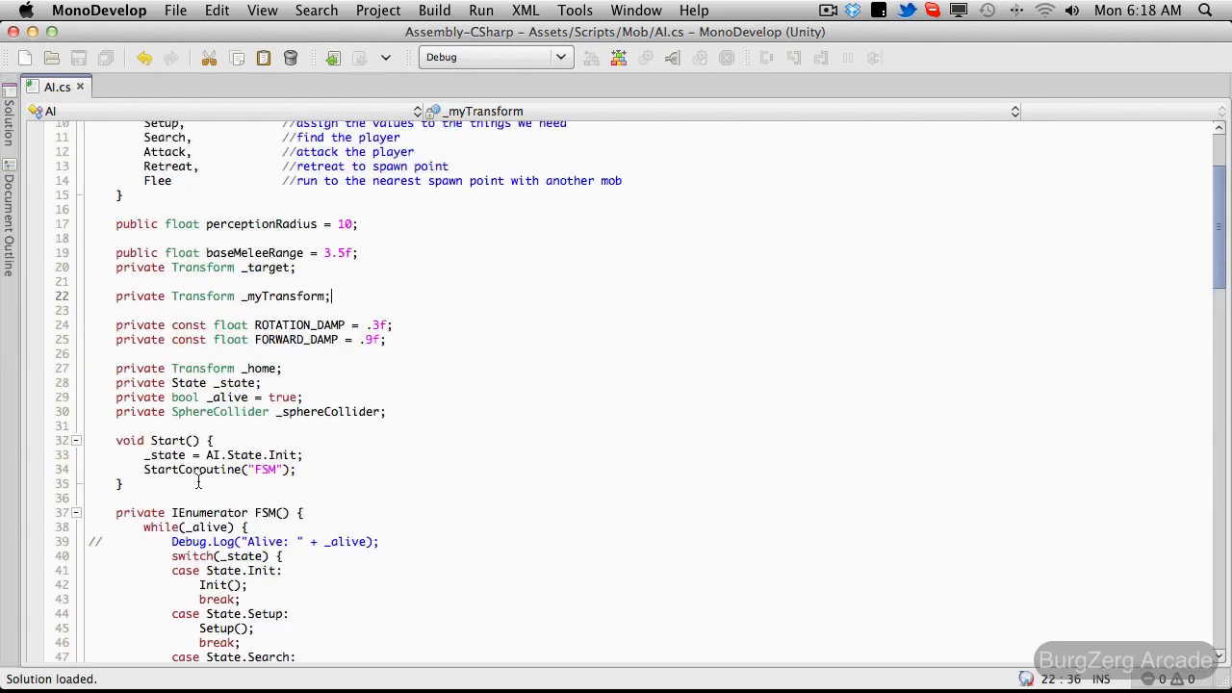
{"action": "left_click", "coordinate": [289, 454]}
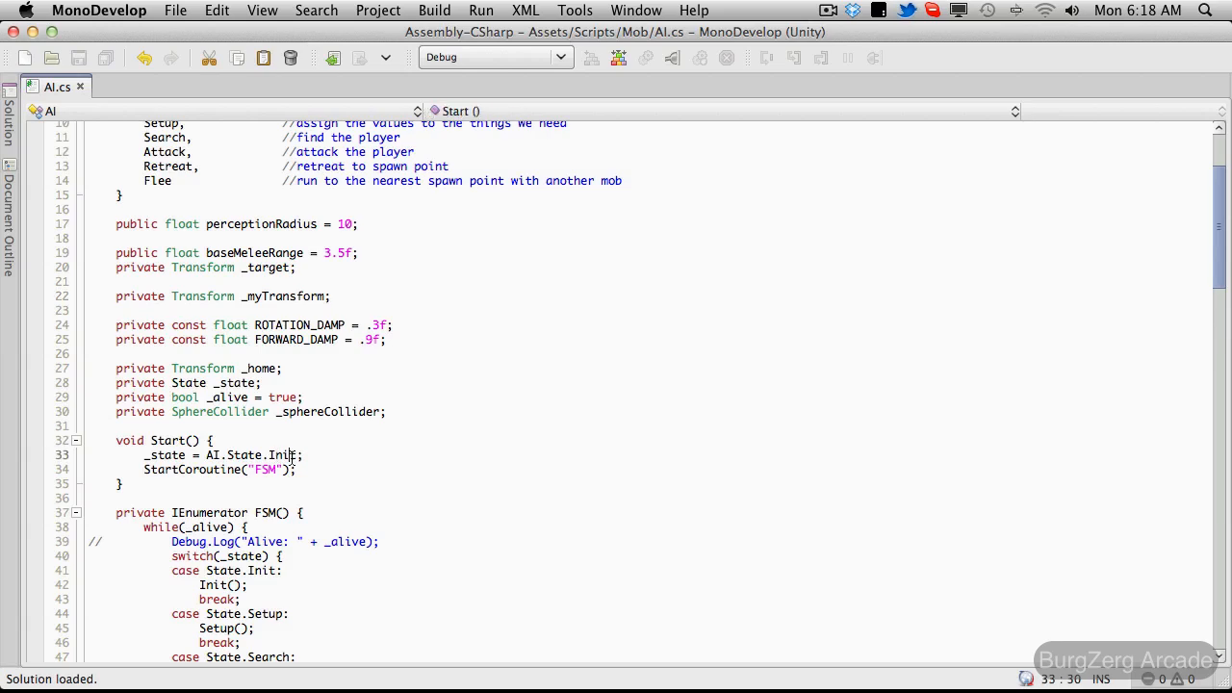
{"action": "scroll", "scroll_direction": "down", "scroll_amount": 3}
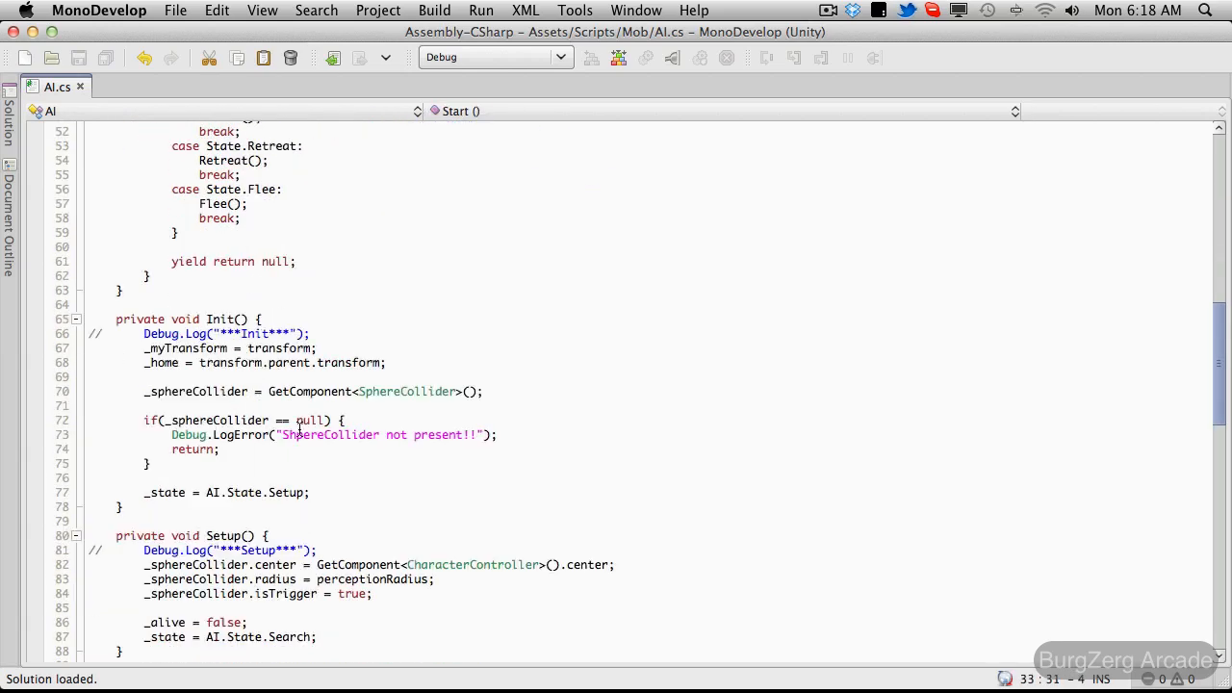
{"action": "mouse_move", "coordinate": [258, 462]}
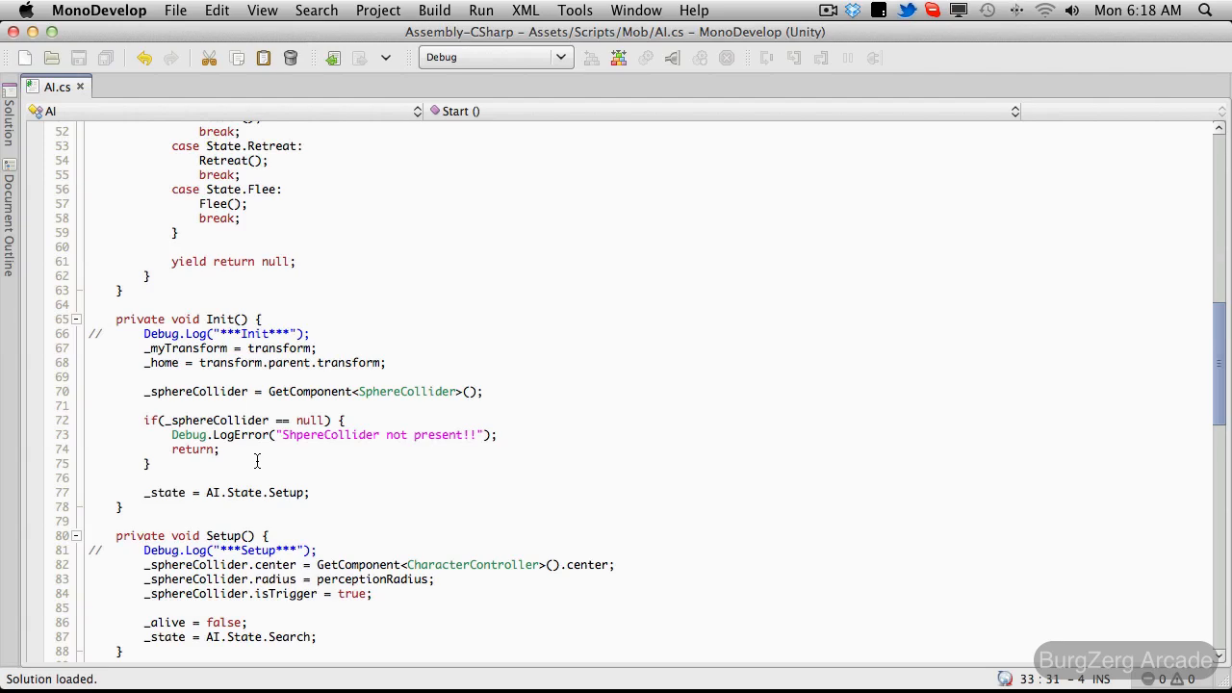
{"action": "mouse_move", "coordinate": [283, 462]}
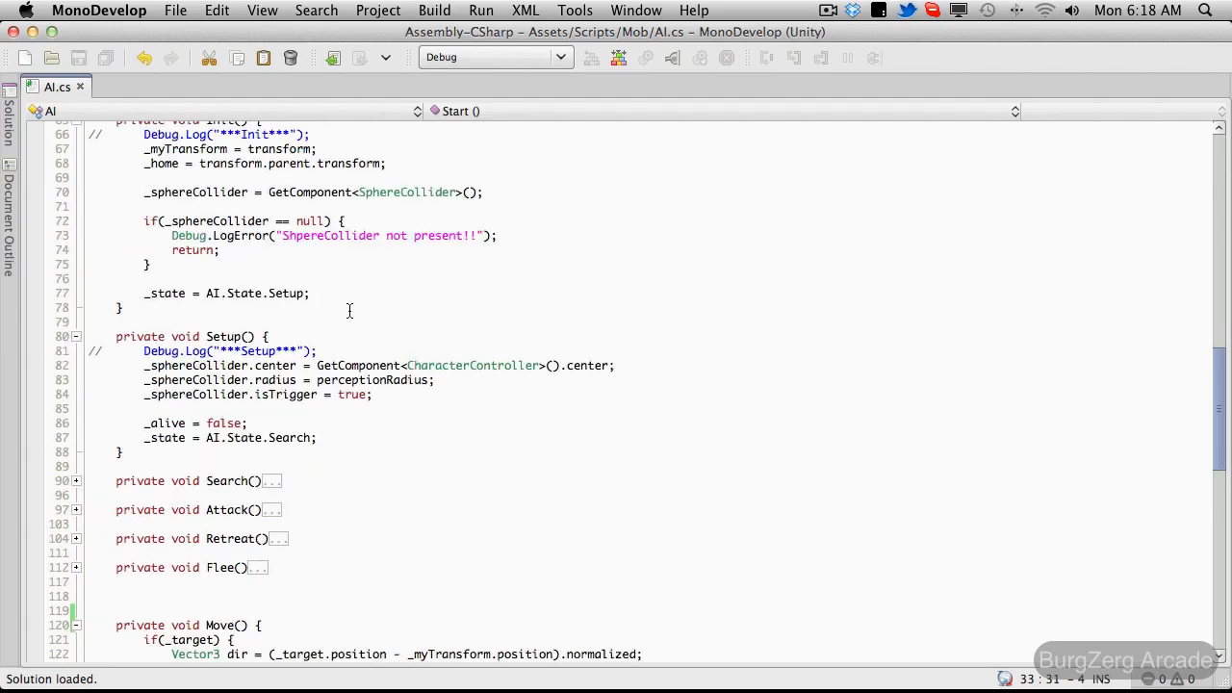
{"action": "scroll", "scroll_direction": "down", "scroll_amount": 3}
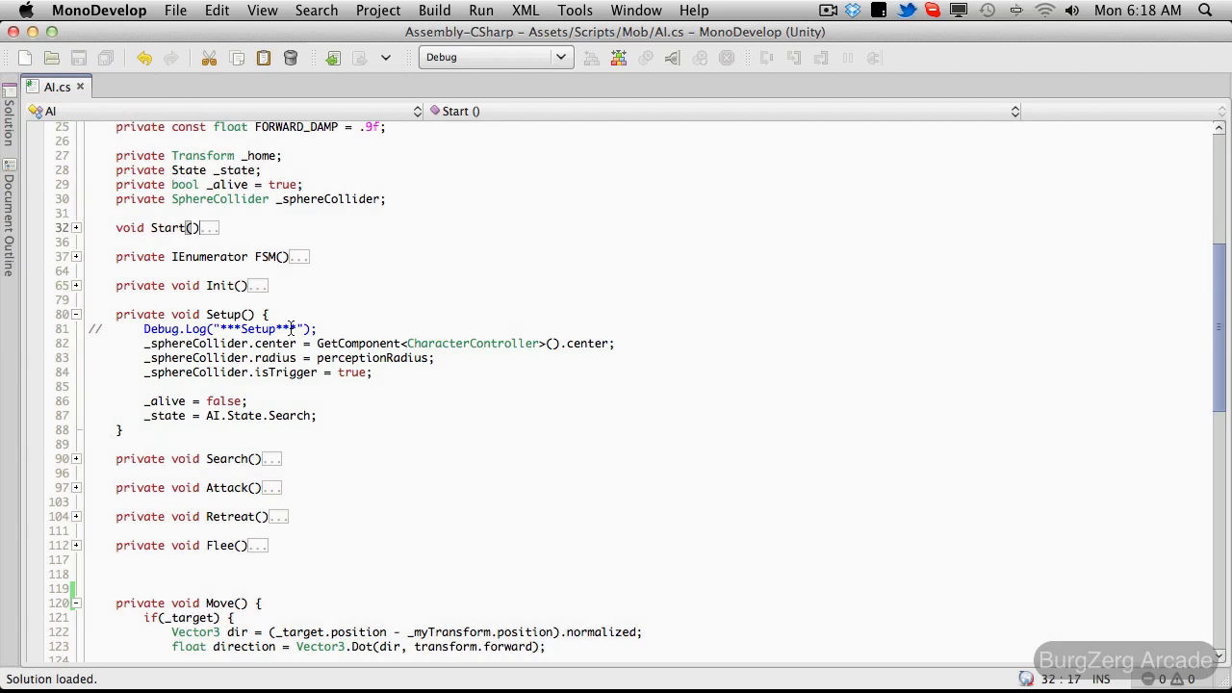
Step: Fold Setup and expand Search to show its active Search Debug.Log call
{"action": "left_click", "coordinate": [79, 313]}
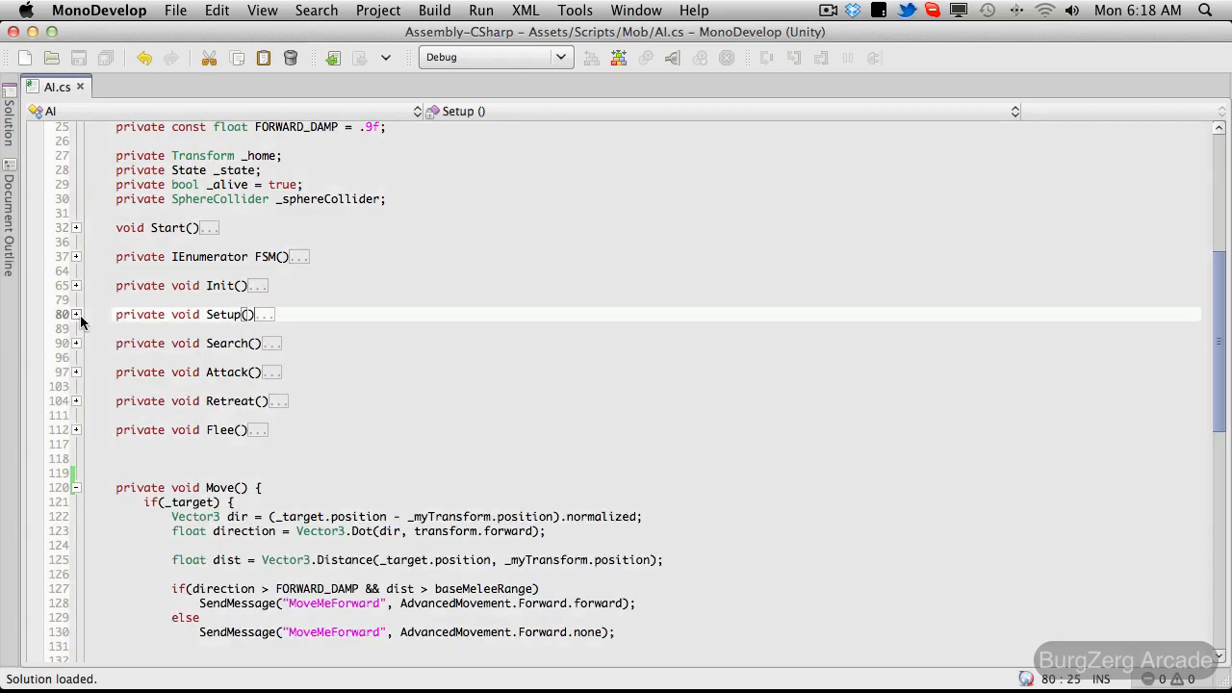
{"action": "left_click", "coordinate": [77, 343]}
{"action": "type", "text": "Debug.Log(\"***Search***\");"}
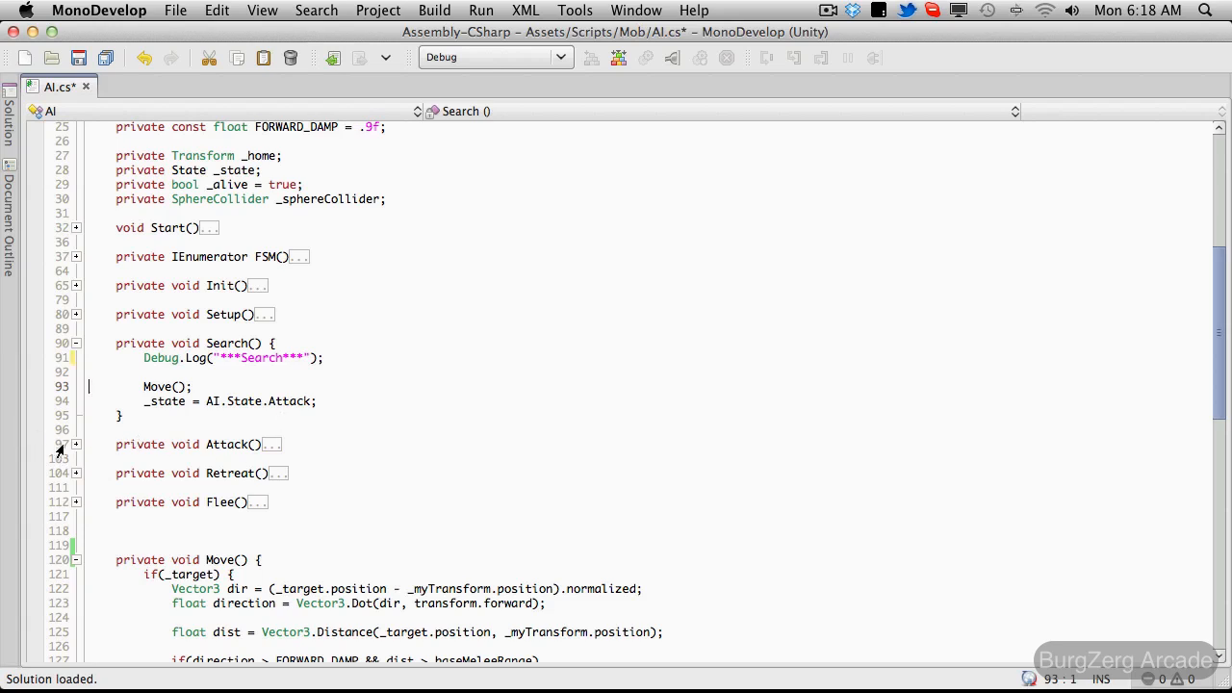
{"action": "left_click", "coordinate": [77, 443]}
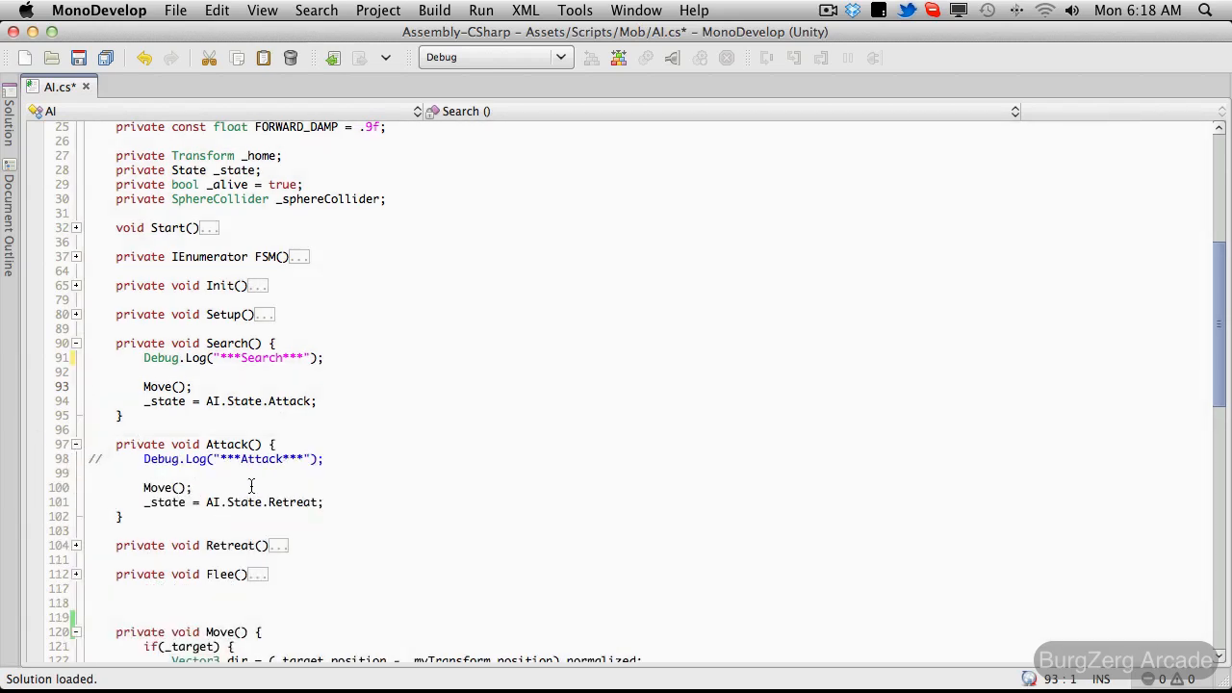
{"action": "mouse_move", "coordinate": [346, 520]}
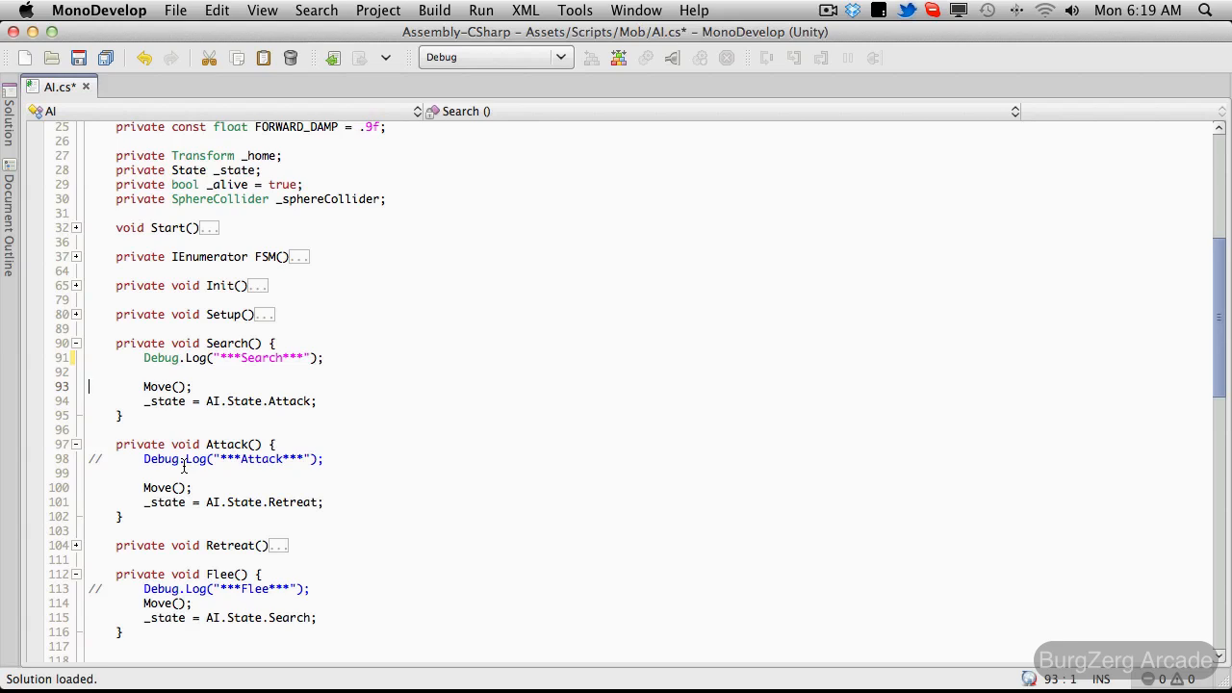
{"action": "mouse_move", "coordinate": [138, 327]}
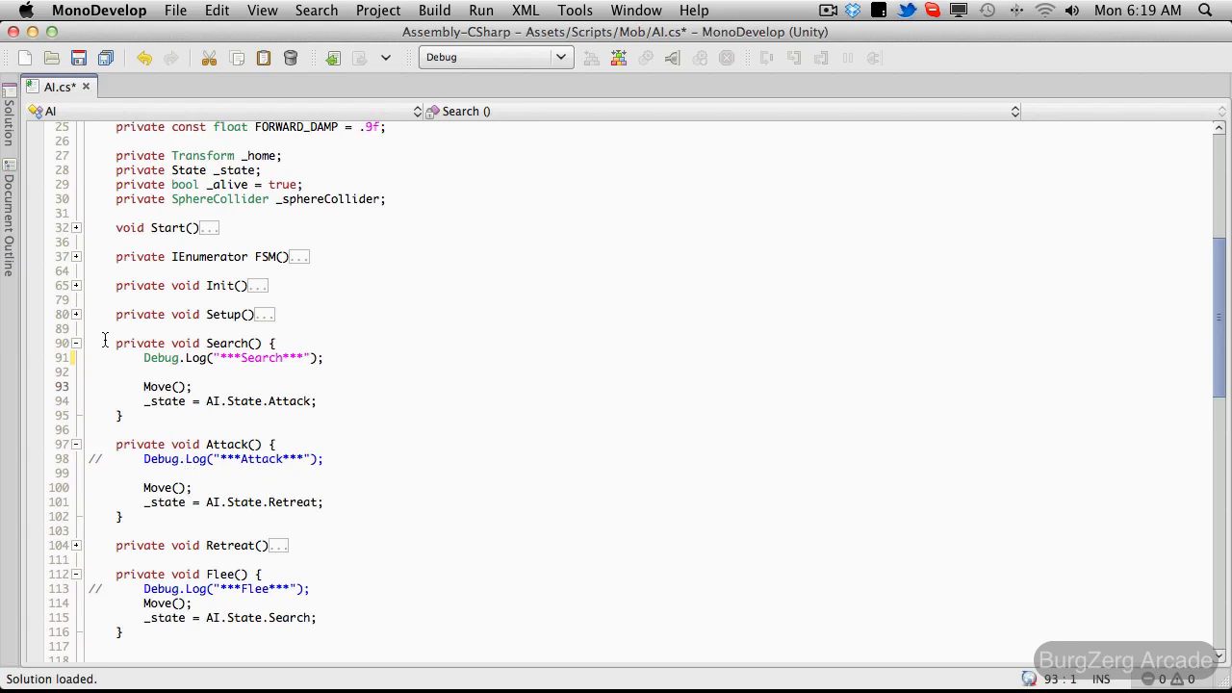
Step: Fold away the Attack, Retreat and Flee method bodies, keeping Search open
{"action": "left_click", "coordinate": [77, 342]}
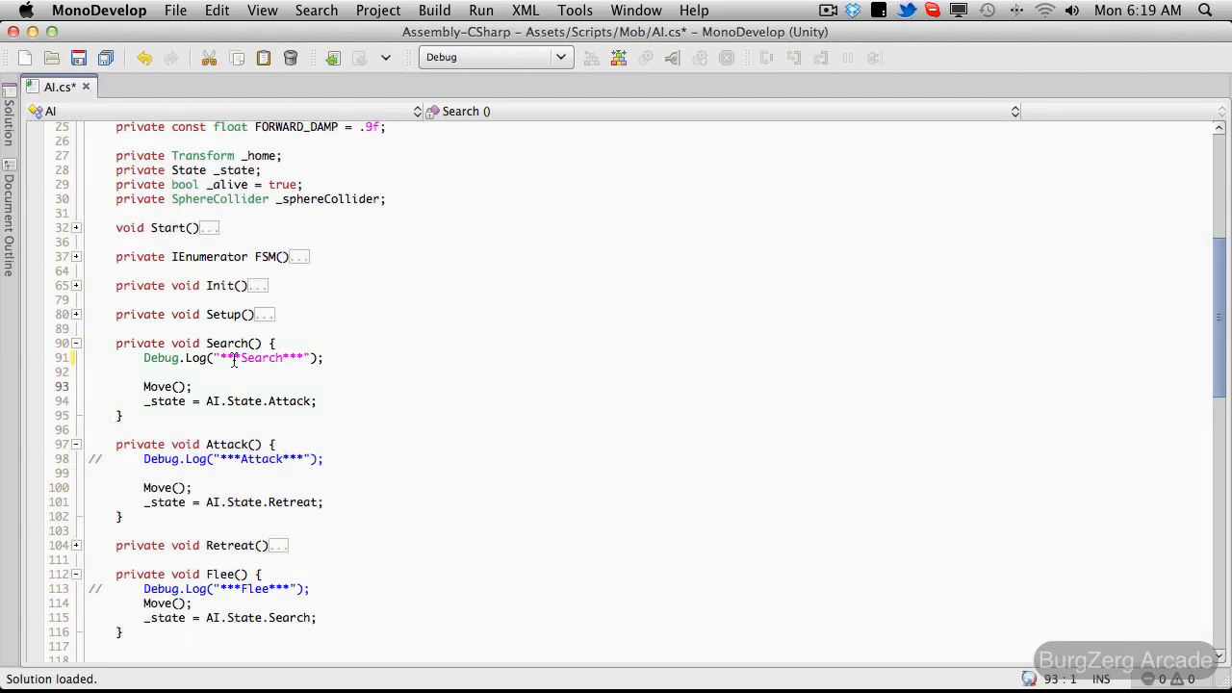
{"action": "left_click", "coordinate": [77, 443]}
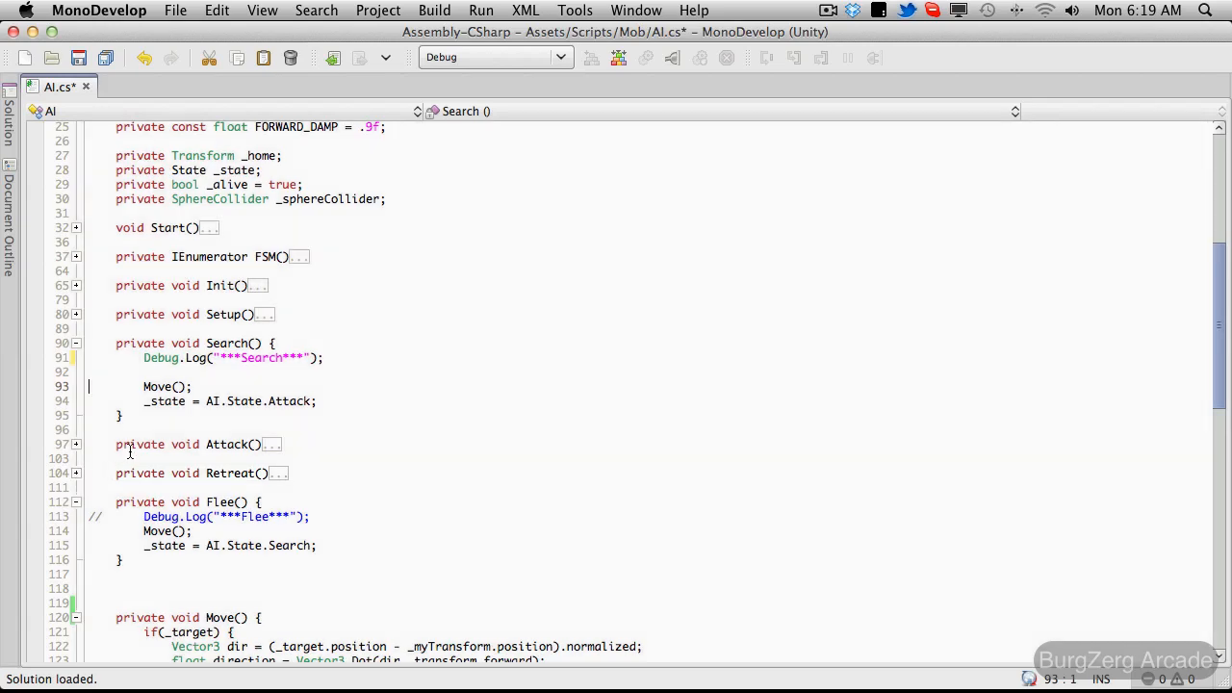
{"action": "left_click", "coordinate": [96, 503]}
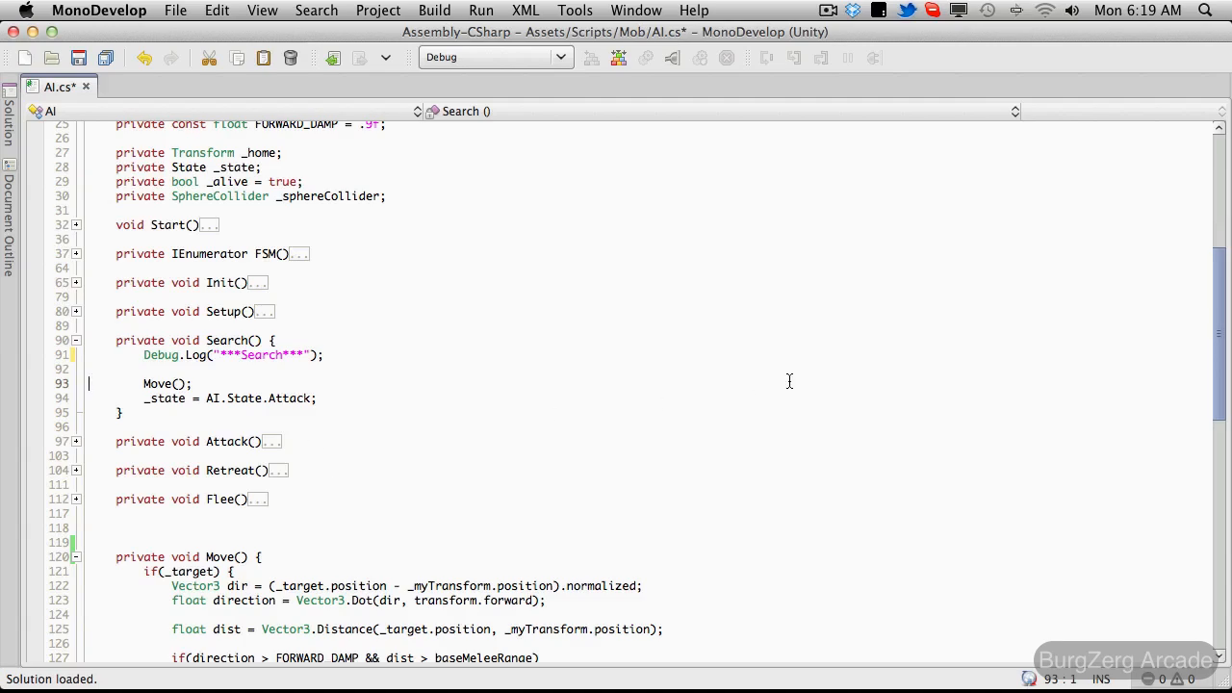
Step: Add Debug.Log("*** Move ***"); as the first line of Move()
{"action": "scroll", "scroll_direction": "down", "scroll_amount": 3}
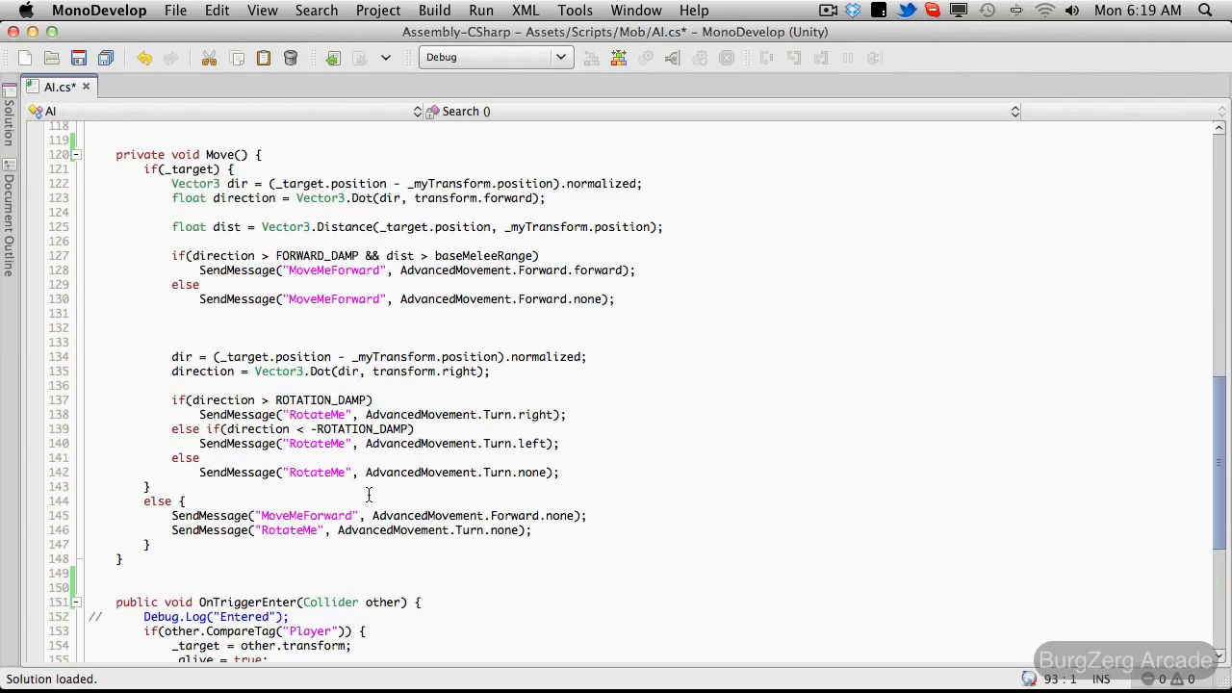
{"action": "mouse_move", "coordinate": [242, 92]}
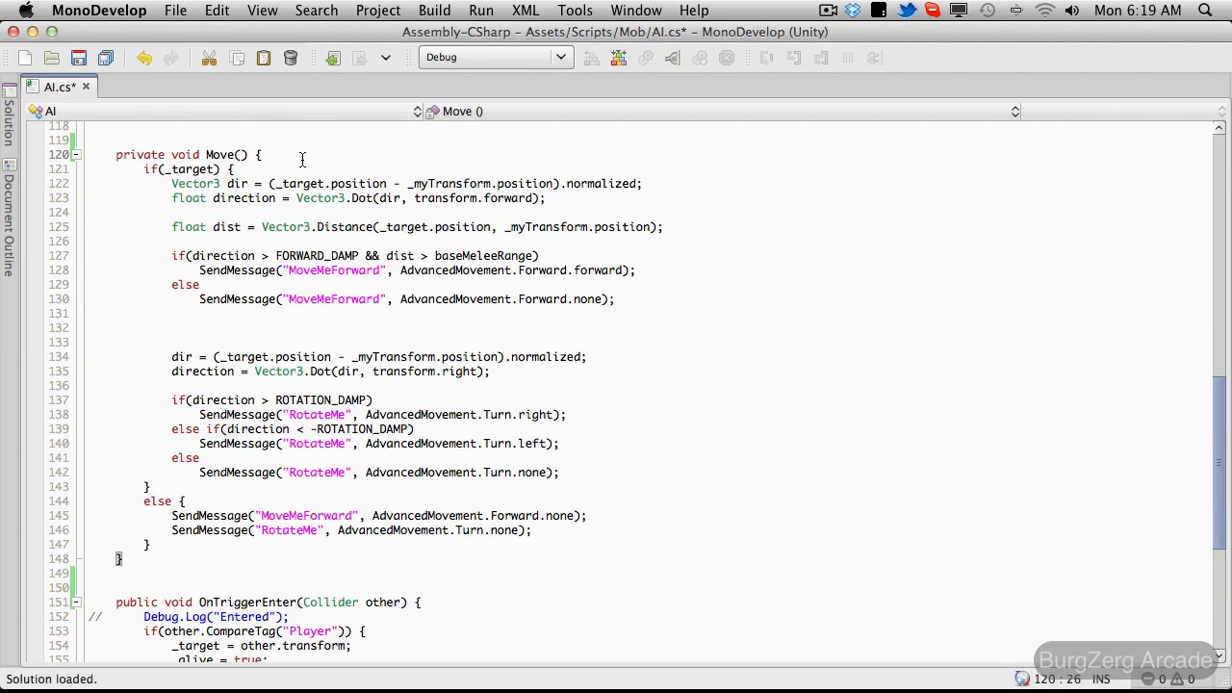
{"action": "type", "text": "Debug.Log( );"}
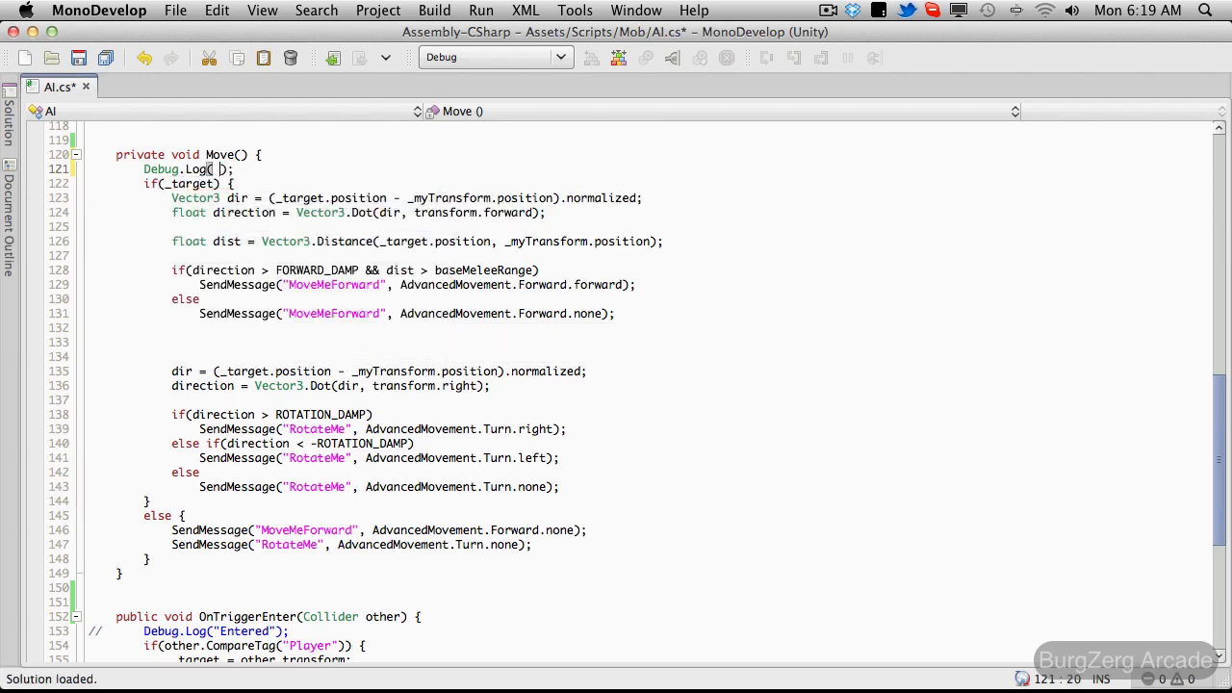
{"action": "type", "text": "\"\""}
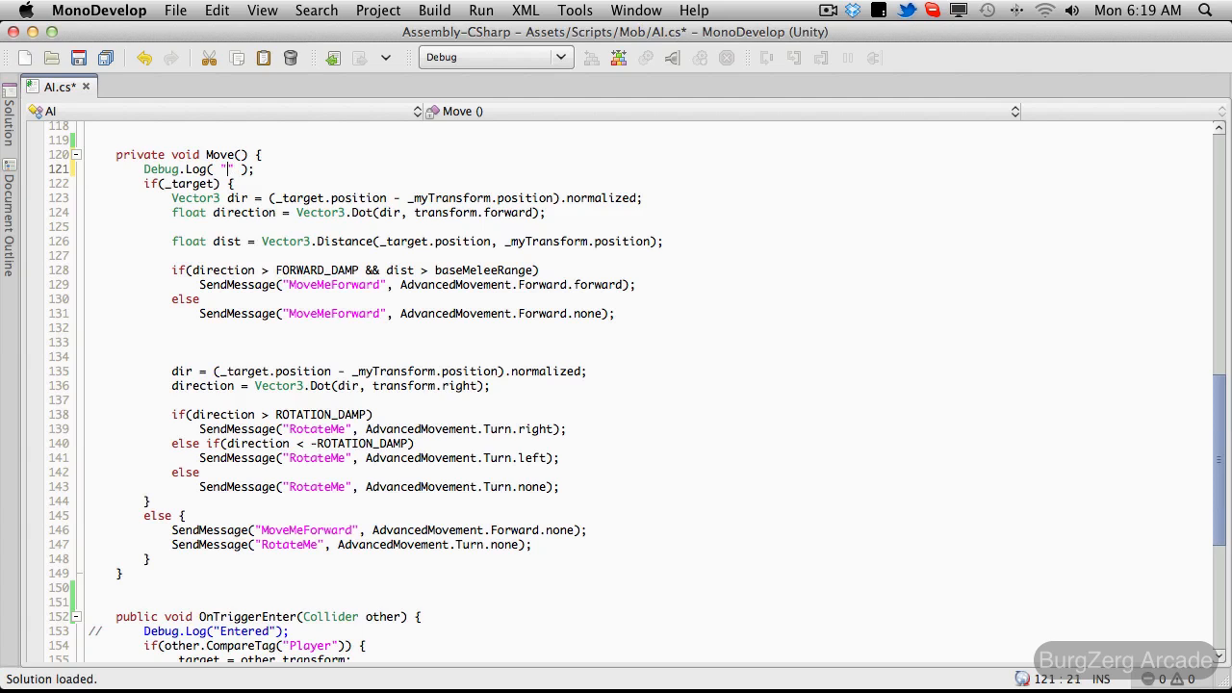
{"action": "type", "text": "*** ***"}
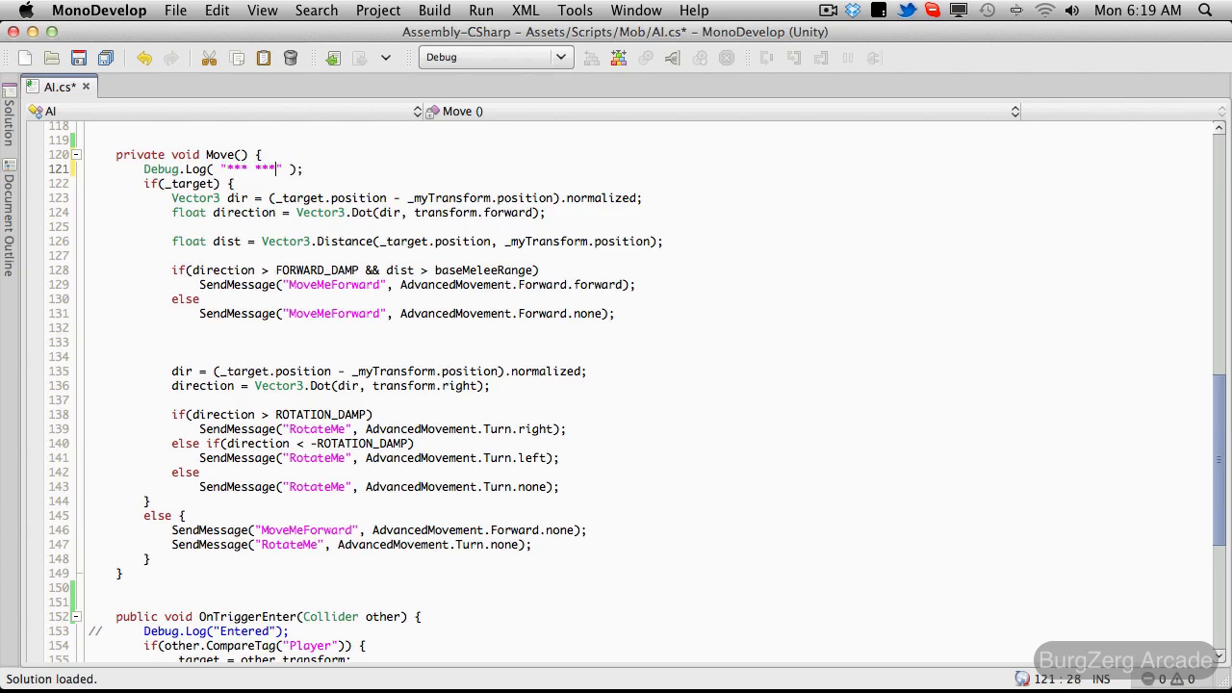
{"action": "type", "text": "Mov"}
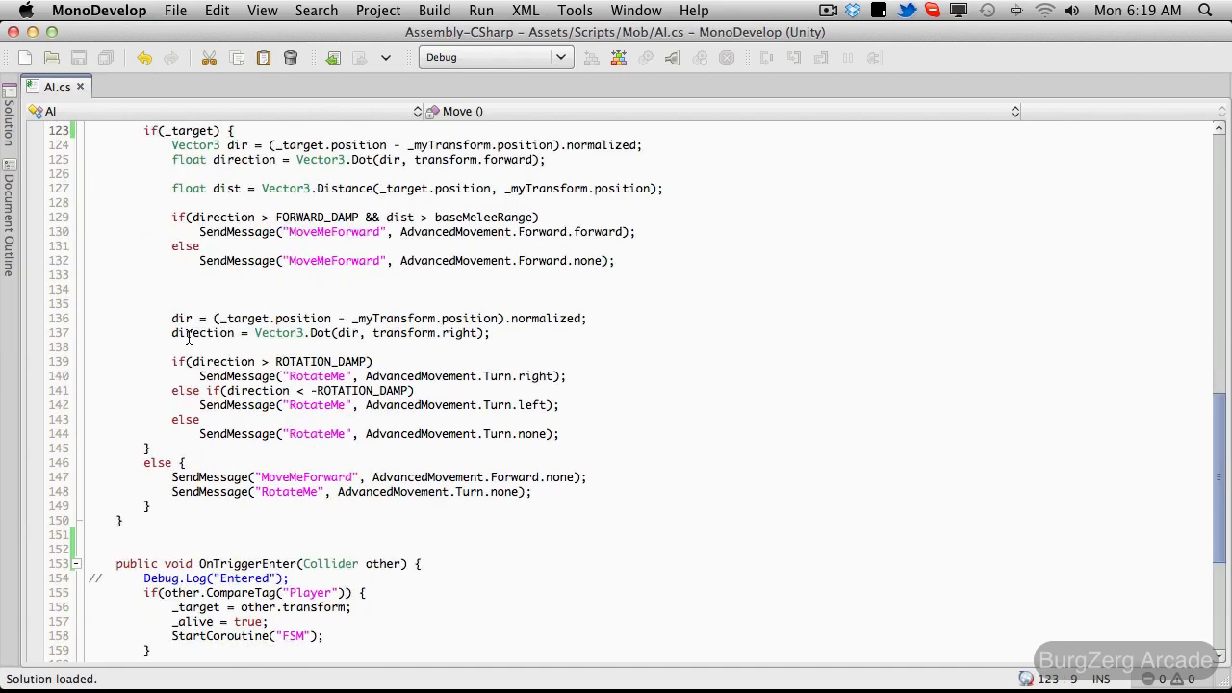
Step: Save AI.cs and scroll down past Move to the start of OnTriggerEnter
{"action": "scroll", "scroll_direction": "down", "scroll_amount": 3}
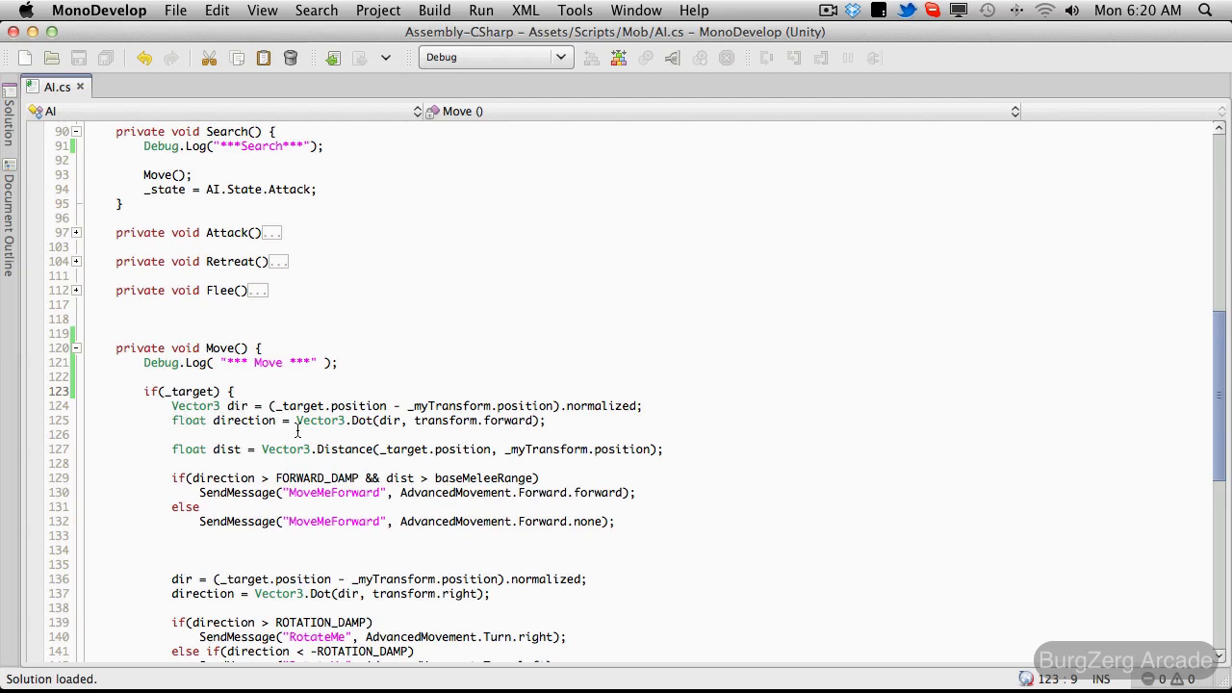
{"action": "mouse_move", "coordinate": [350, 445]}
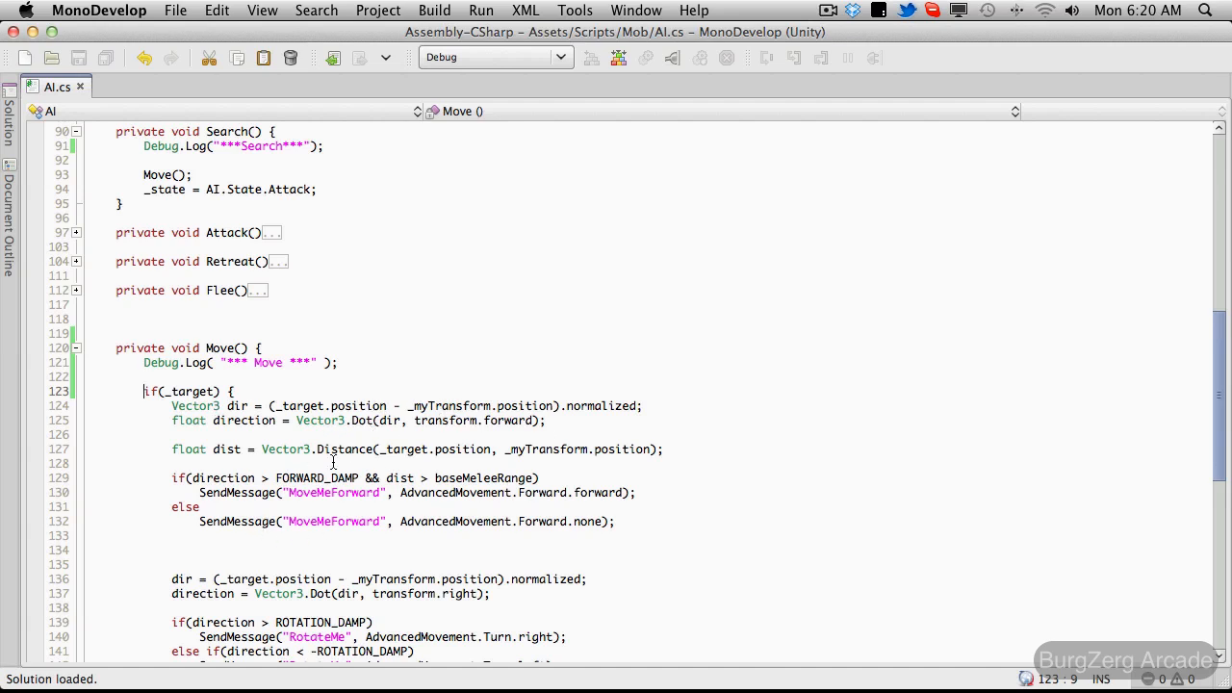
{"action": "mouse_move", "coordinate": [350, 477]}
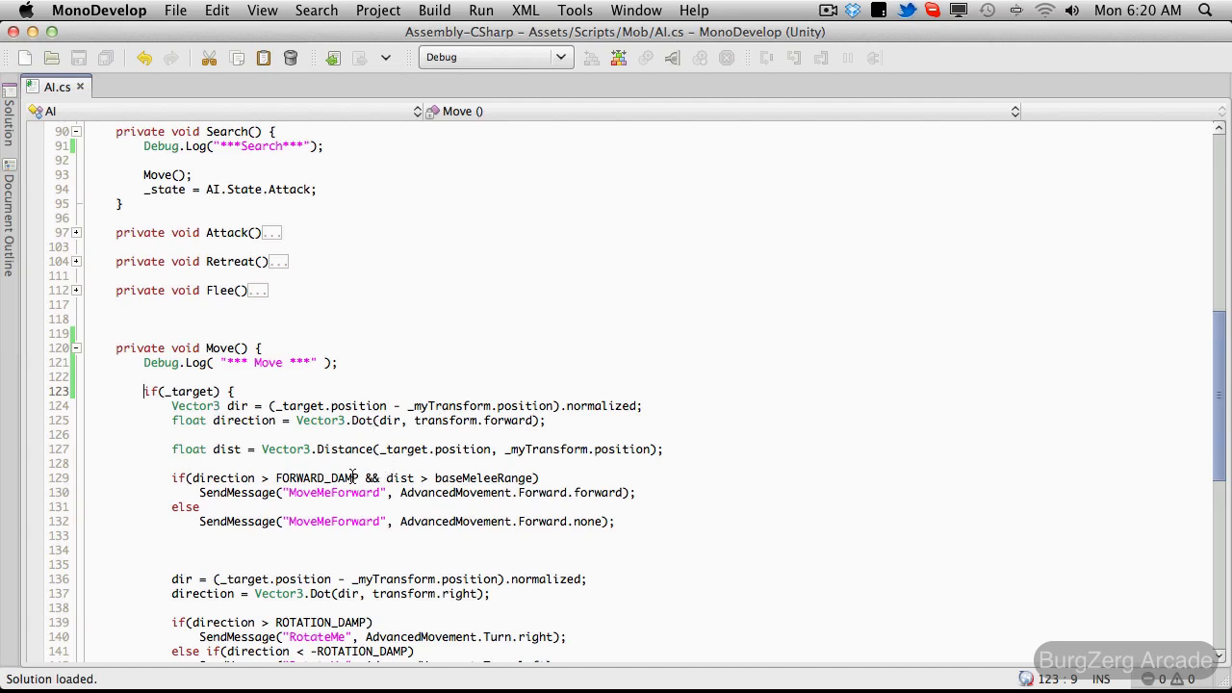
{"action": "mouse_move", "coordinate": [839, 485]}
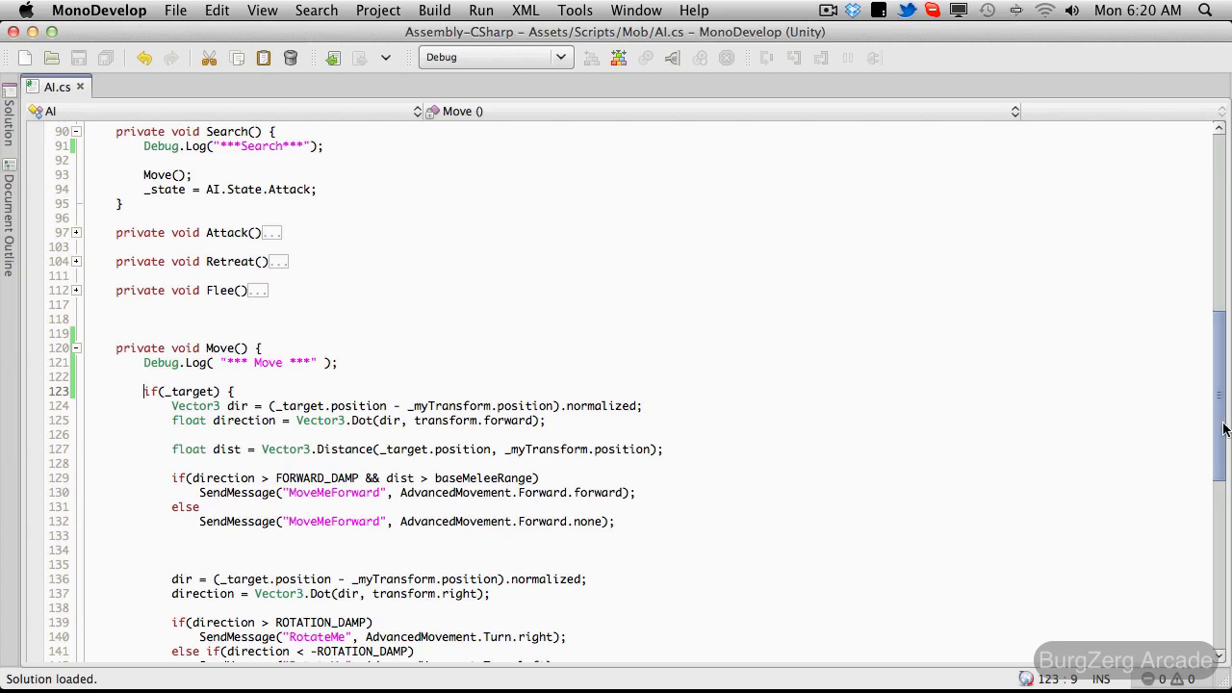
{"action": "scroll", "scroll_direction": "down", "scroll_amount": 3}
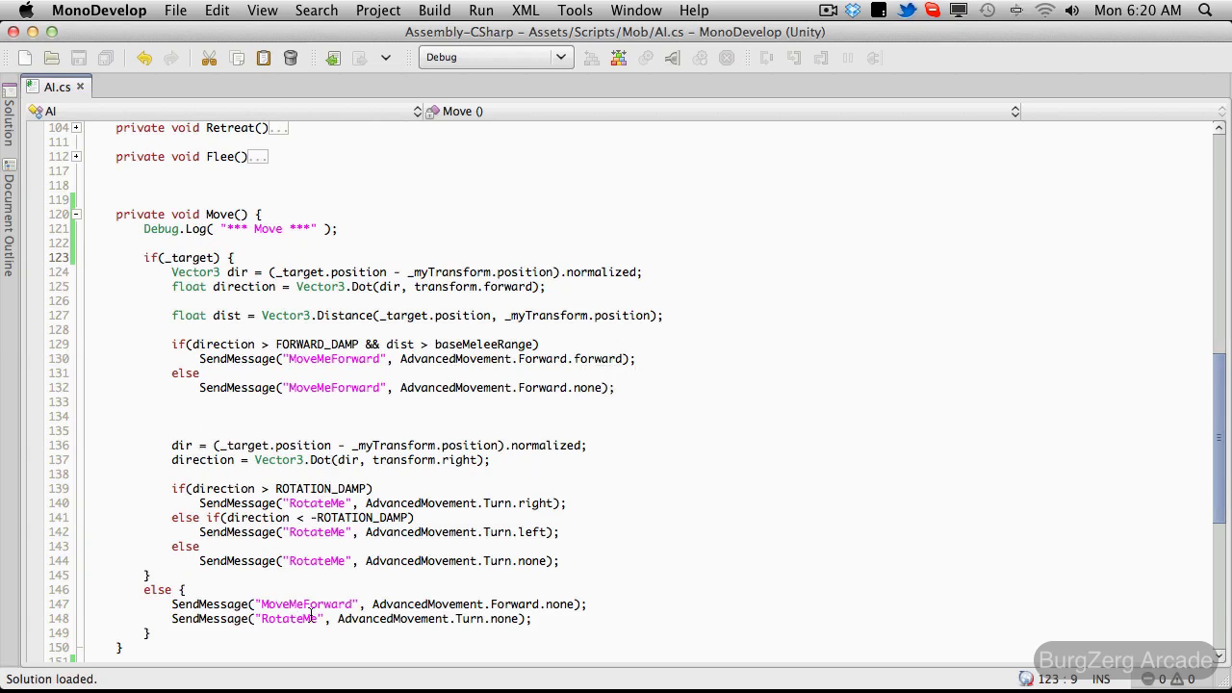
{"action": "mouse_move", "coordinate": [379, 620]}
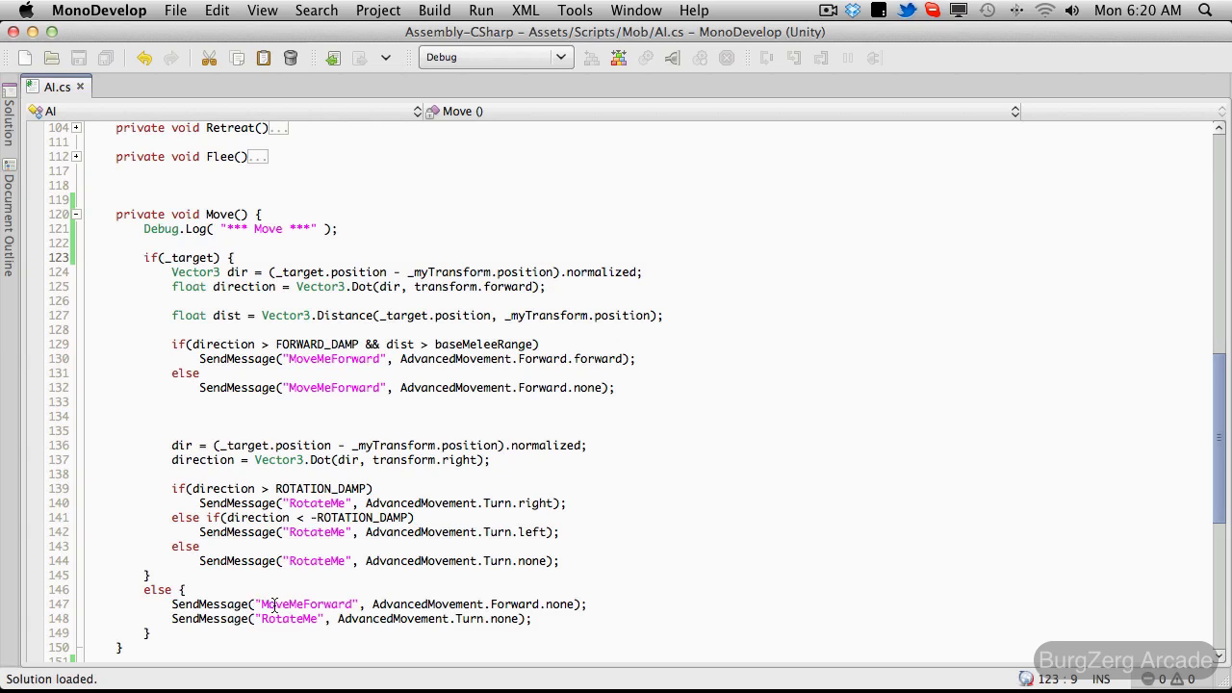
{"action": "mouse_move", "coordinate": [297, 609]}
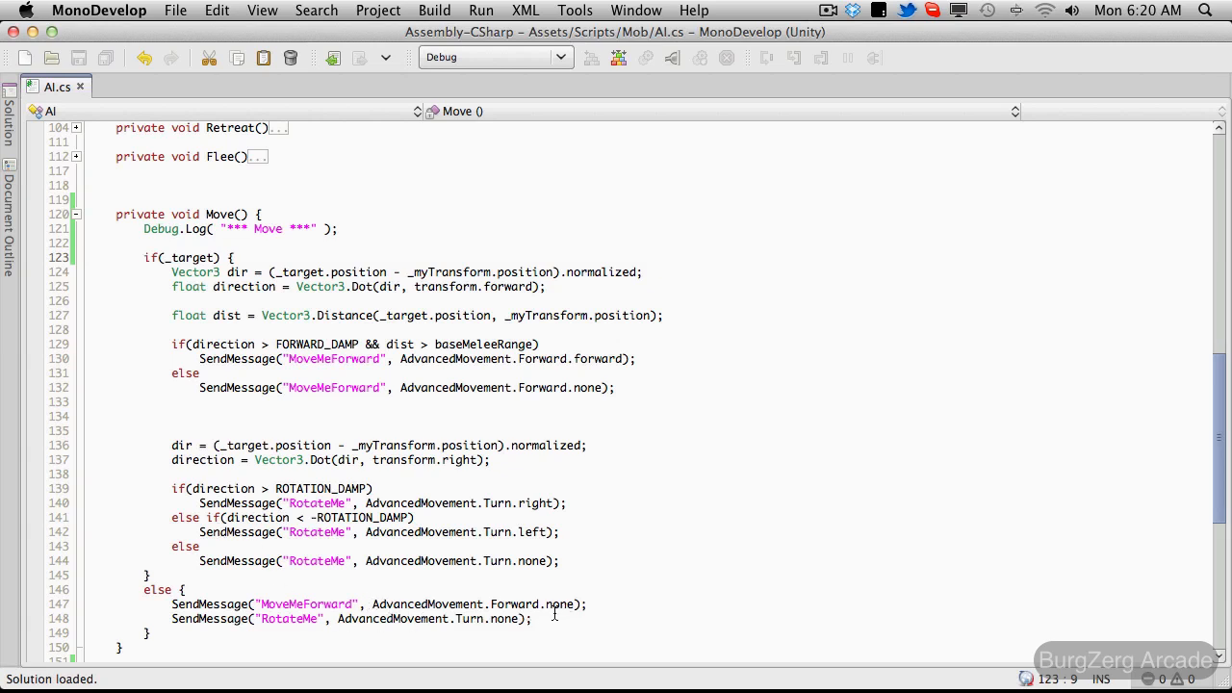
{"action": "mouse_move", "coordinate": [512, 616]}
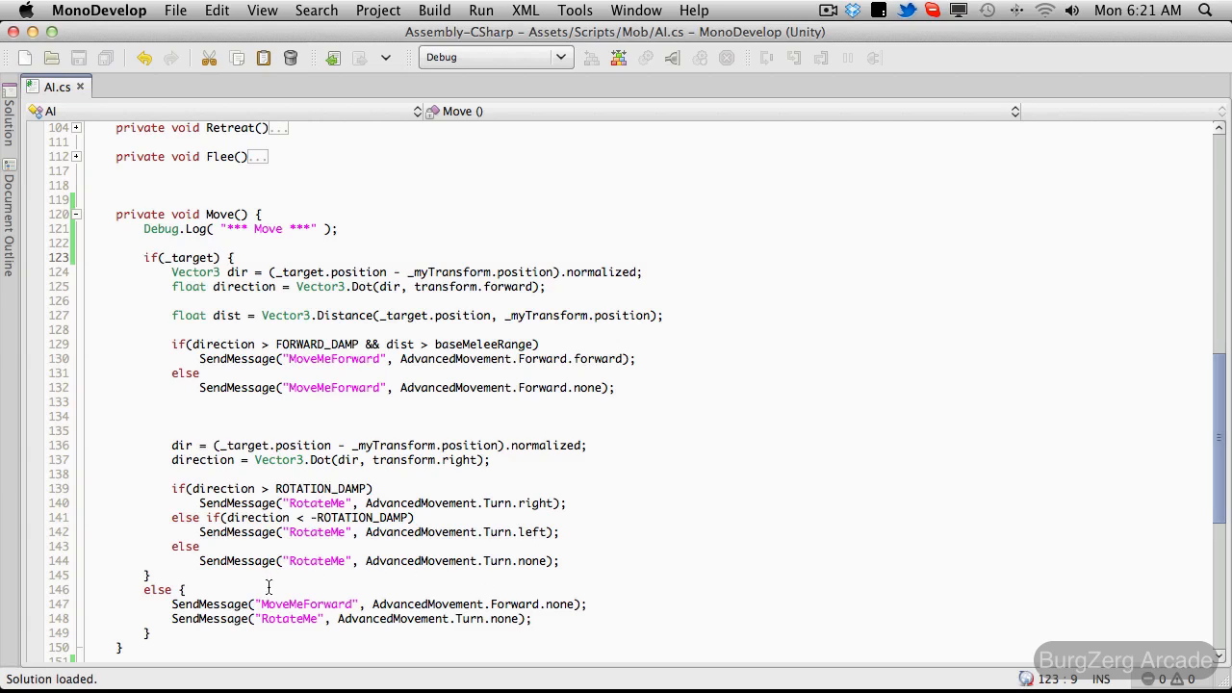
{"action": "scroll", "scroll_direction": "down", "scroll_amount": 3}
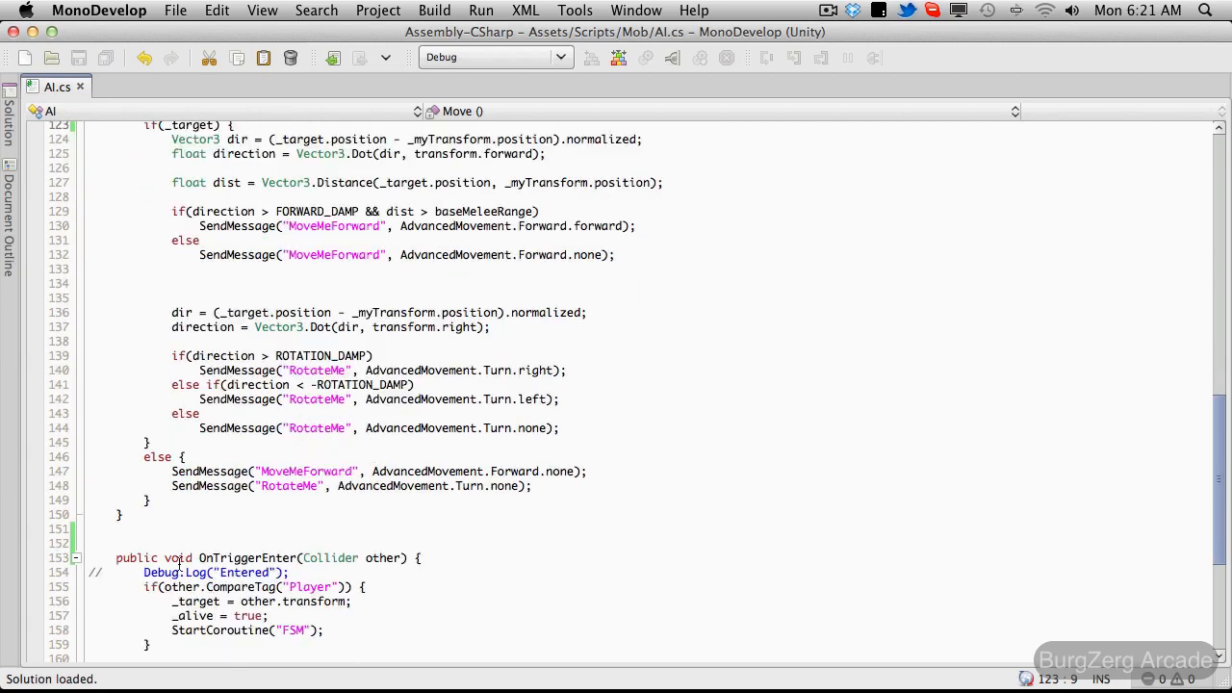
Step: Expand Setup() and FSM() to read Setup's commented log and FSM's state switch
{"action": "scroll", "scroll_direction": "down", "scroll_amount": 3}
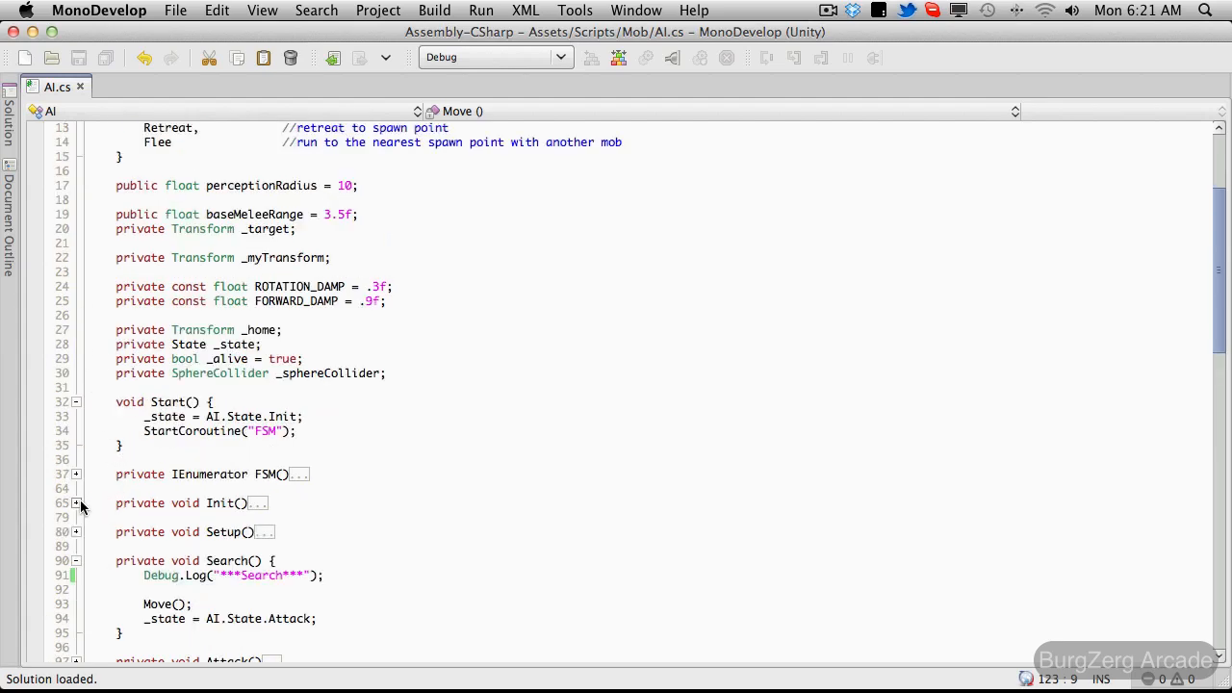
{"action": "left_click", "coordinate": [77, 504]}
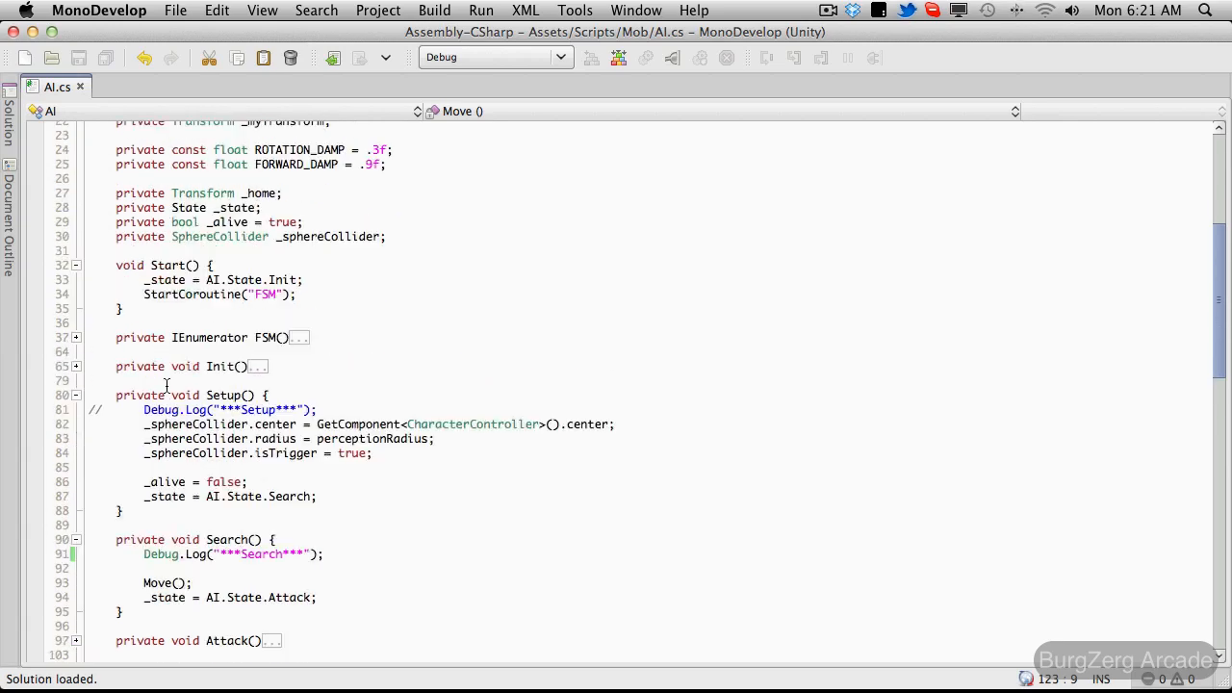
{"action": "left_click", "coordinate": [77, 337]}
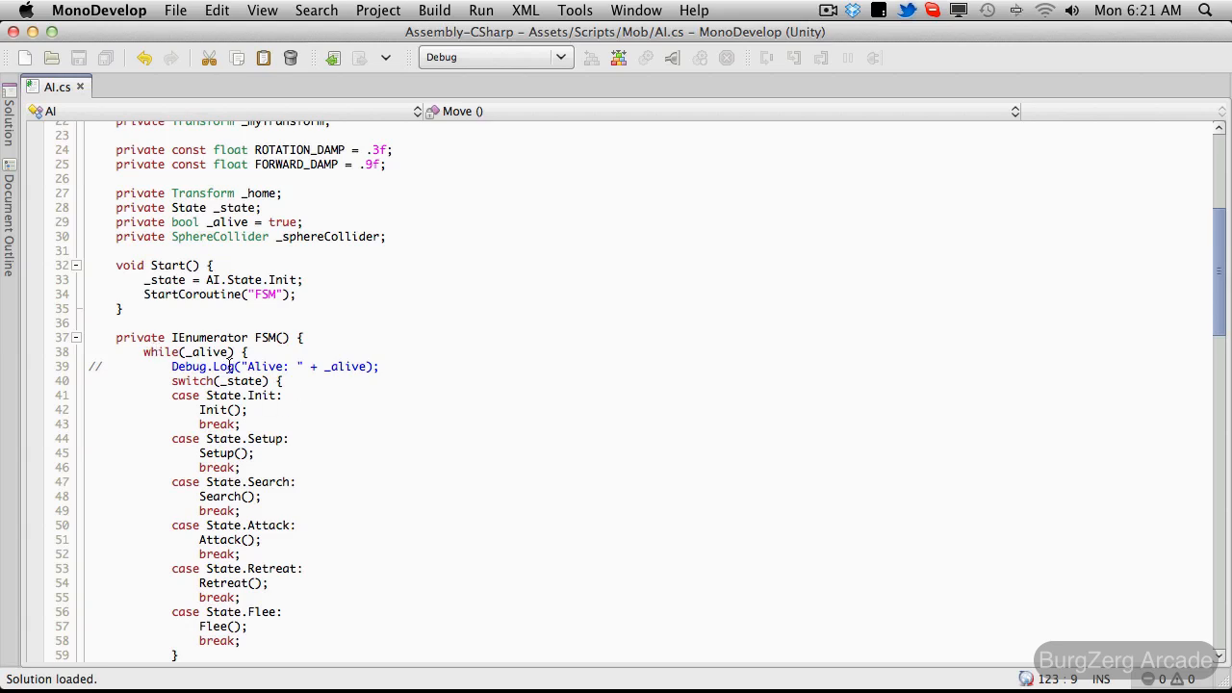
{"action": "scroll", "scroll_direction": "down", "scroll_amount": 3}
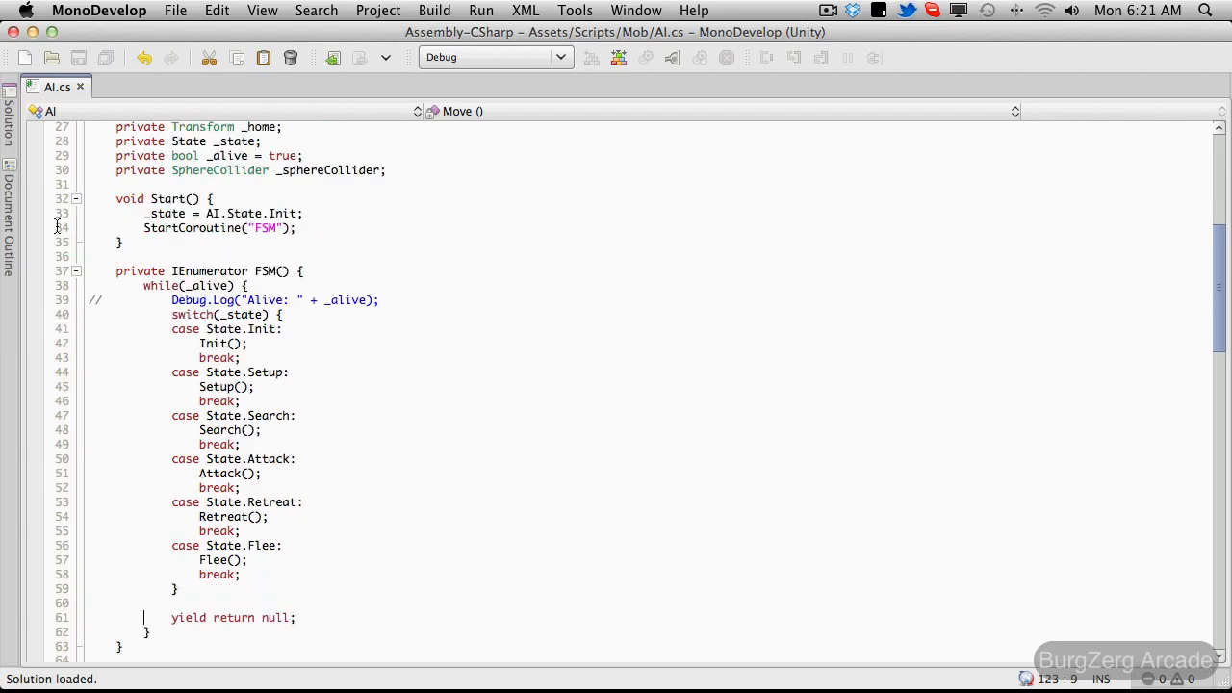
{"action": "scroll", "scroll_direction": "down", "scroll_amount": 3}
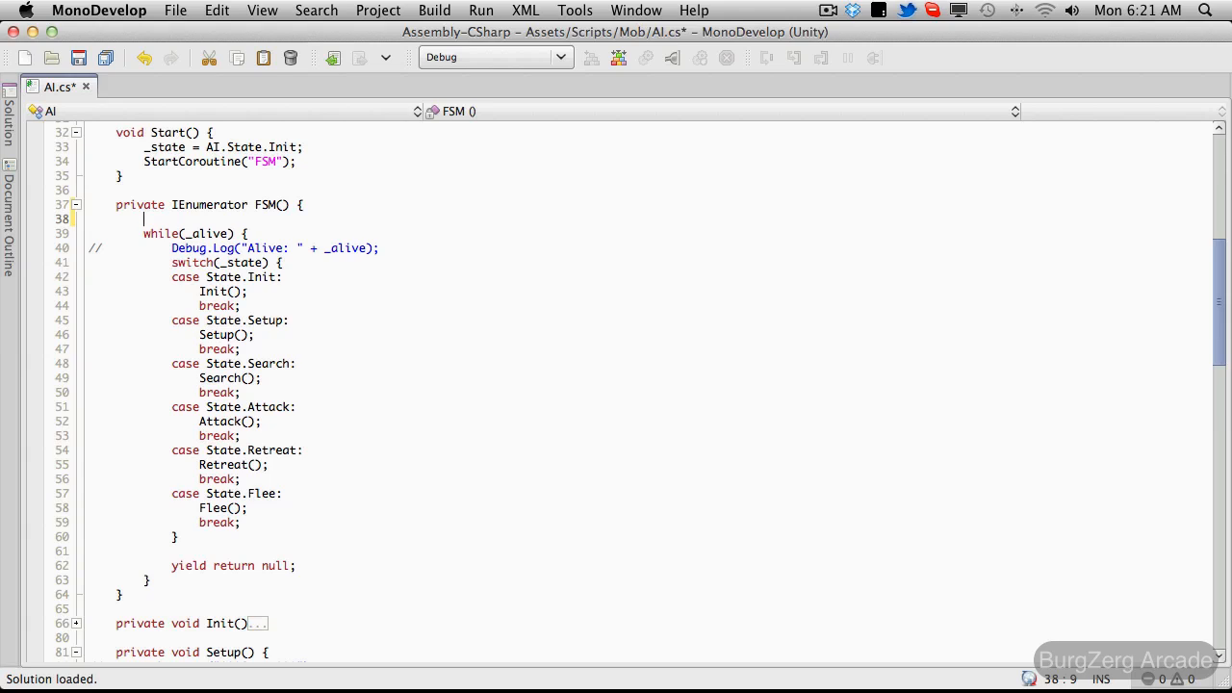
Step: Add Debug.Log("*** FSM ***") at the start of the FSM coroutine
{"action": "type", "text": "Debug.Log( \"\" );"}
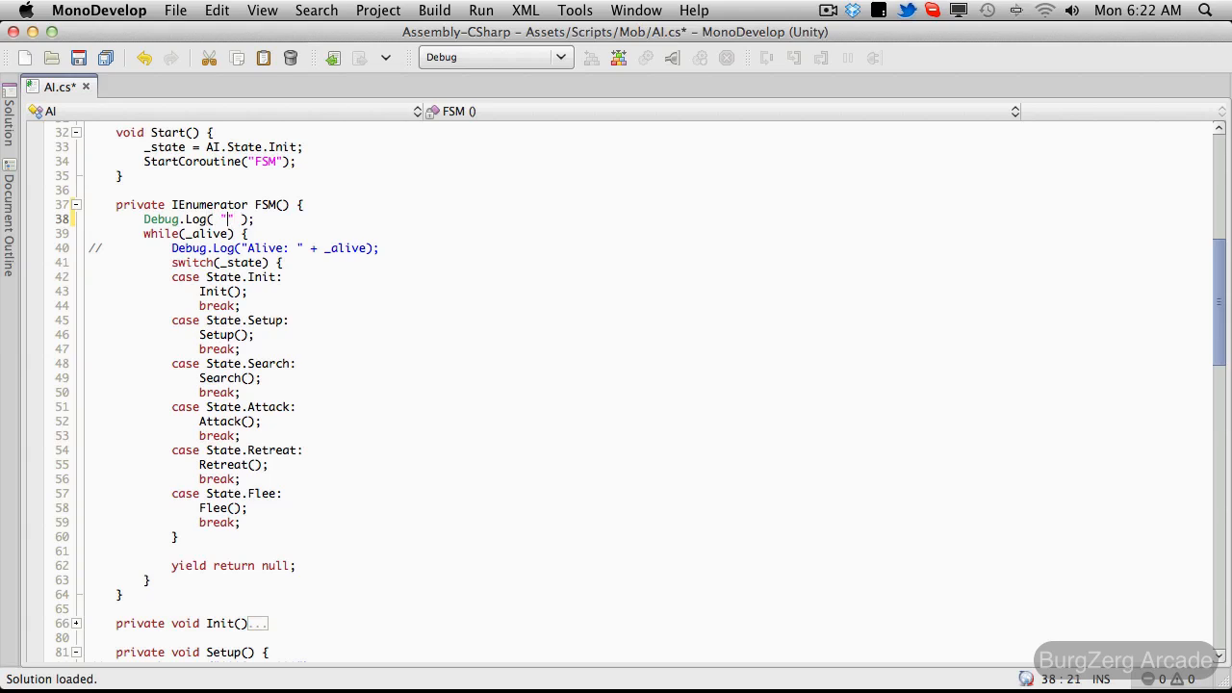
{"action": "type", "text": "**"}
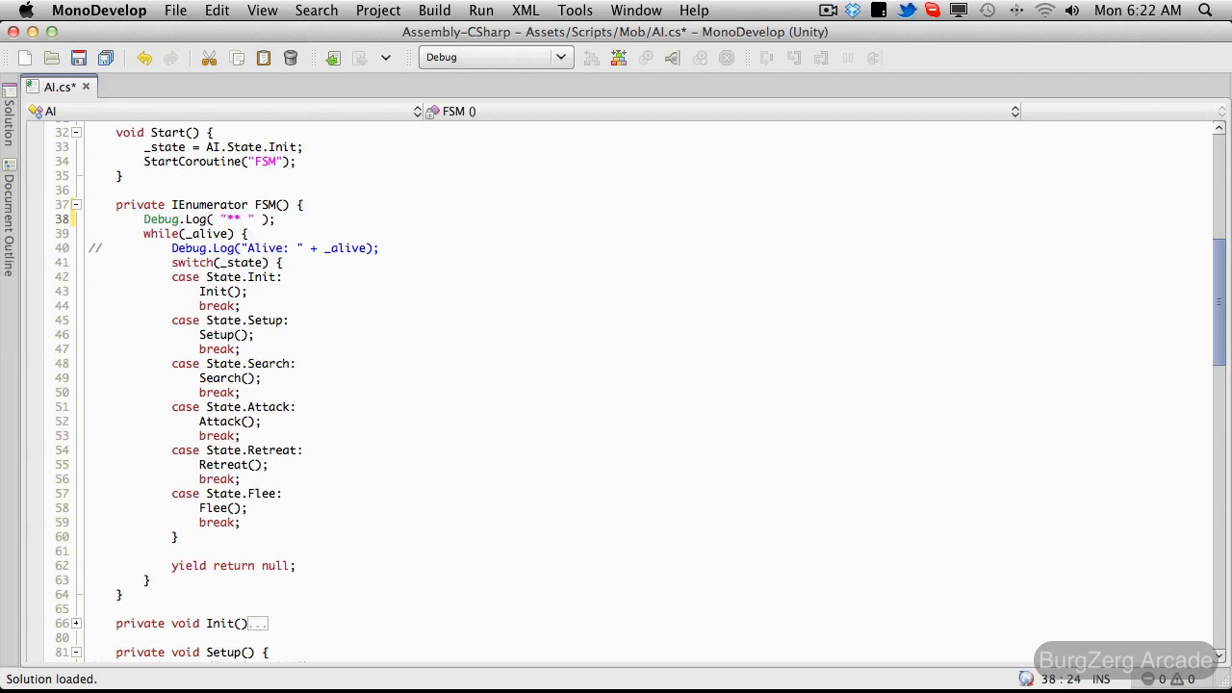
{"action": "key", "text": "Backspace"}
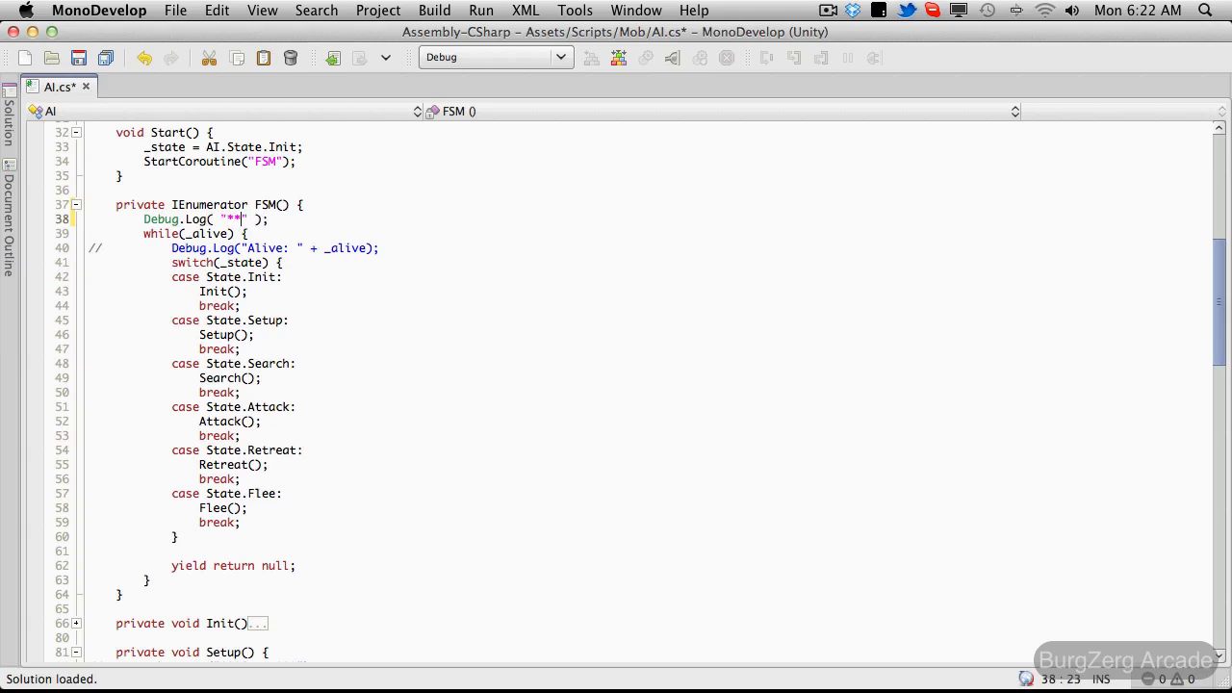
{"action": "type", "text": "*"}
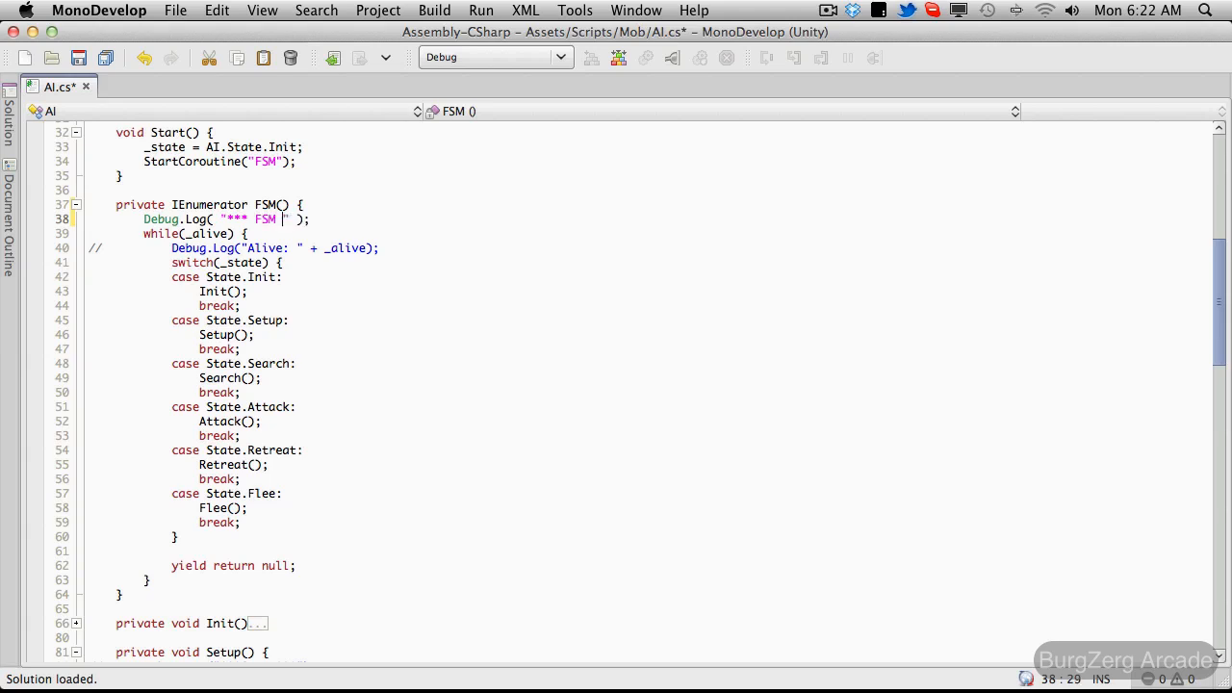
{"action": "type", "text": "***"}
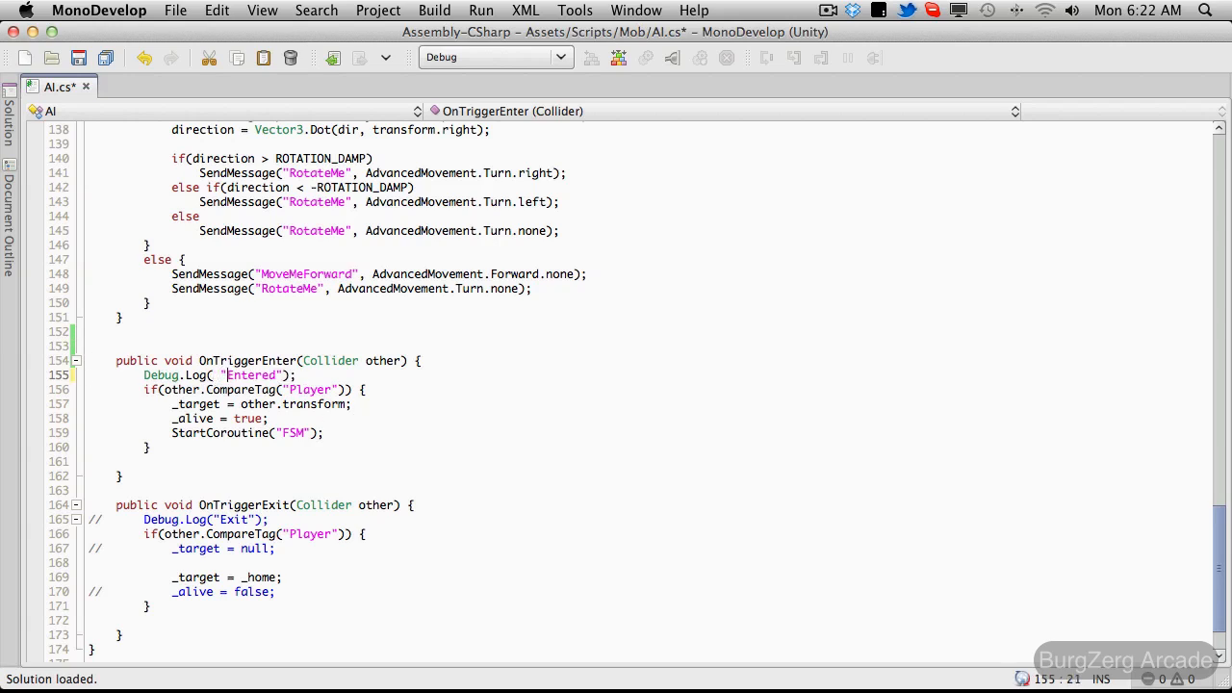
Step: Make OnTriggerEnter log *** OnTriggerEnter ***, uncomment OnTriggerExit's log as *** OnTriggerExit ***, and save AI.cs
{"action": "type", "text": "***"}
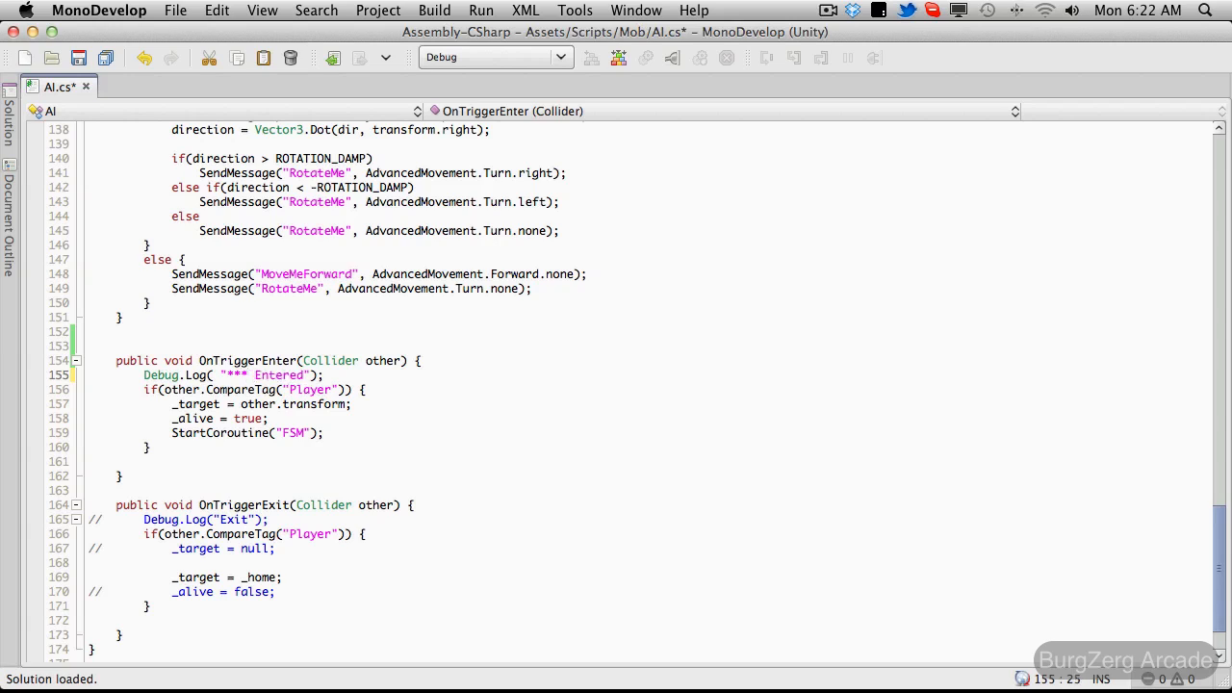
{"action": "type", "text": "OnTri"}
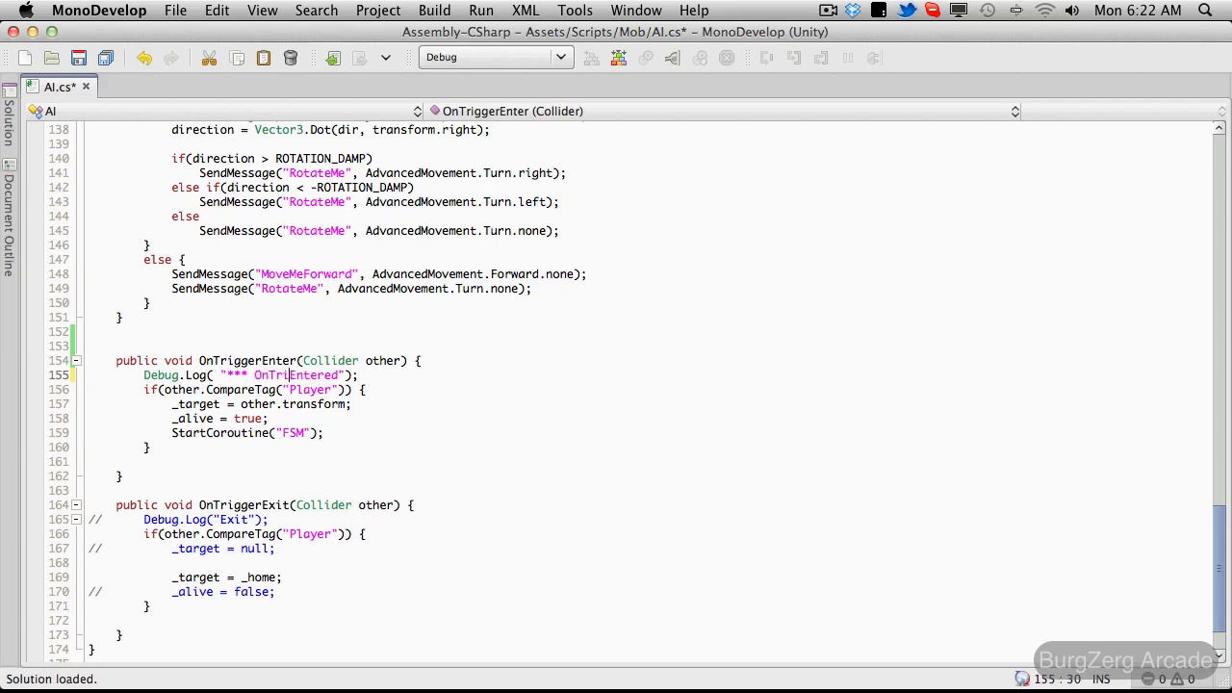
{"action": "type", "text": "gger"}
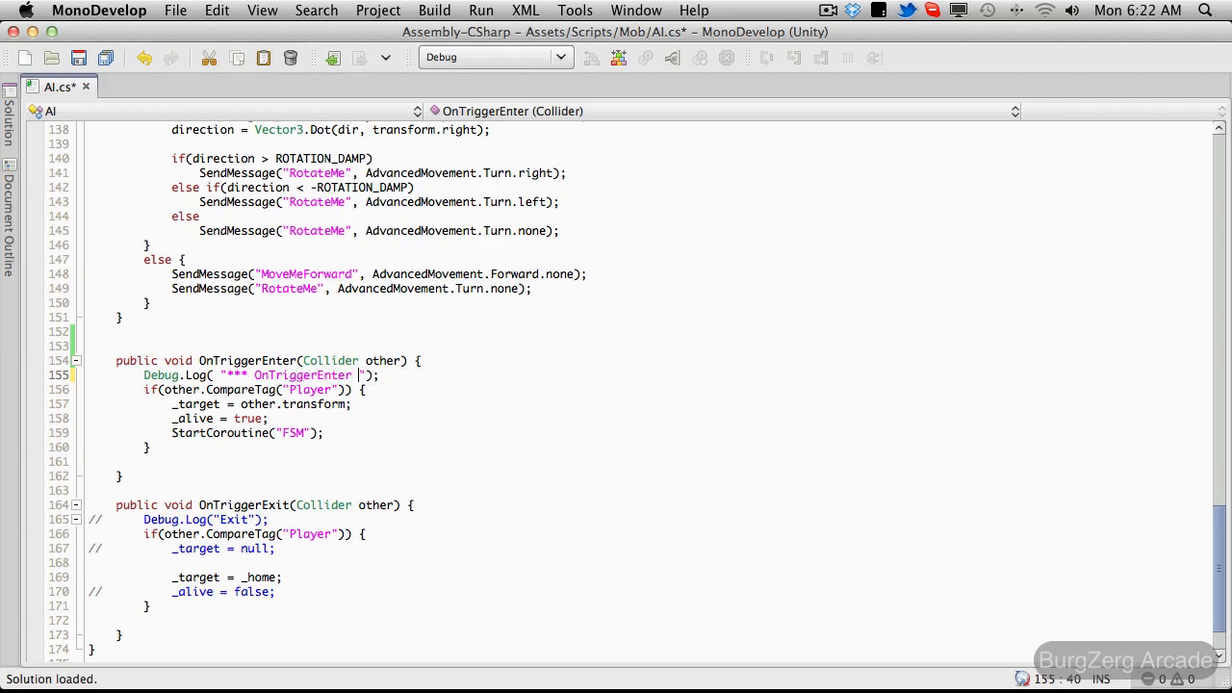
{"action": "type", "text": "**"}
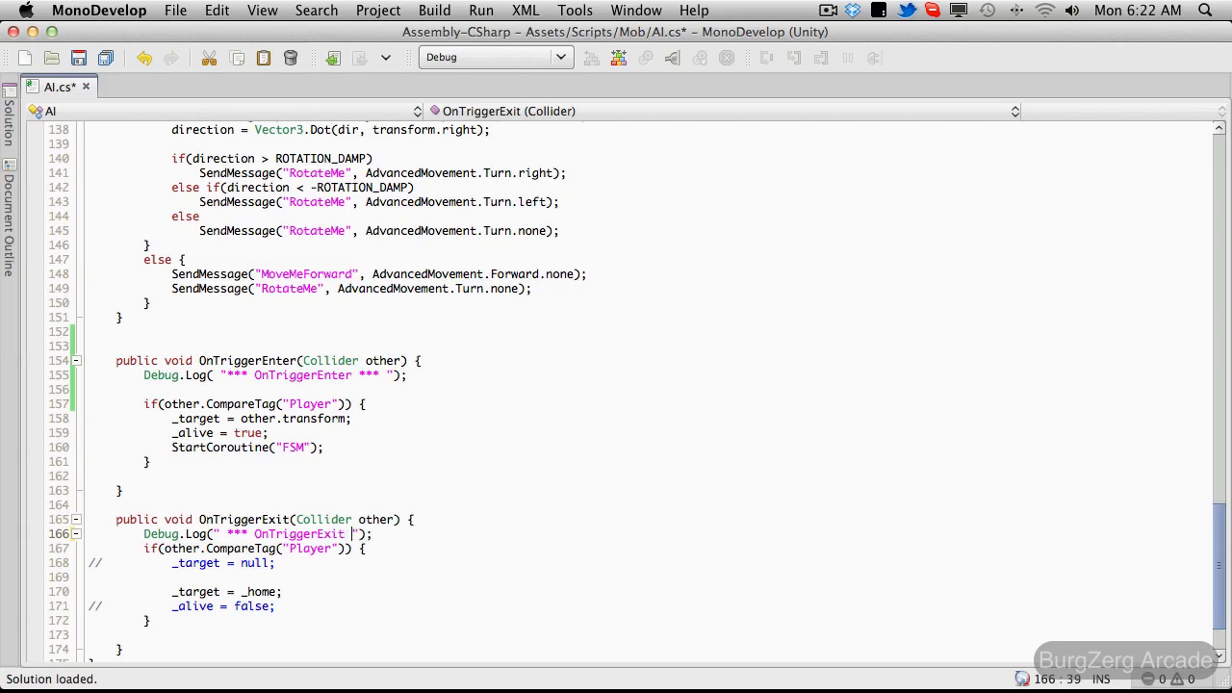
{"action": "type", "text": "***"}
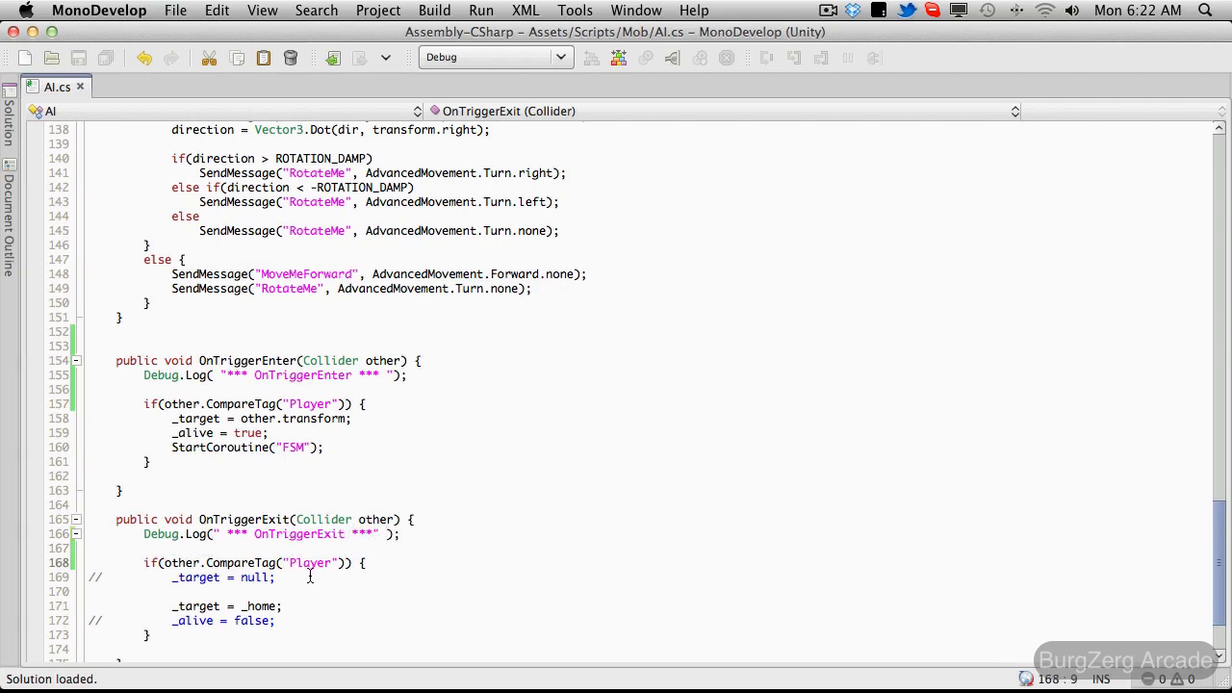
{"action": "mouse_move", "coordinate": [271, 493]}
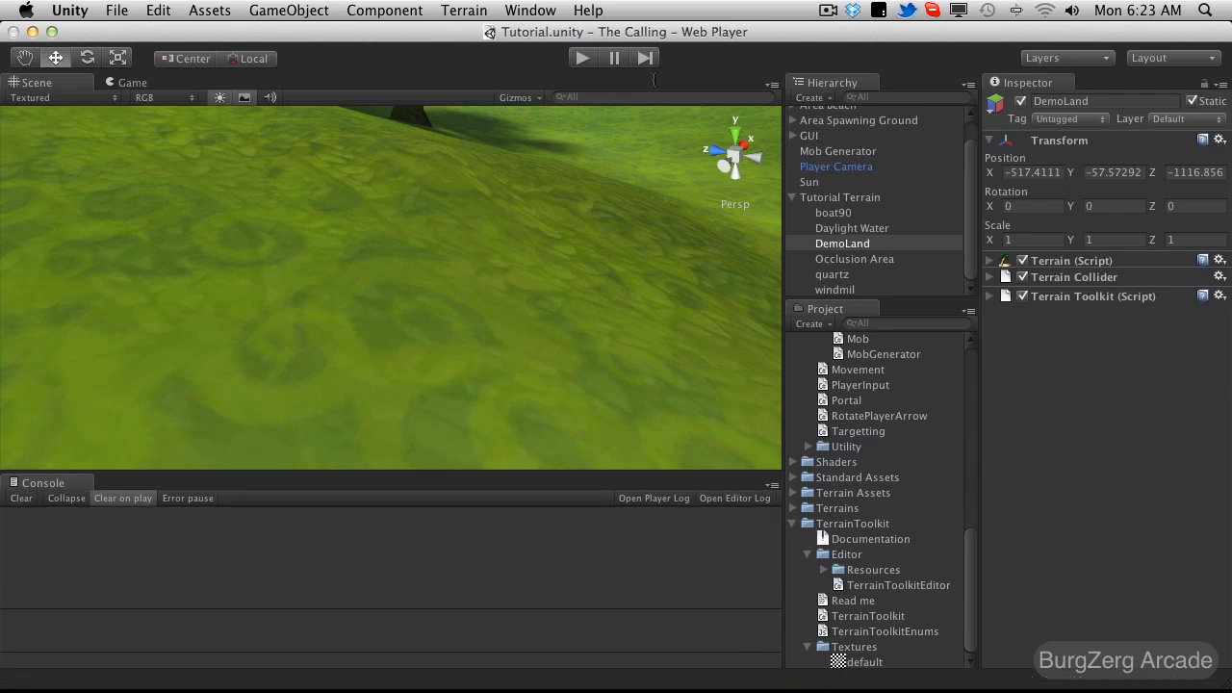
Step: Run the scene so the console prints *** FSM *** and *** OnTriggerEnter *** messages
{"action": "left_click", "coordinate": [581, 57]}
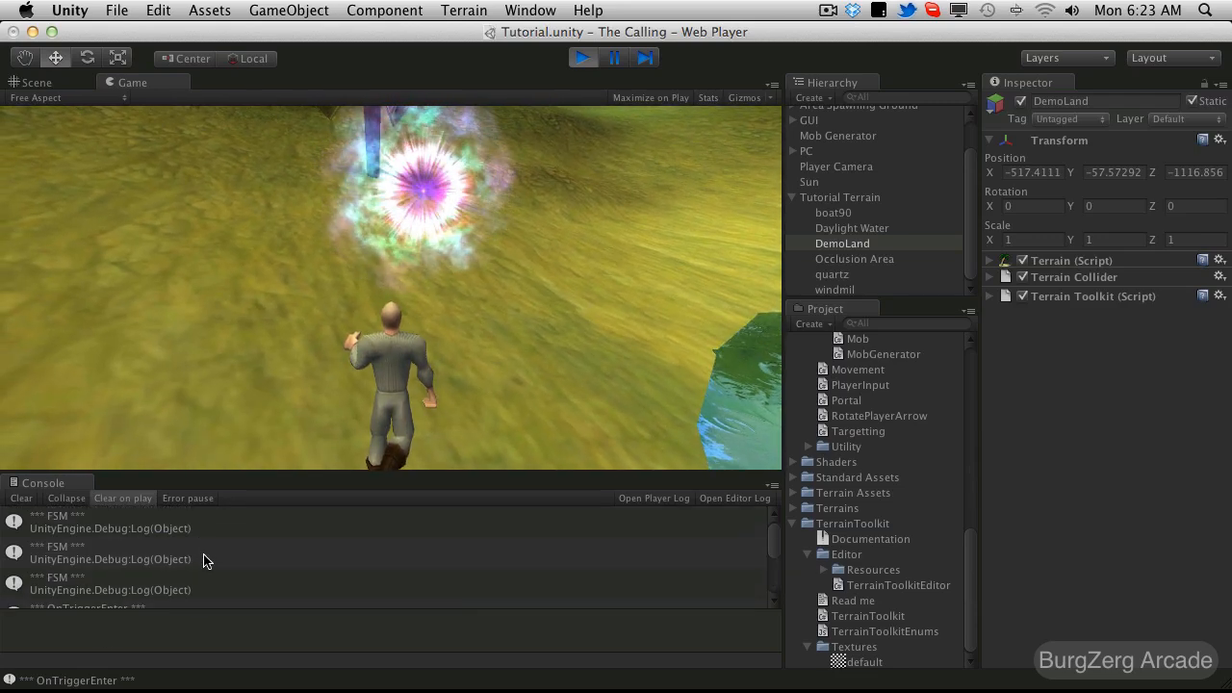
{"action": "mouse_move", "coordinate": [84, 545]}
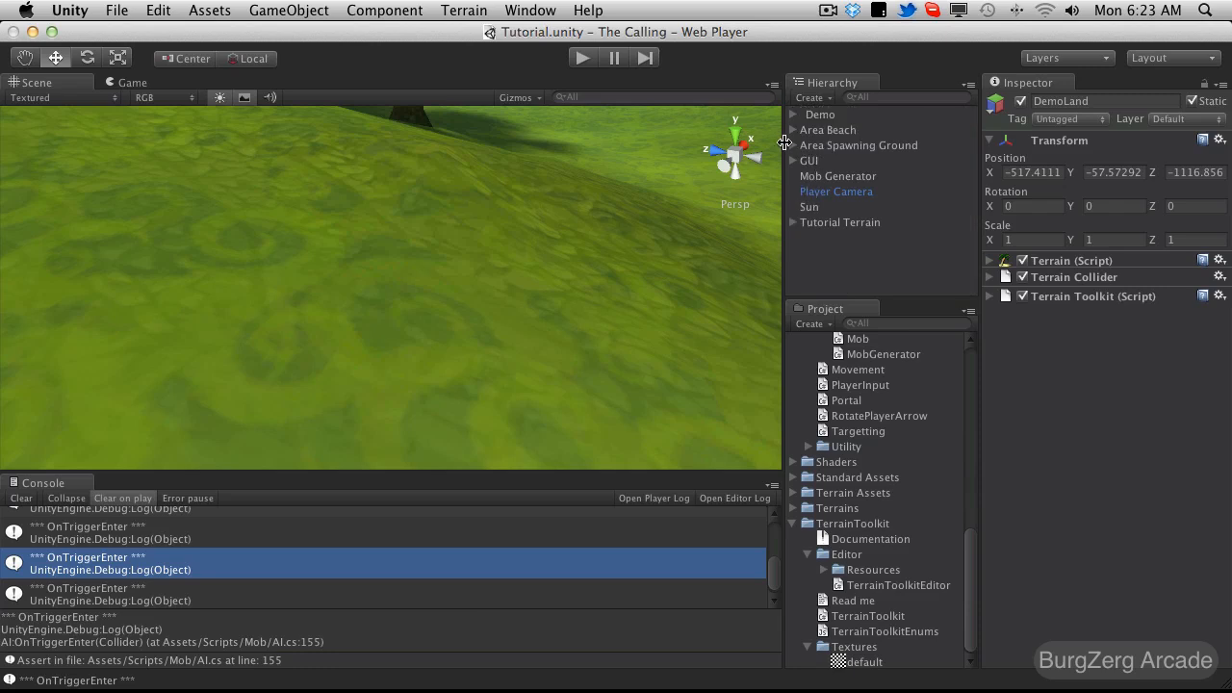
Step: Inspect both spawn points' positions, clear the console and replay the scene
{"action": "left_click", "coordinate": [793, 147]}
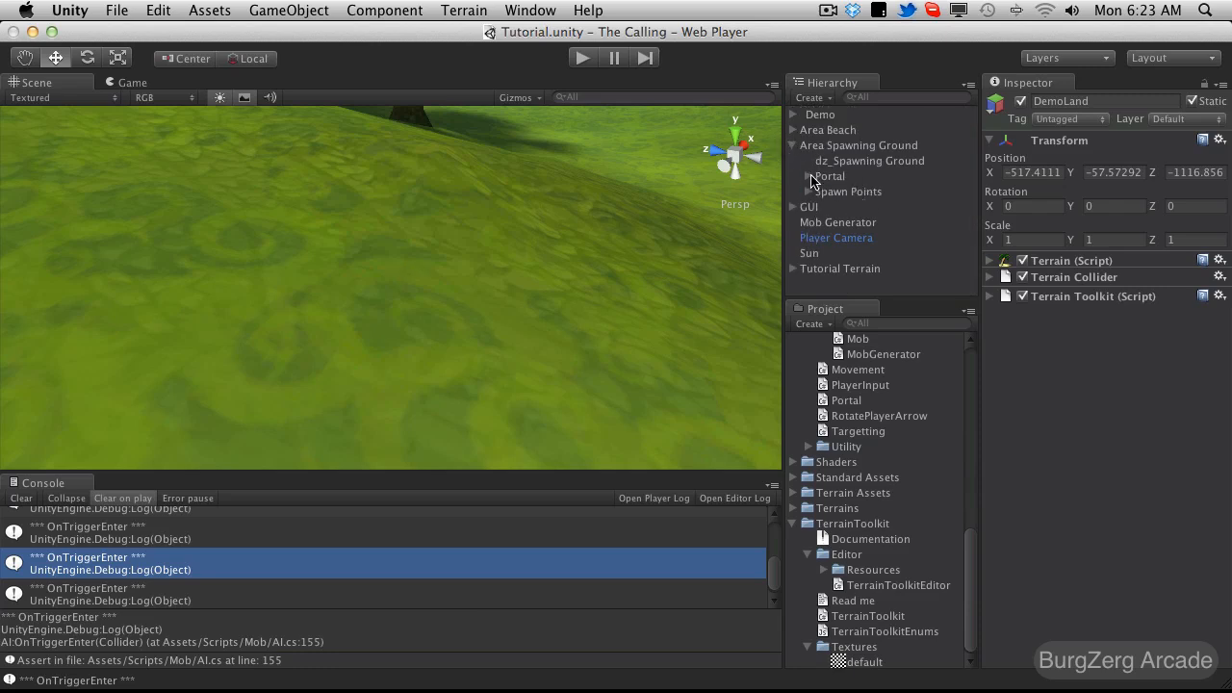
{"action": "left_click", "coordinate": [797, 193]}
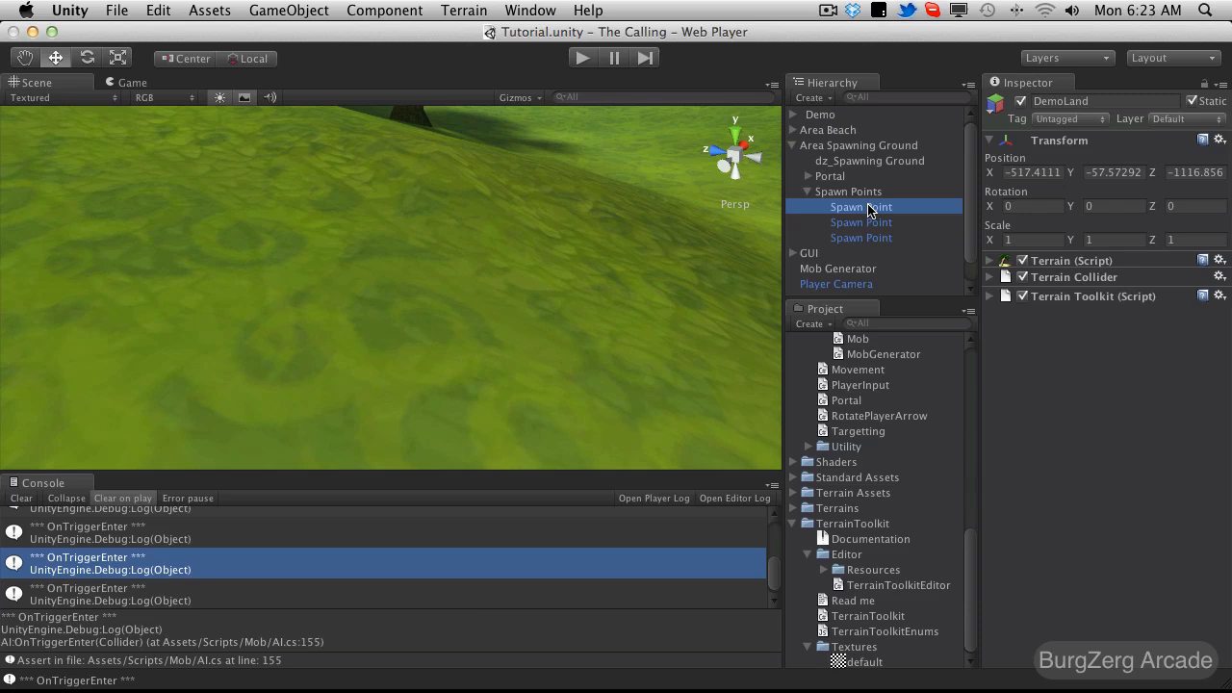
{"action": "left_click", "coordinate": [863, 236]}
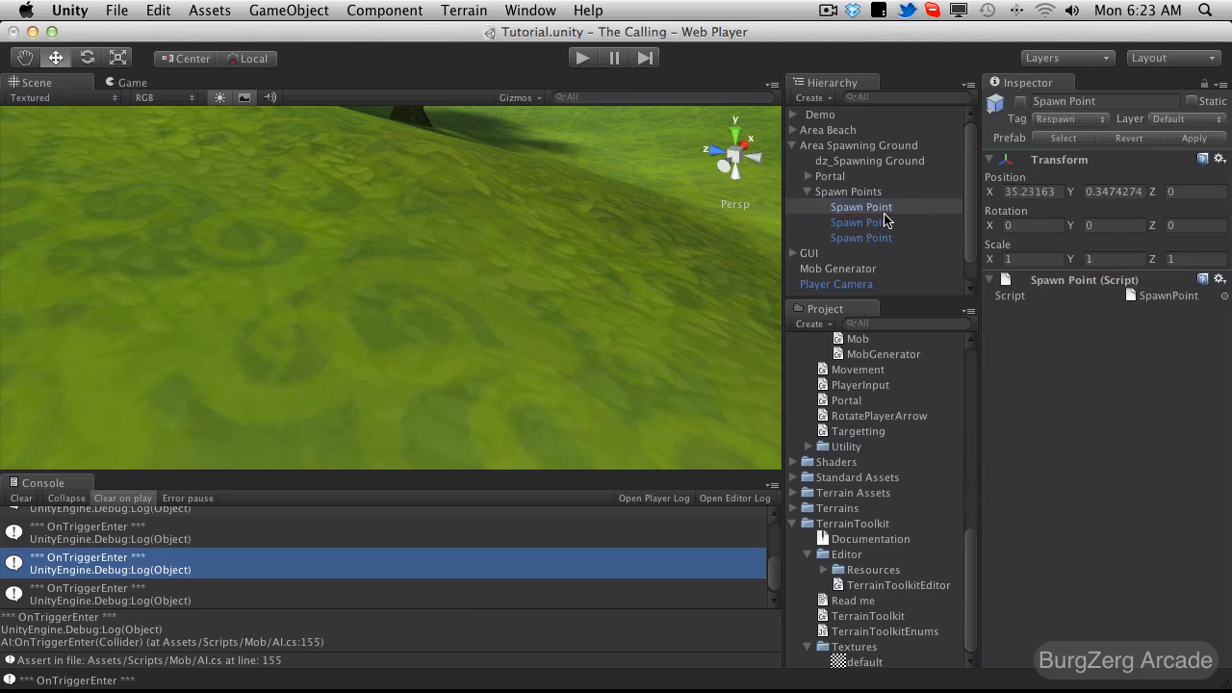
{"action": "left_click", "coordinate": [863, 223]}
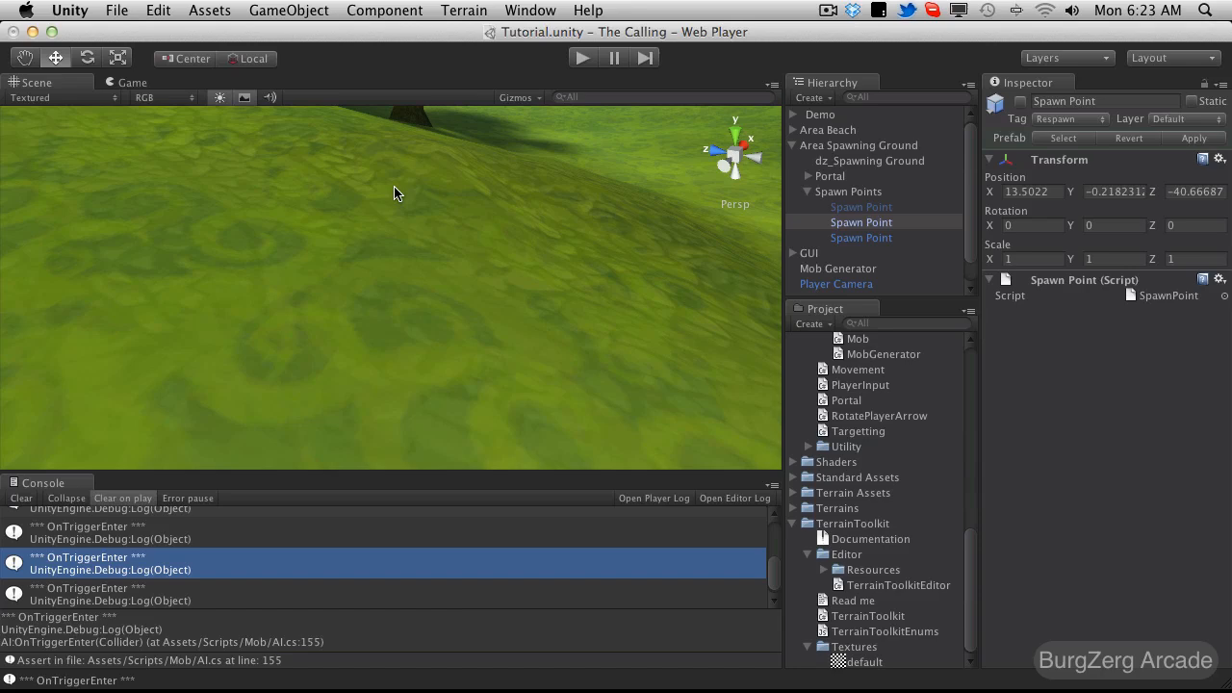
{"action": "left_click", "coordinate": [20, 497]}
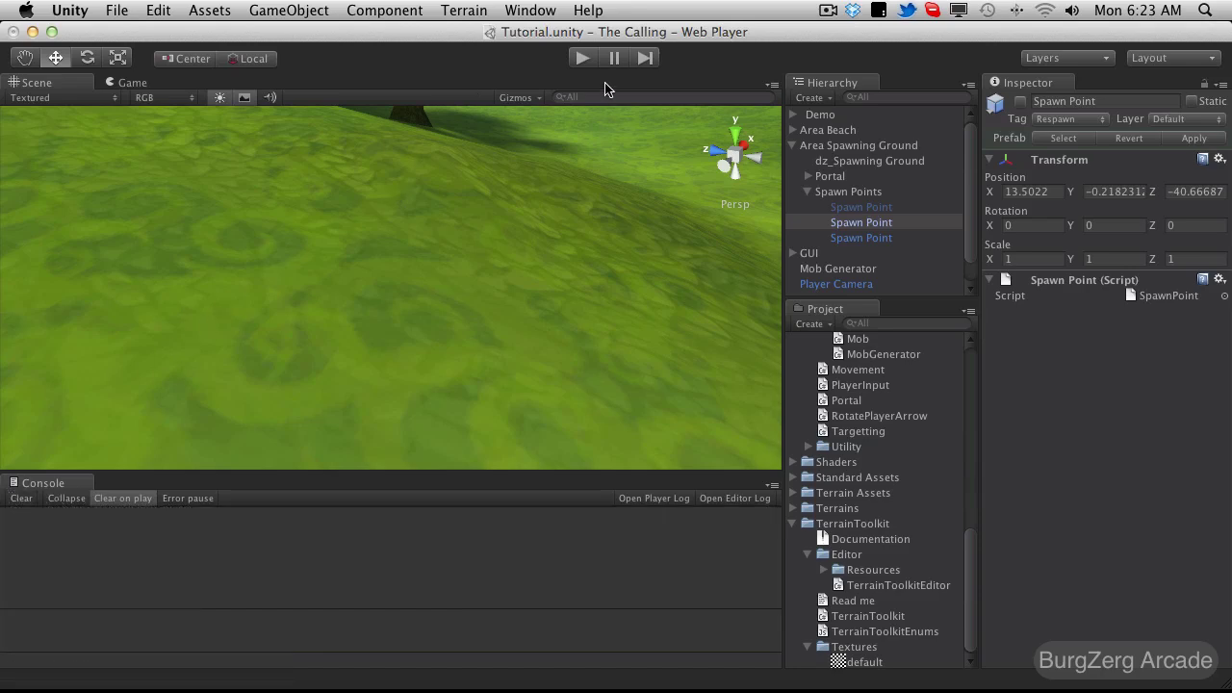
{"action": "left_click", "coordinate": [572, 57]}
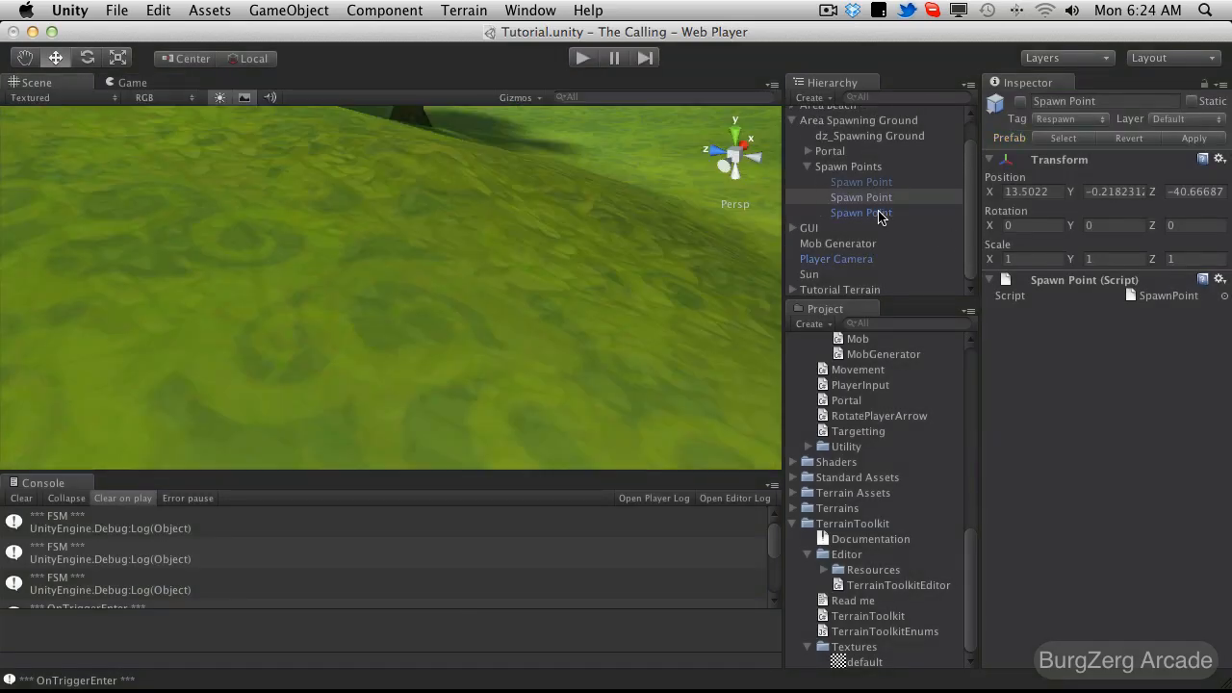
Step: Set Mob Generator's Spawn Points Size to 1, replay, and select an OnTriggerEnter message
{"action": "left_click", "coordinate": [847, 166]}
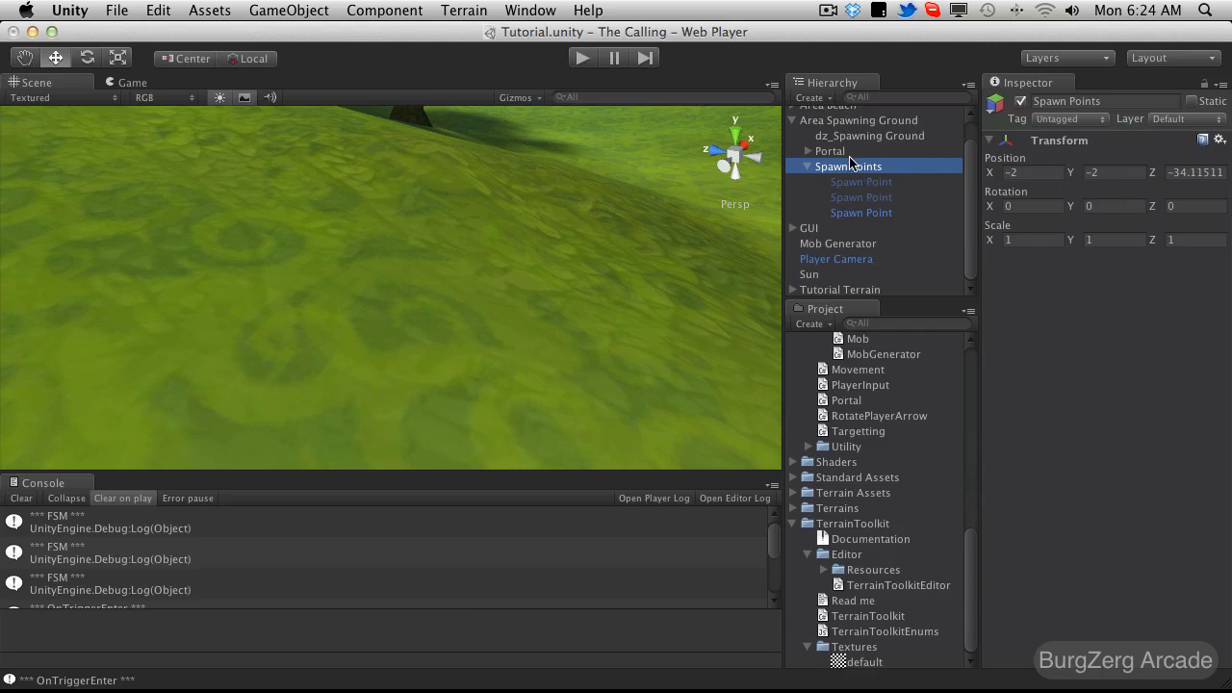
{"action": "mouse_move", "coordinate": [826, 212]}
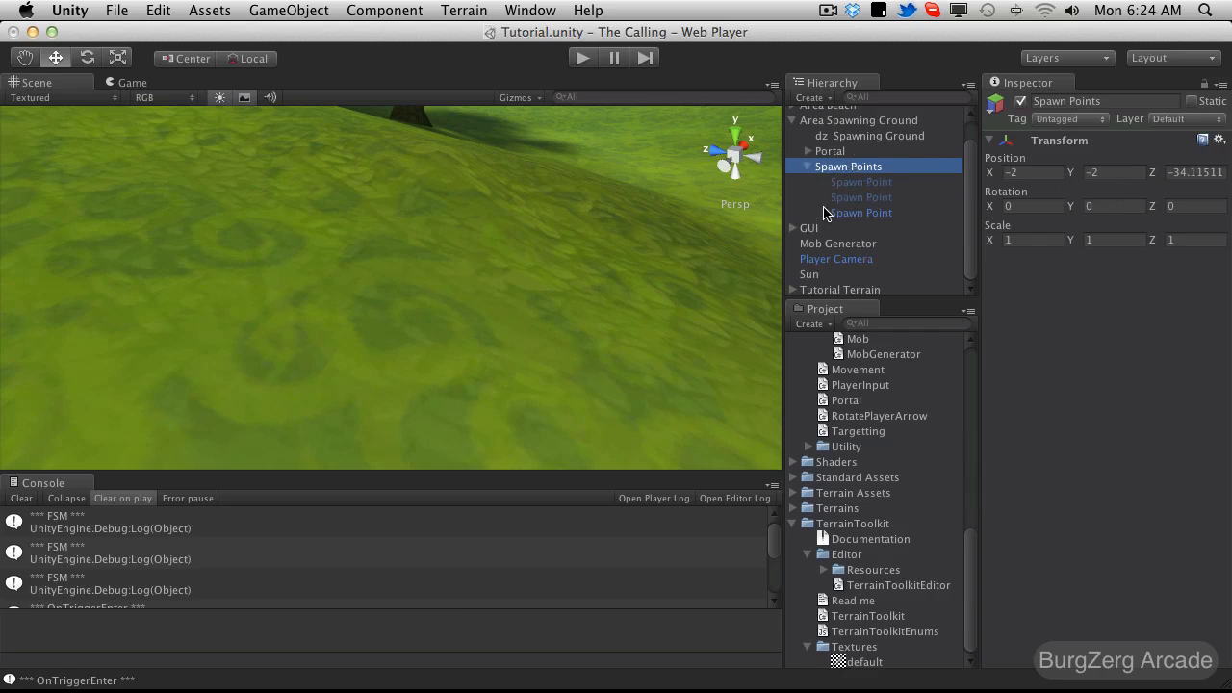
{"action": "left_click", "coordinate": [861, 181]}
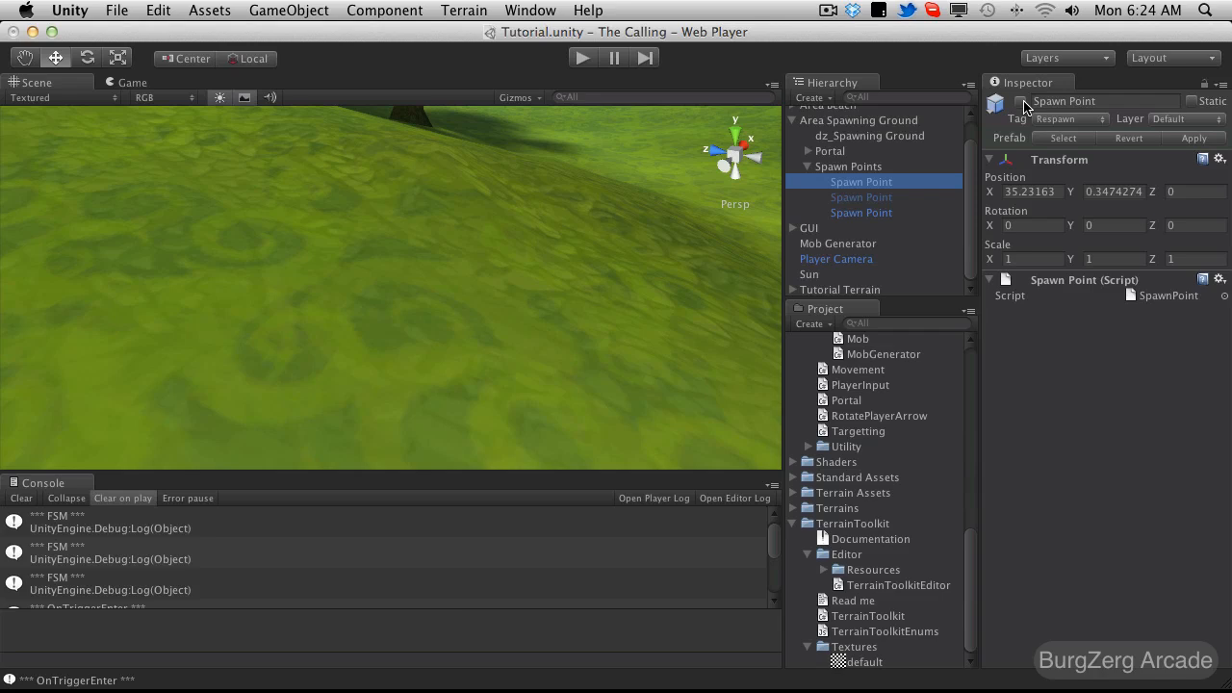
{"action": "left_click", "coordinate": [860, 196]}
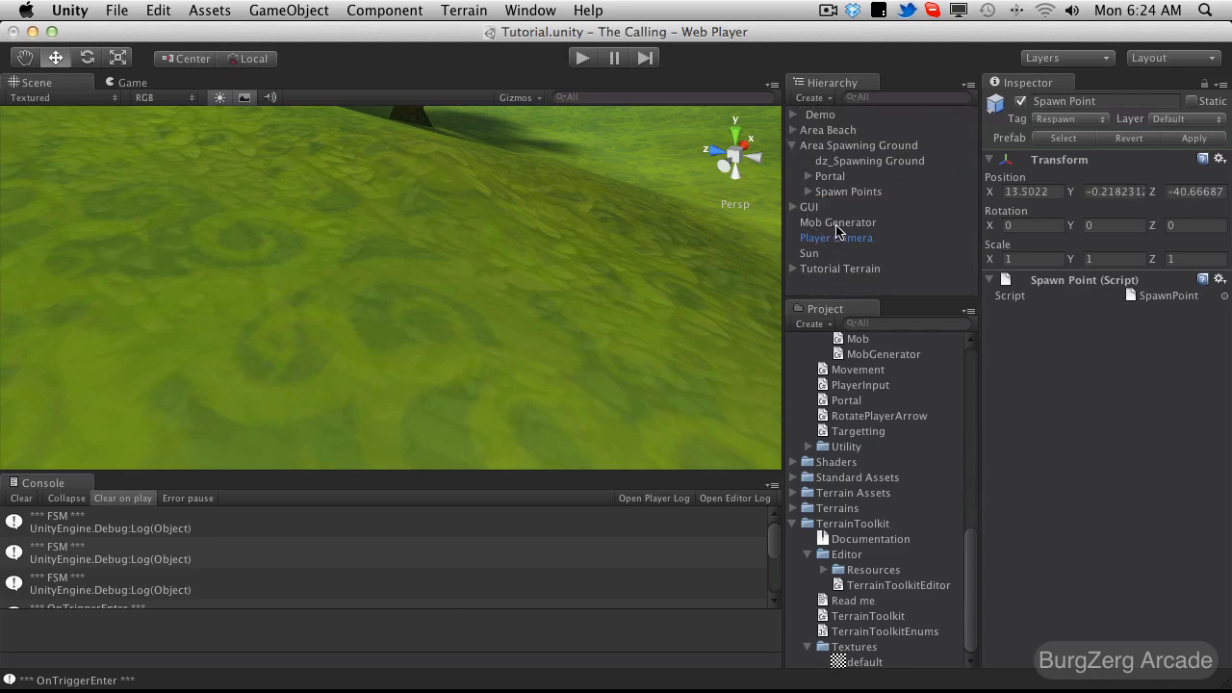
{"action": "left_click", "coordinate": [838, 223]}
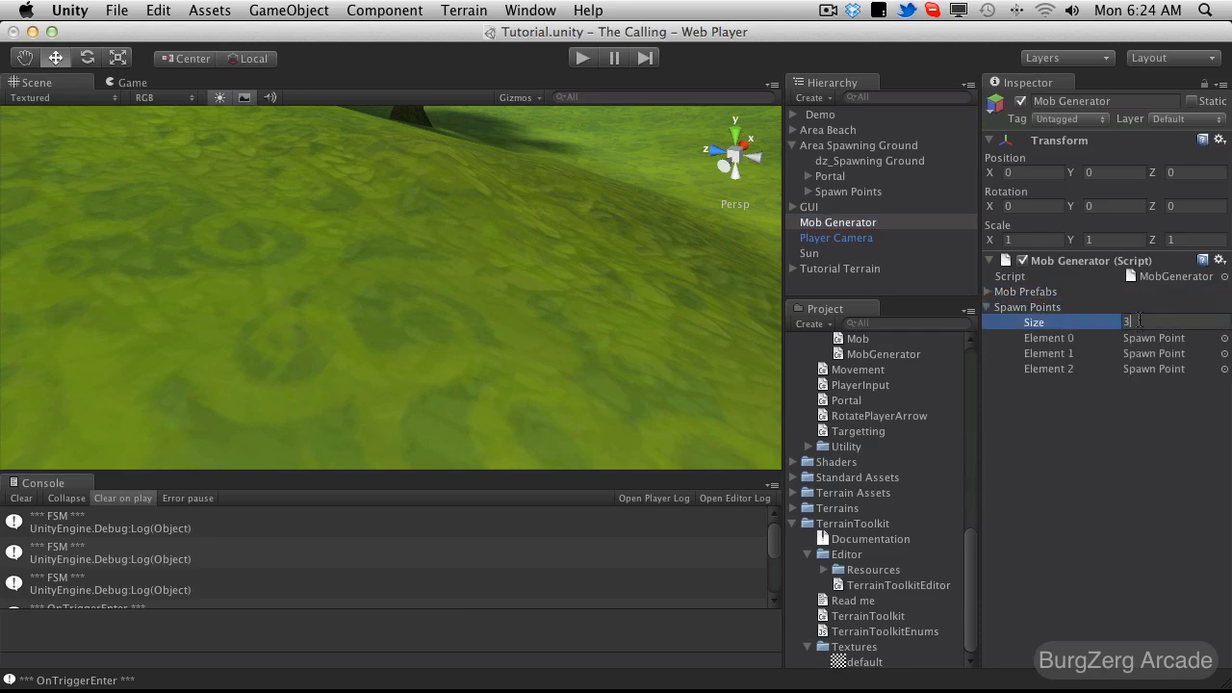
{"action": "type", "text": "1"}
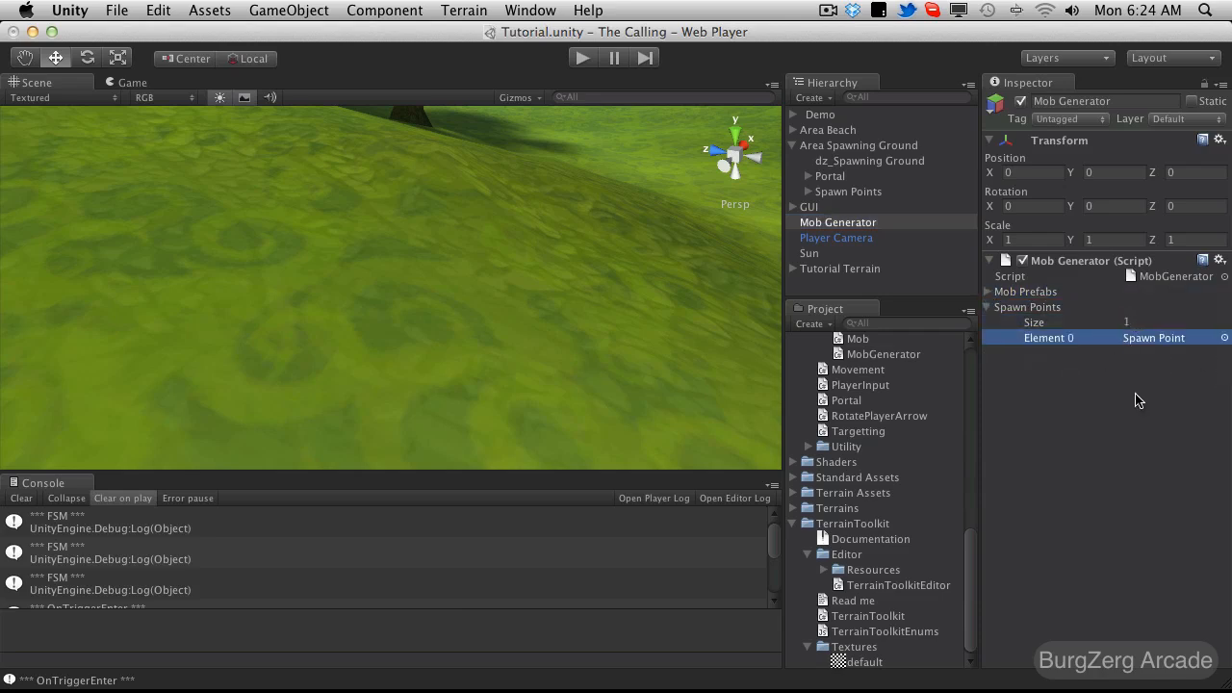
{"action": "mouse_move", "coordinate": [69, 382]}
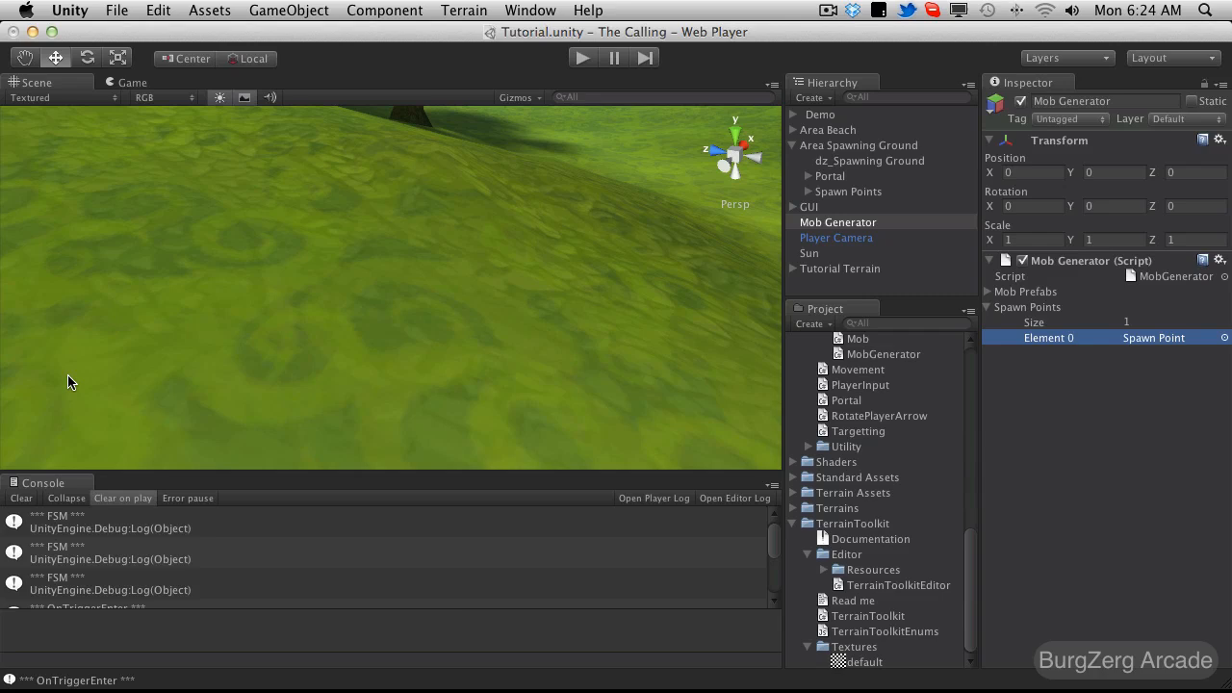
{"action": "left_click", "coordinate": [843, 288]}
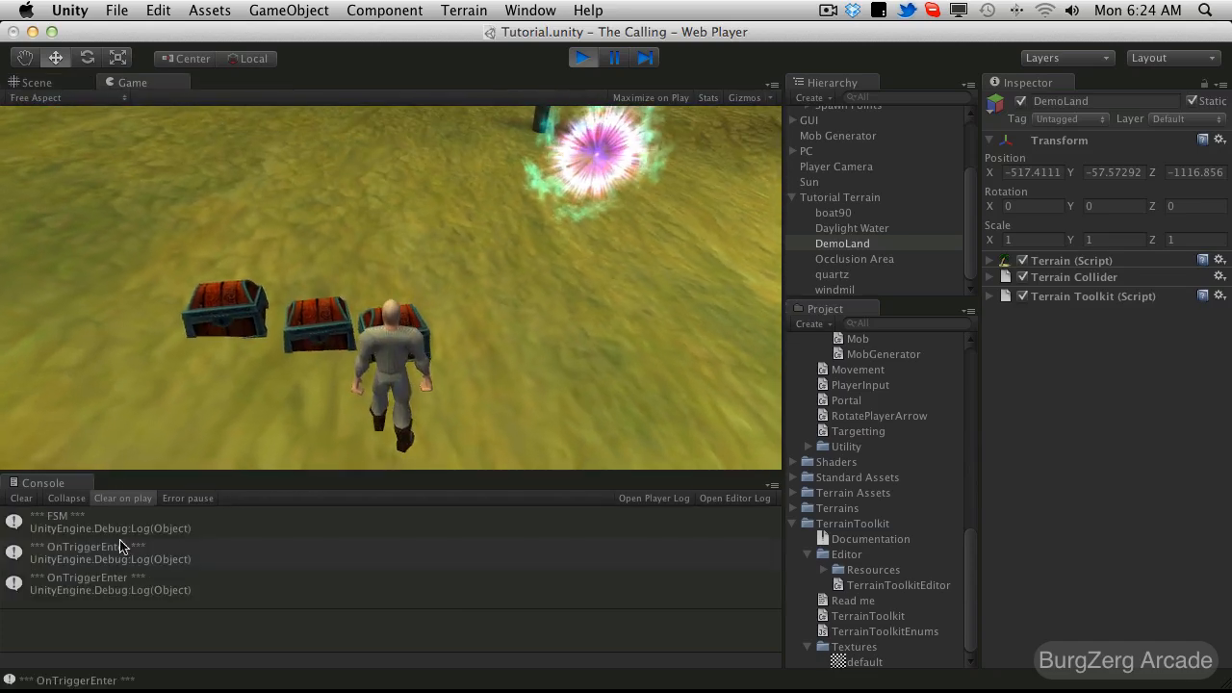
{"action": "left_click", "coordinate": [107, 582]}
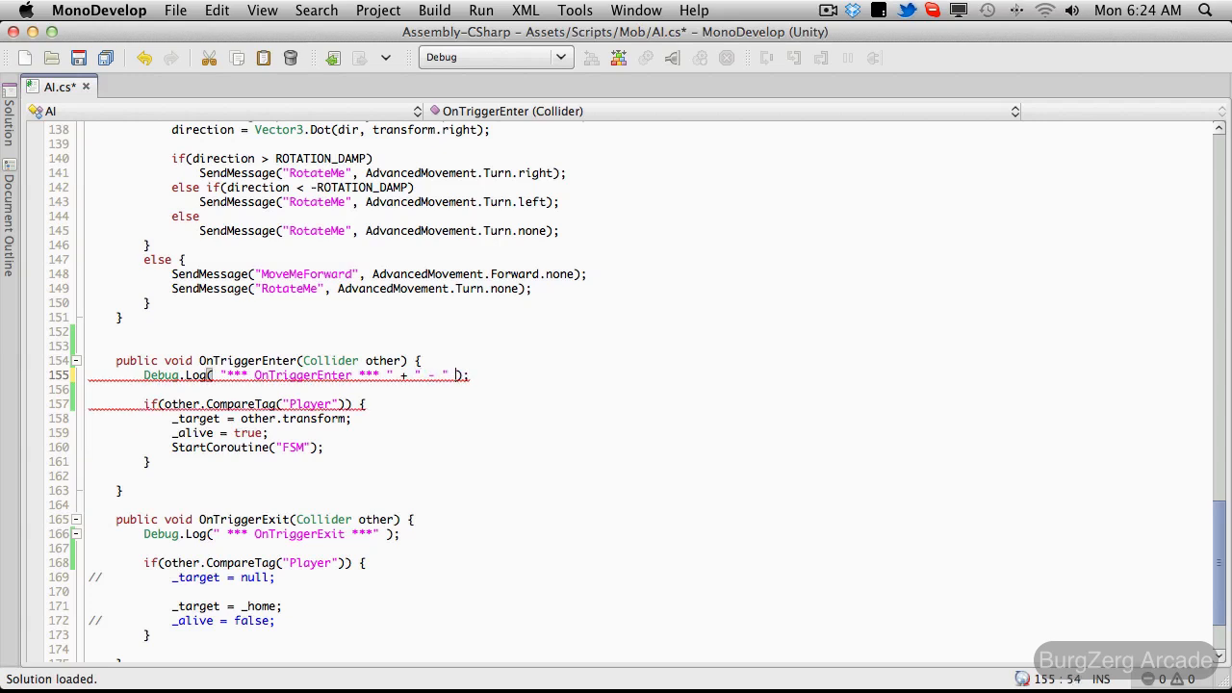
Step: Extend the OnTriggerEnter Debug.Log string with + " - " + other.name
{"action": "type", "text": "_"}
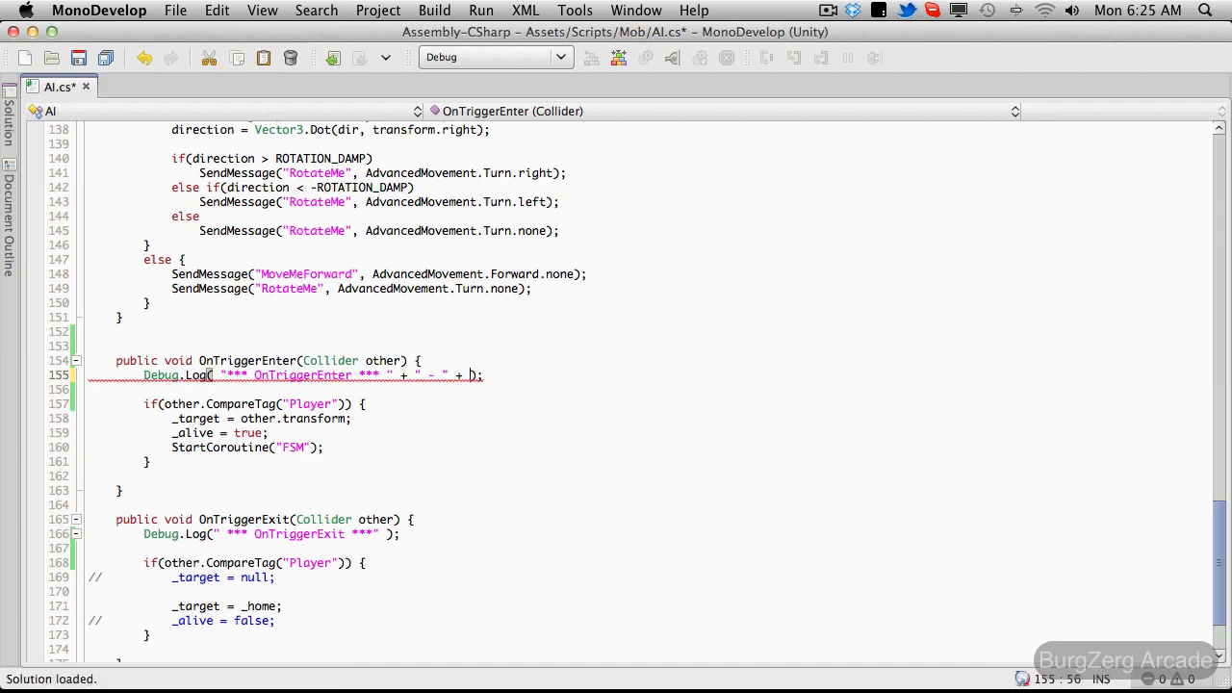
{"action": "type", "text": "other"}
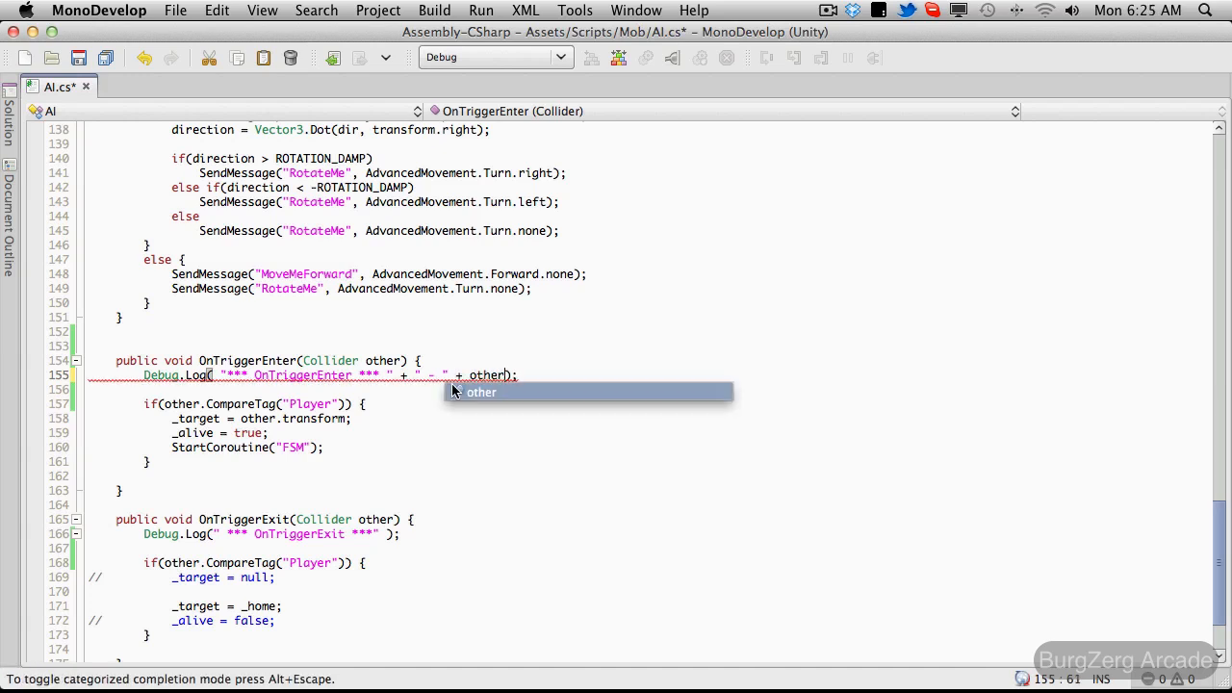
{"action": "type", "text": ".na"}
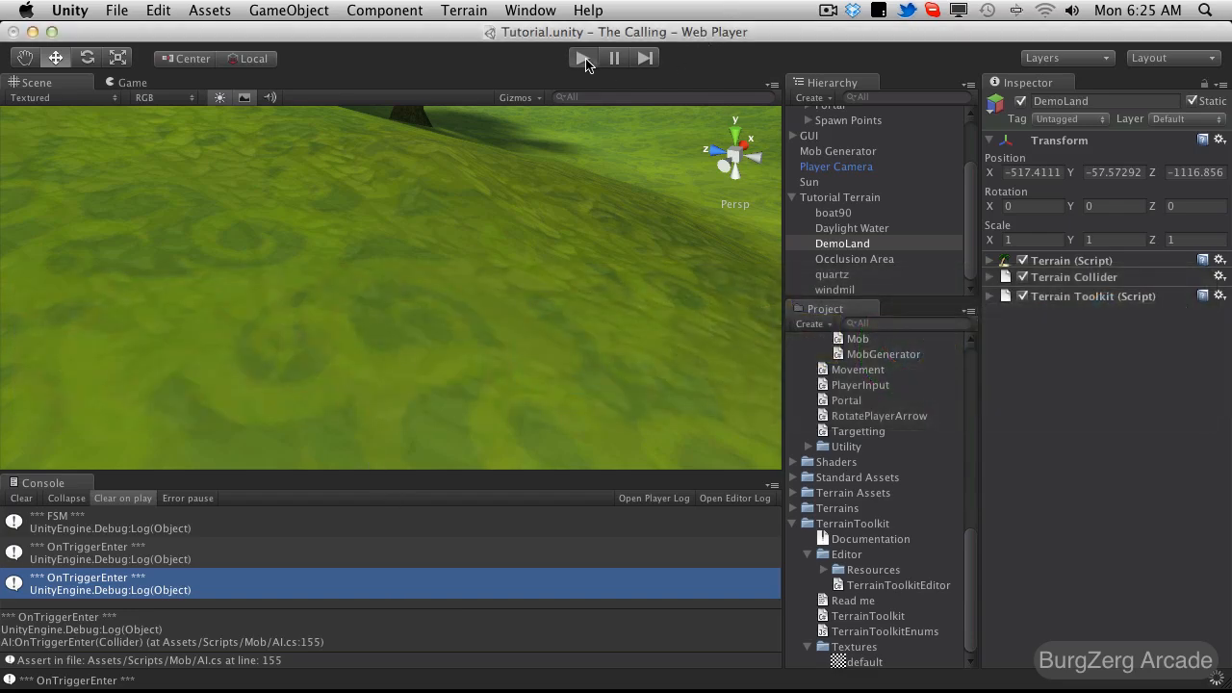
Step: Replay the scene, read the OnTriggerEnter message naming DungeonGuardian(Clone), then stop play
{"action": "left_click", "coordinate": [585, 57]}
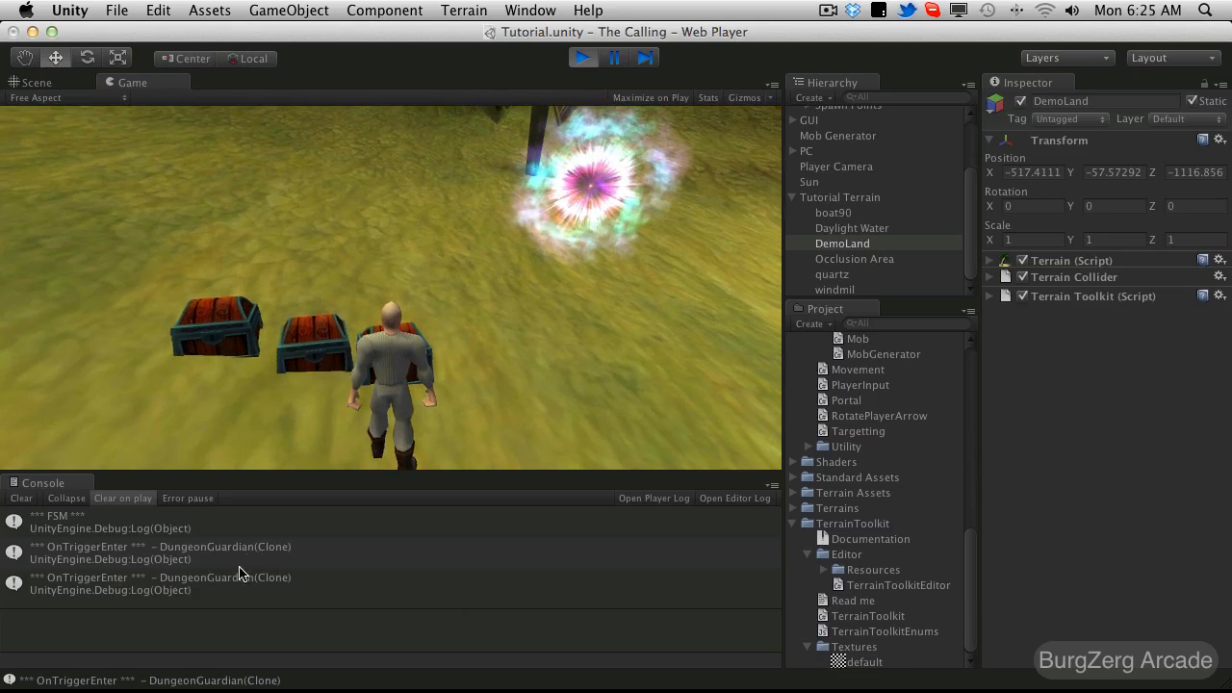
{"action": "left_click", "coordinate": [158, 552]}
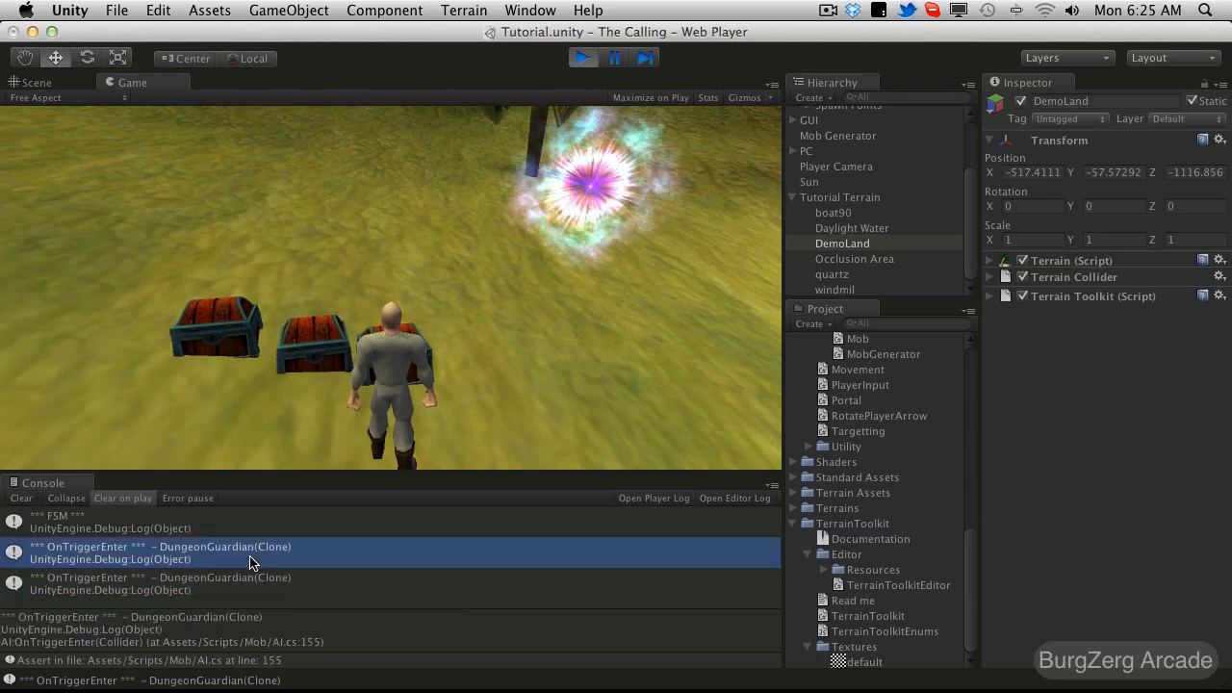
{"action": "left_click", "coordinate": [38, 81]}
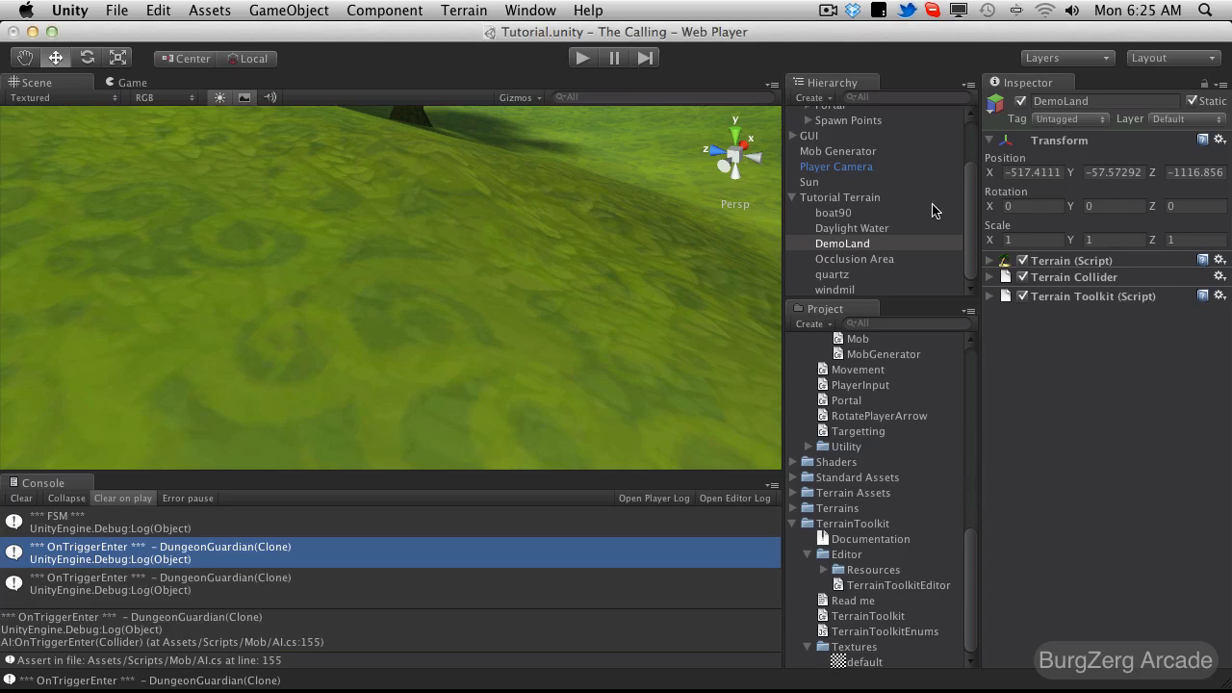
{"action": "mouse_move", "coordinate": [266, 593]}
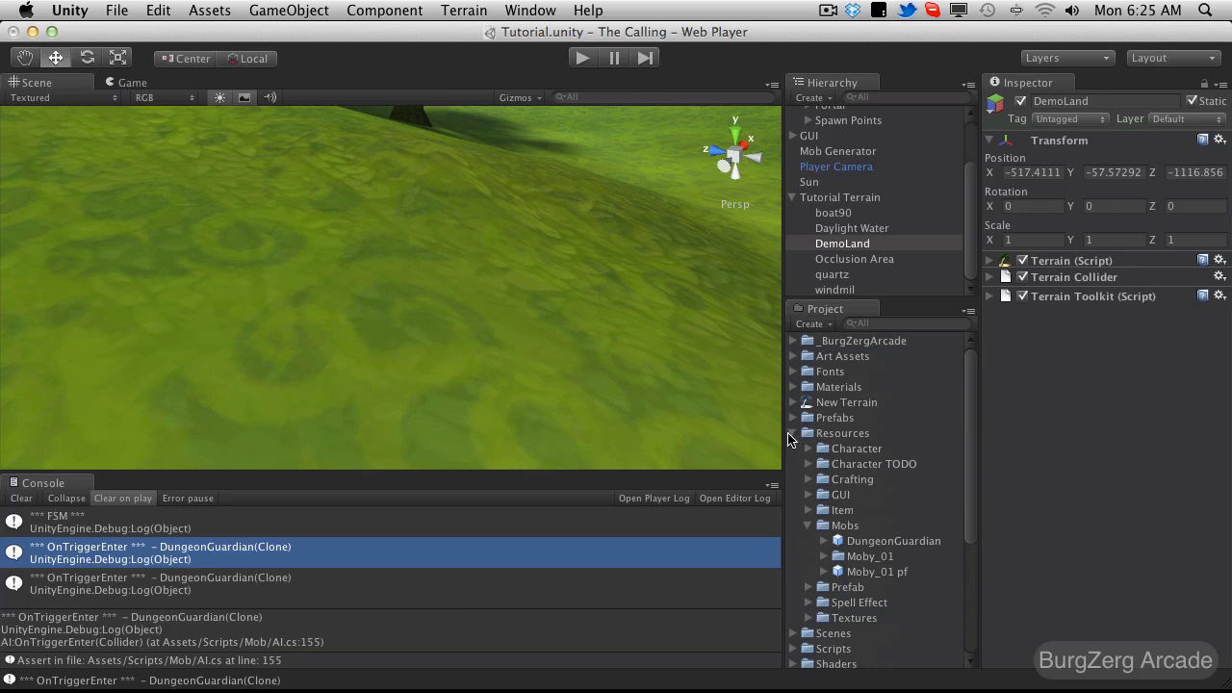
{"action": "mouse_move", "coordinate": [867, 243]}
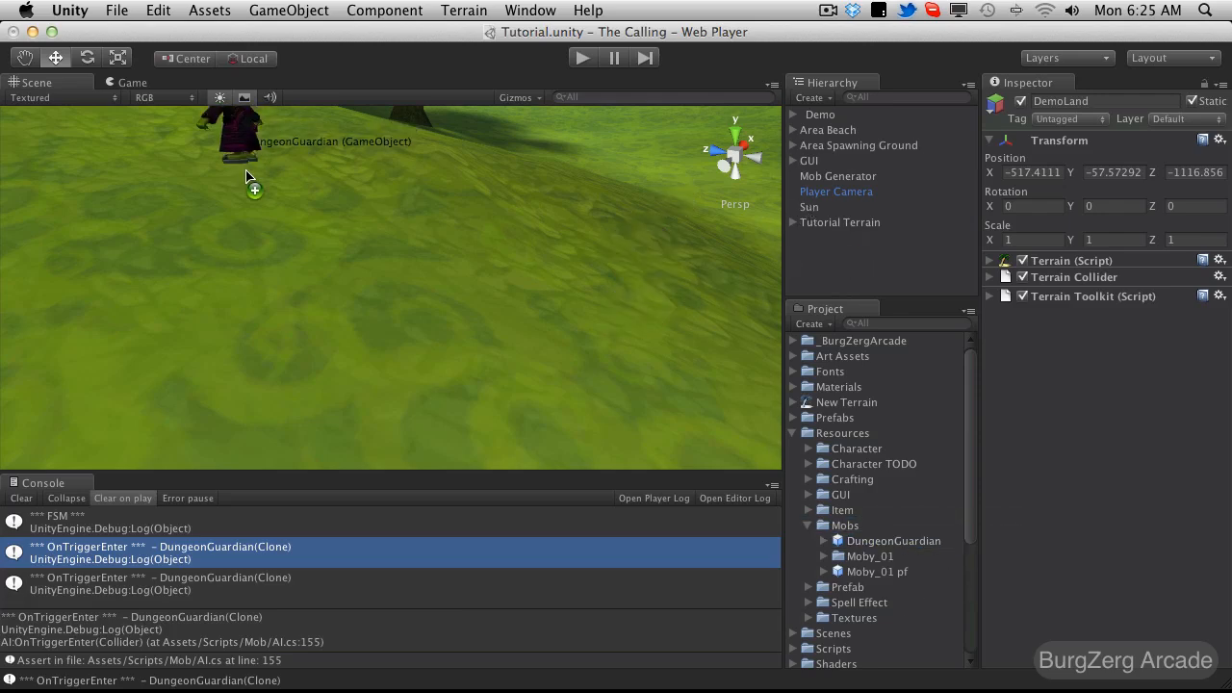
Step: Select DungeonGuardian, expand its children and inspect the Name child's text settings
{"action": "left_click", "coordinate": [848, 160]}
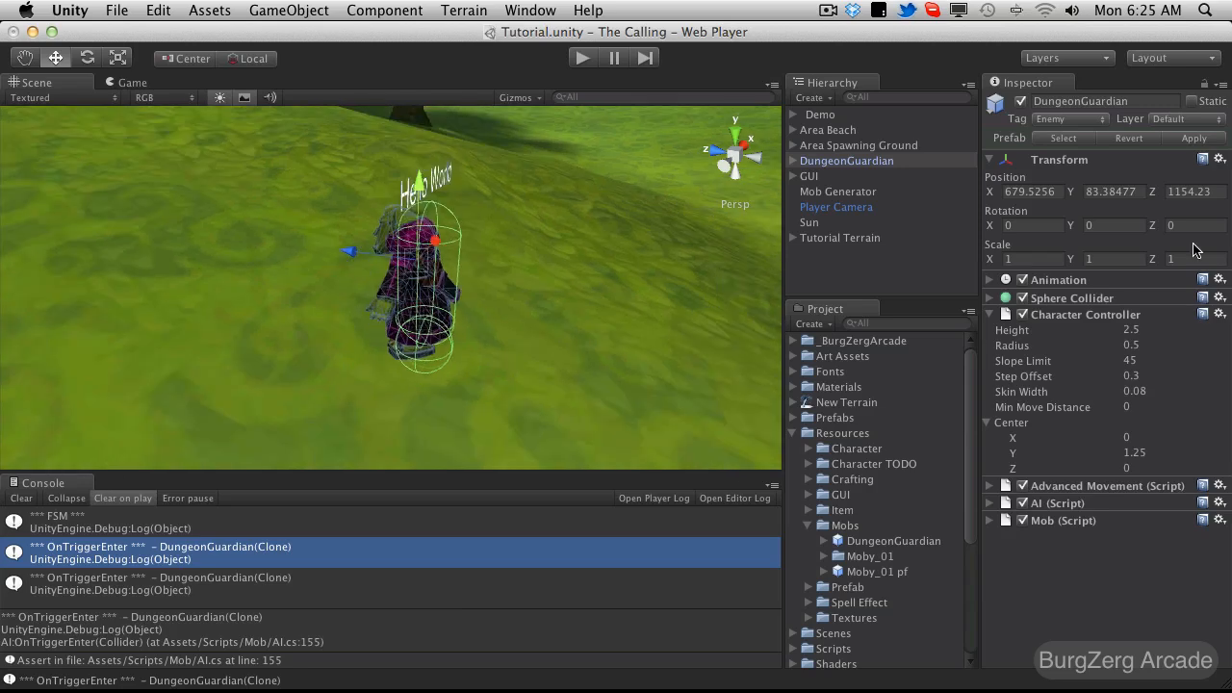
{"action": "left_click", "coordinate": [797, 162]}
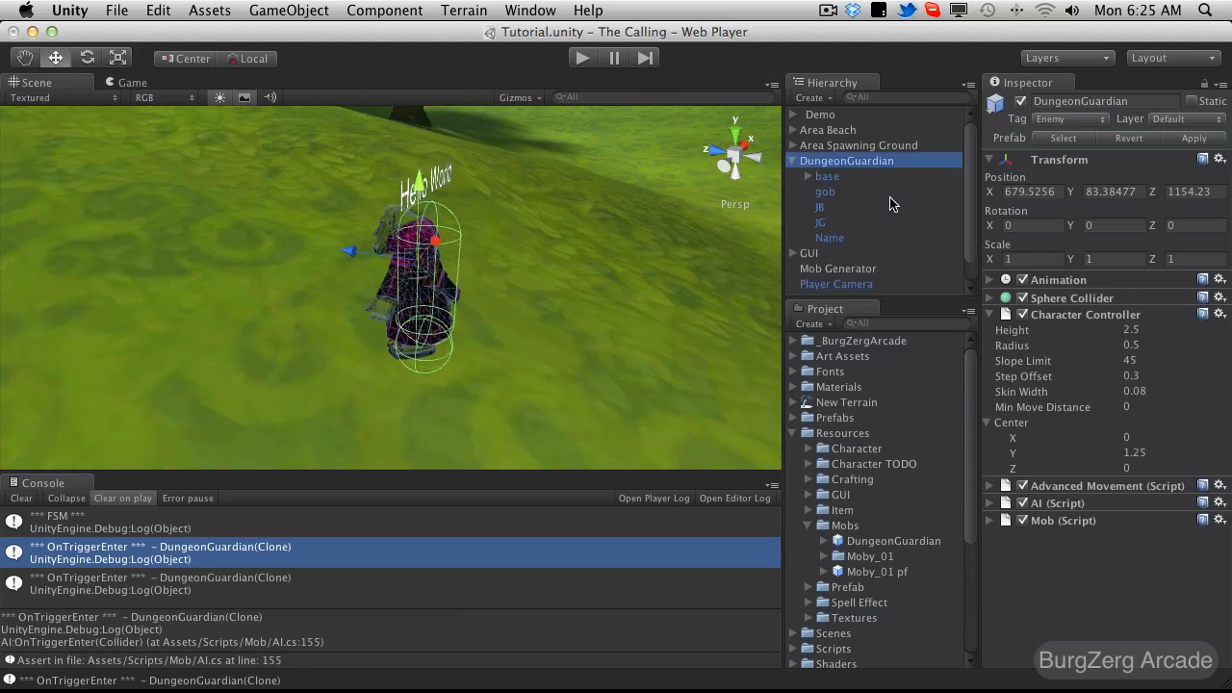
{"action": "left_click", "coordinate": [830, 239]}
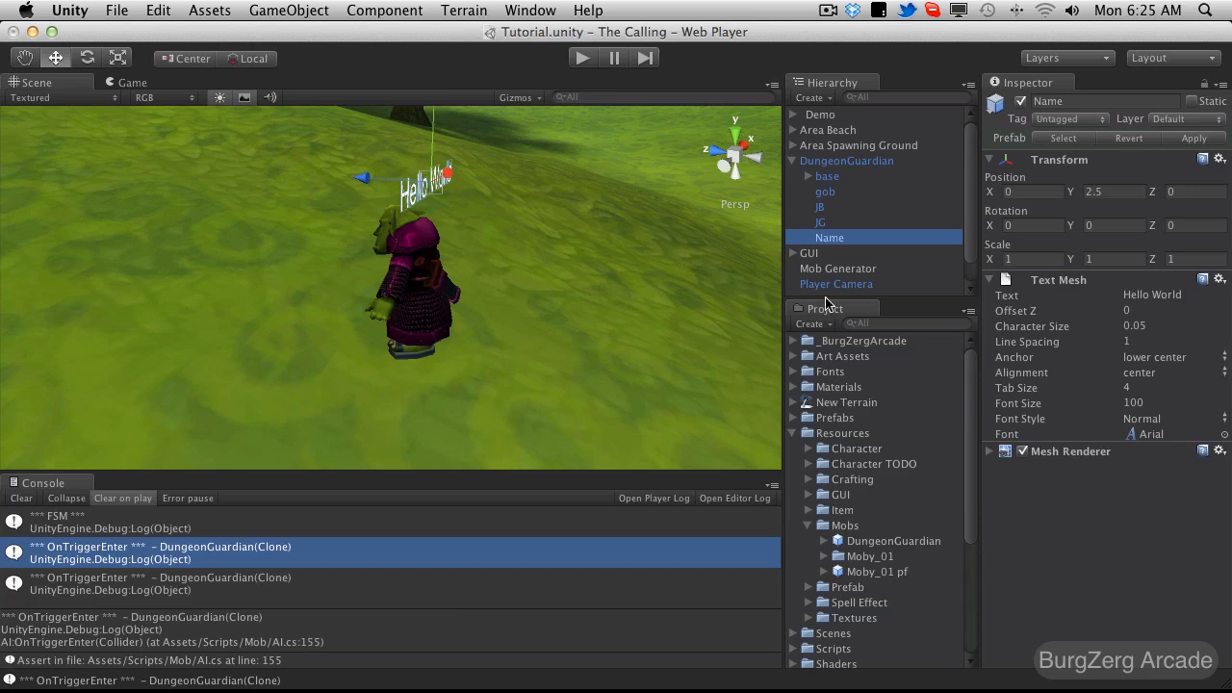
{"action": "left_click", "coordinate": [847, 162]}
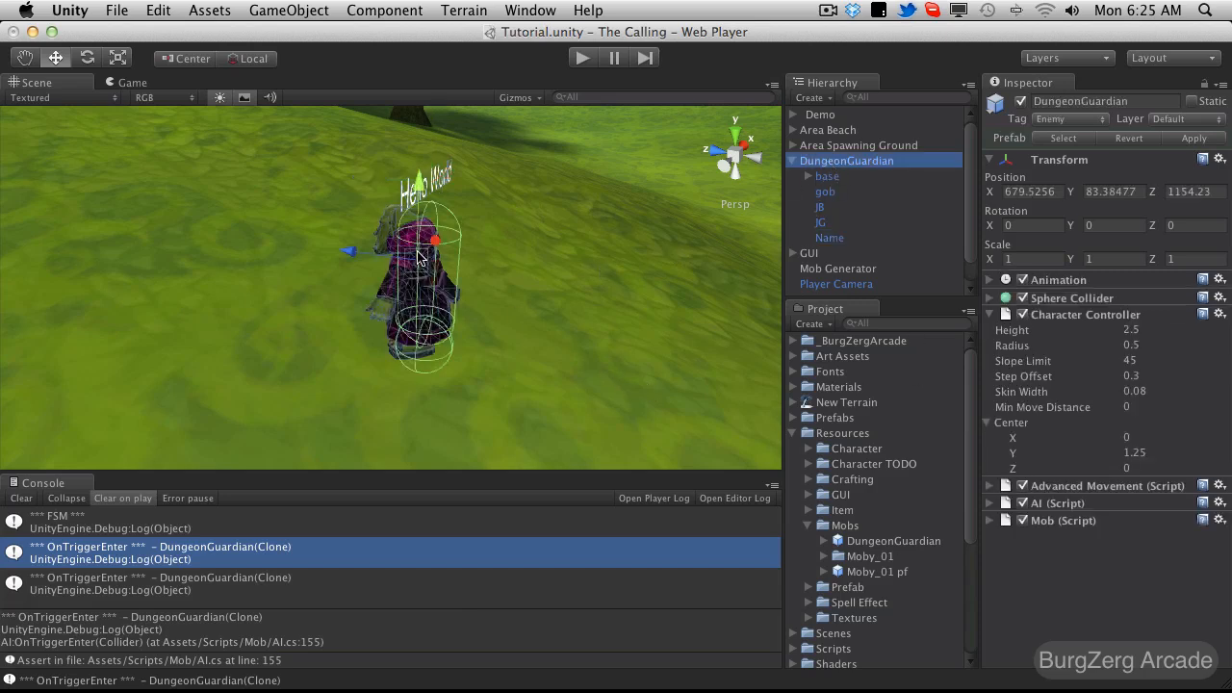
{"action": "mouse_move", "coordinate": [1038, 116]}
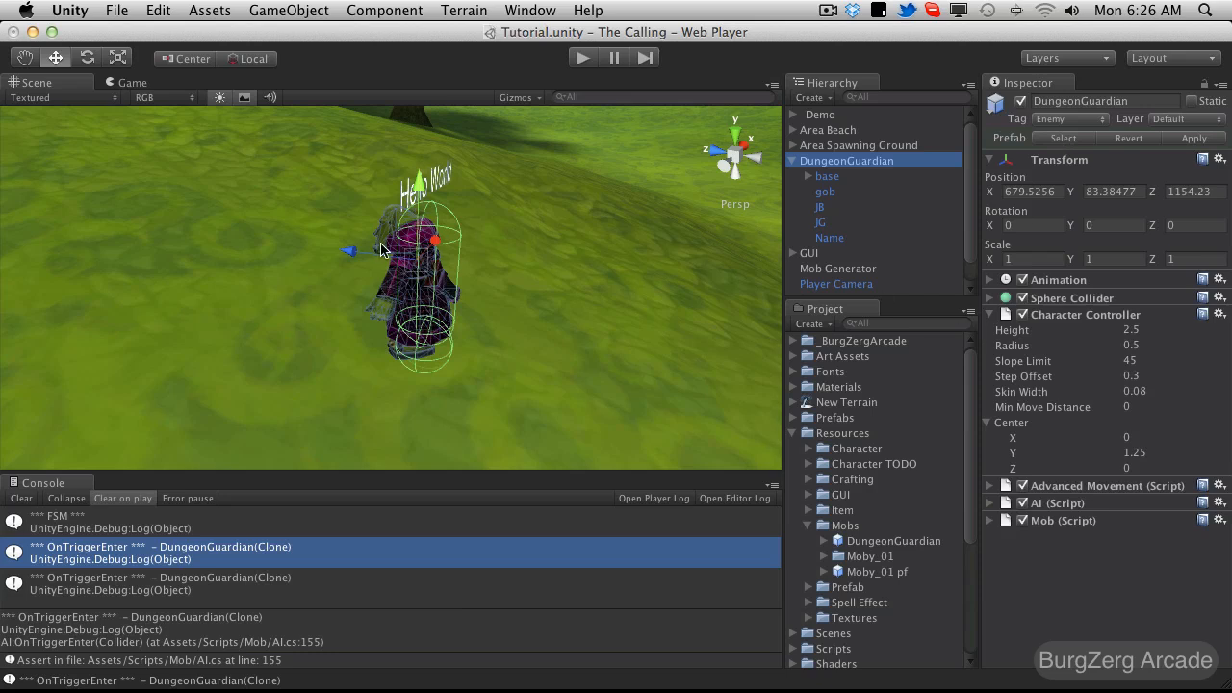
{"action": "mouse_move", "coordinate": [1088, 326]}
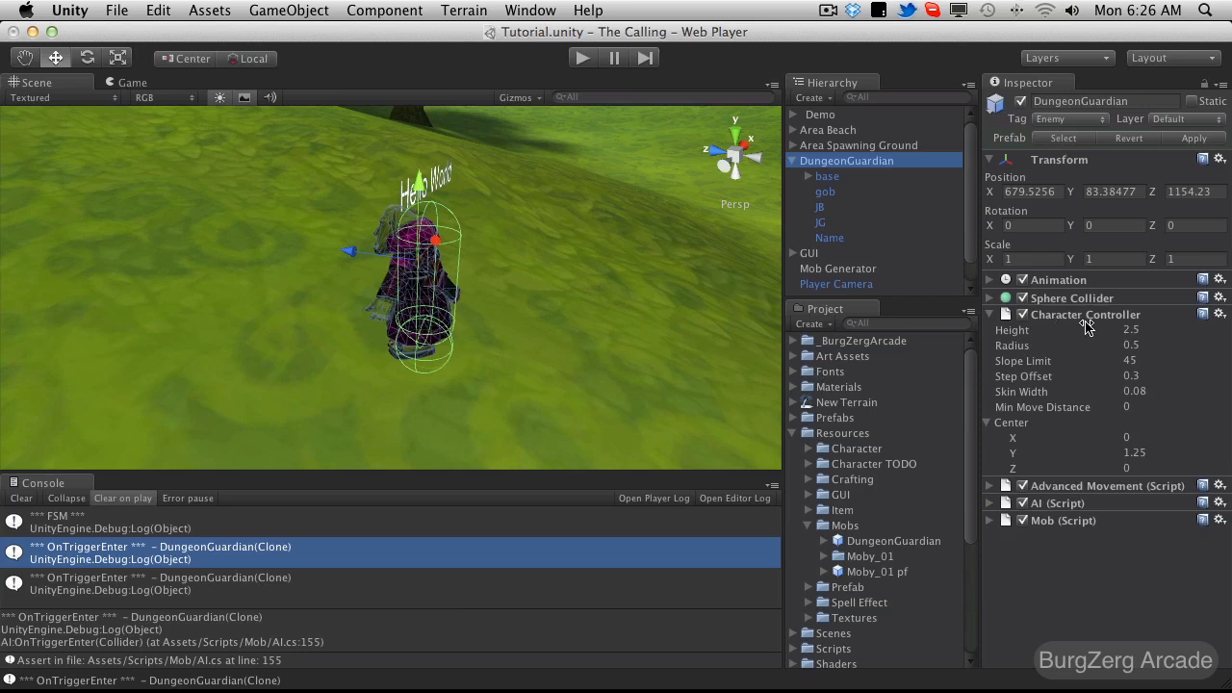
Step: Examine the Sphere Collider settings, then remove DungeonGuardian from the Hierarchy
{"action": "left_click", "coordinate": [990, 296]}
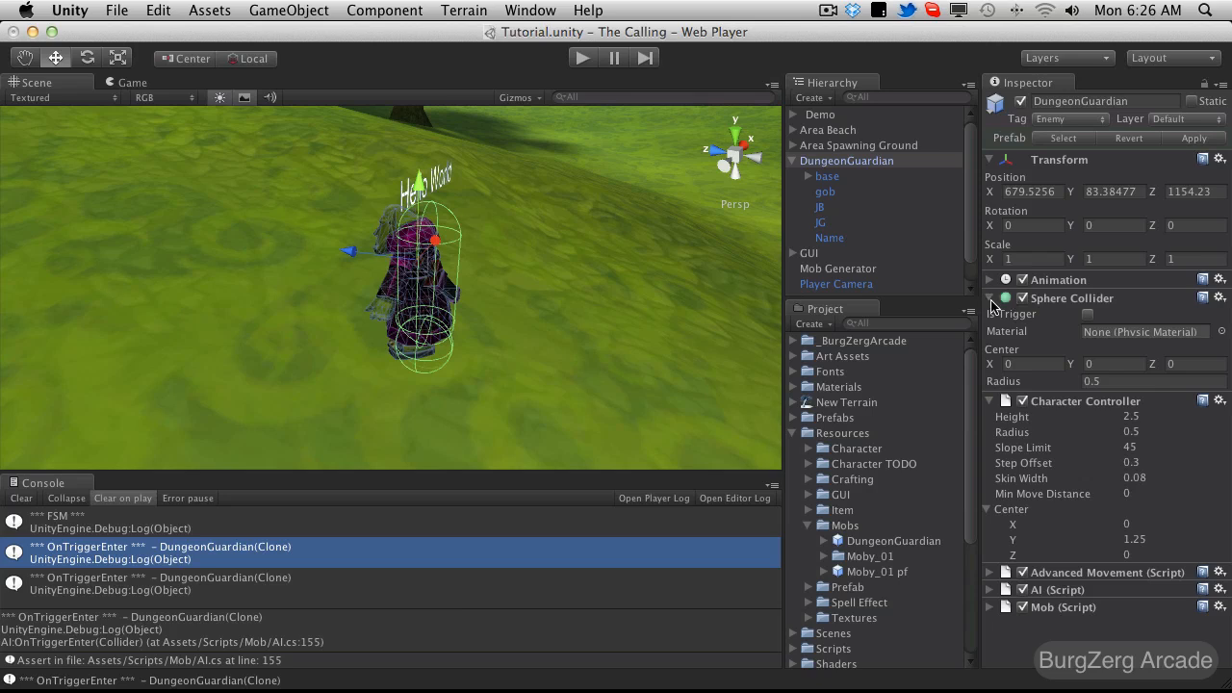
{"action": "mouse_move", "coordinate": [997, 306]}
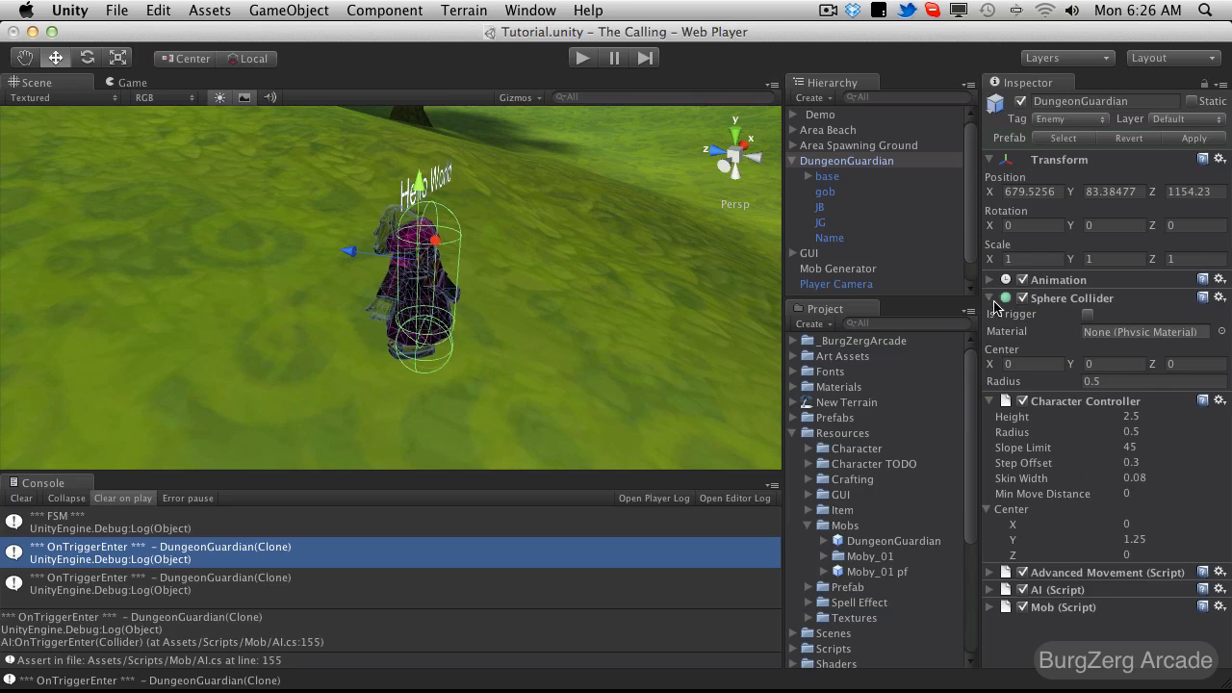
{"action": "left_click", "coordinate": [990, 296]}
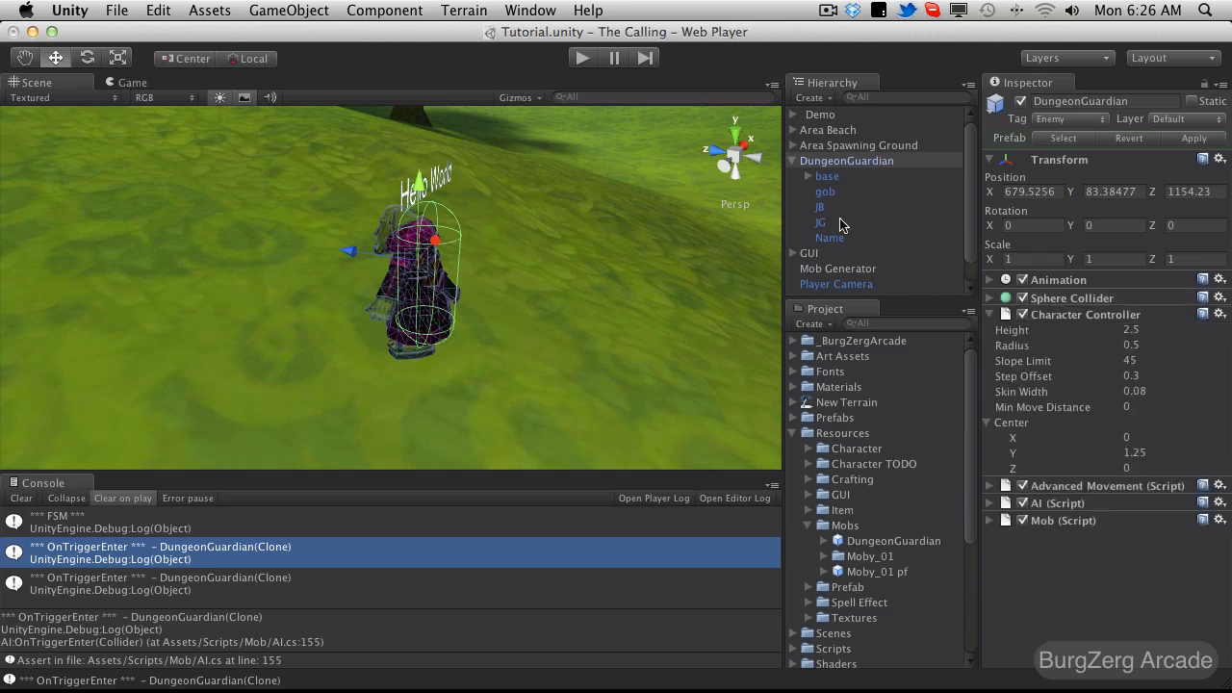
{"action": "left_click", "coordinate": [859, 146]}
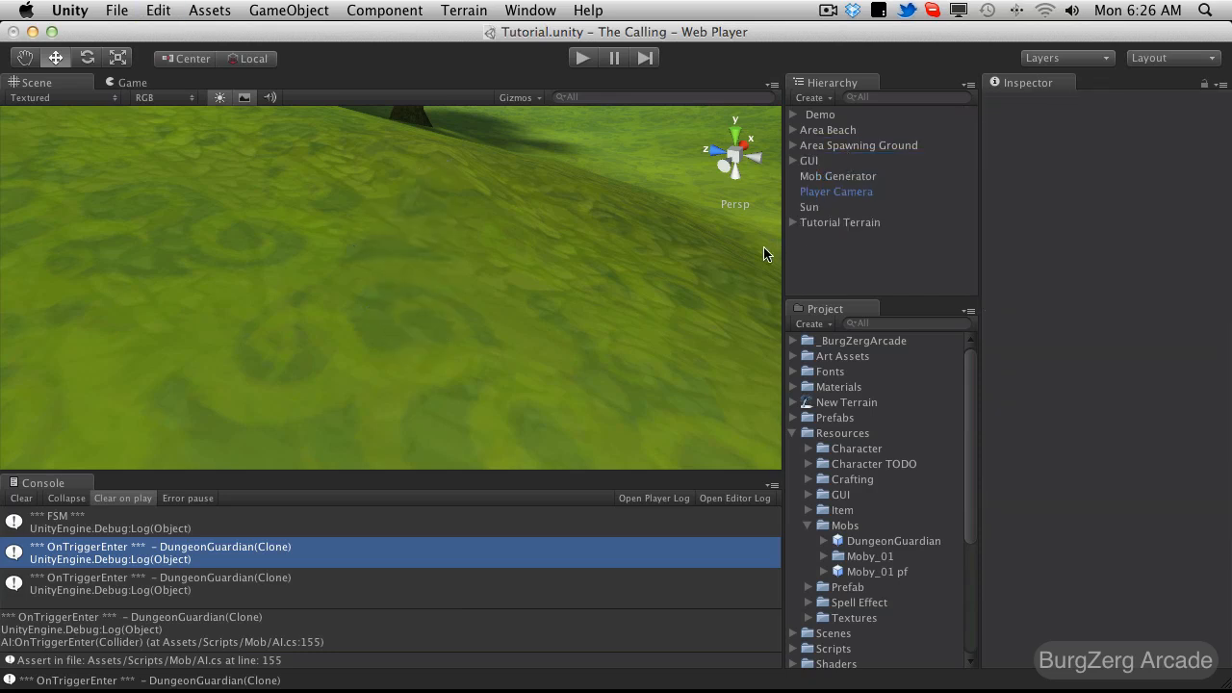
{"action": "mouse_move", "coordinate": [200, 566]}
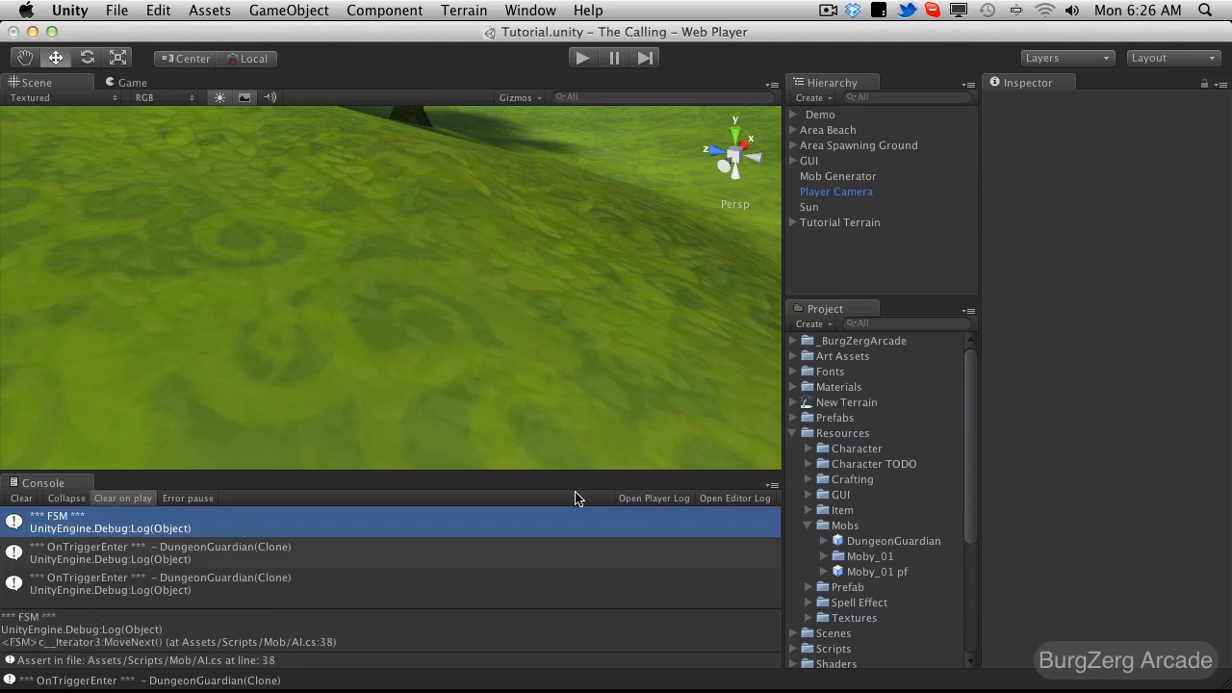
Step: Select the *** FSM *** console entry to trace it to AI.cs line 38
{"action": "left_click", "coordinate": [158, 583]}
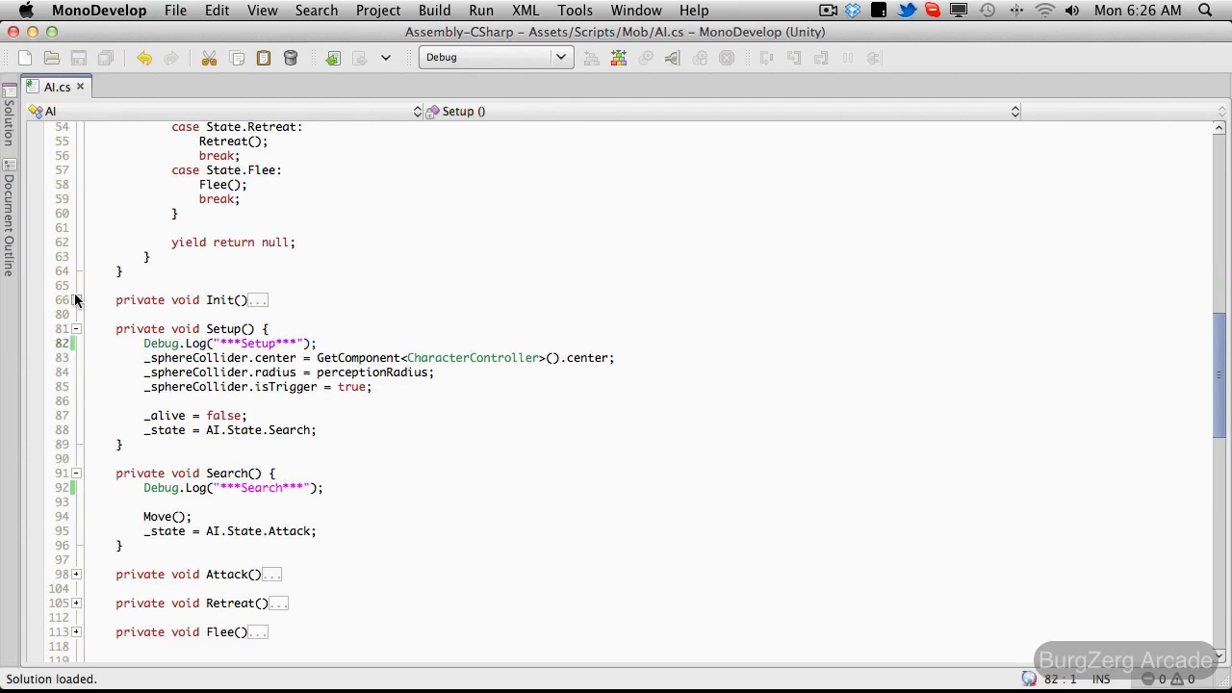
Step: Return to the Unity editor after reviewing the Setup and Search log lines
{"action": "left_click", "coordinate": [77, 300]}
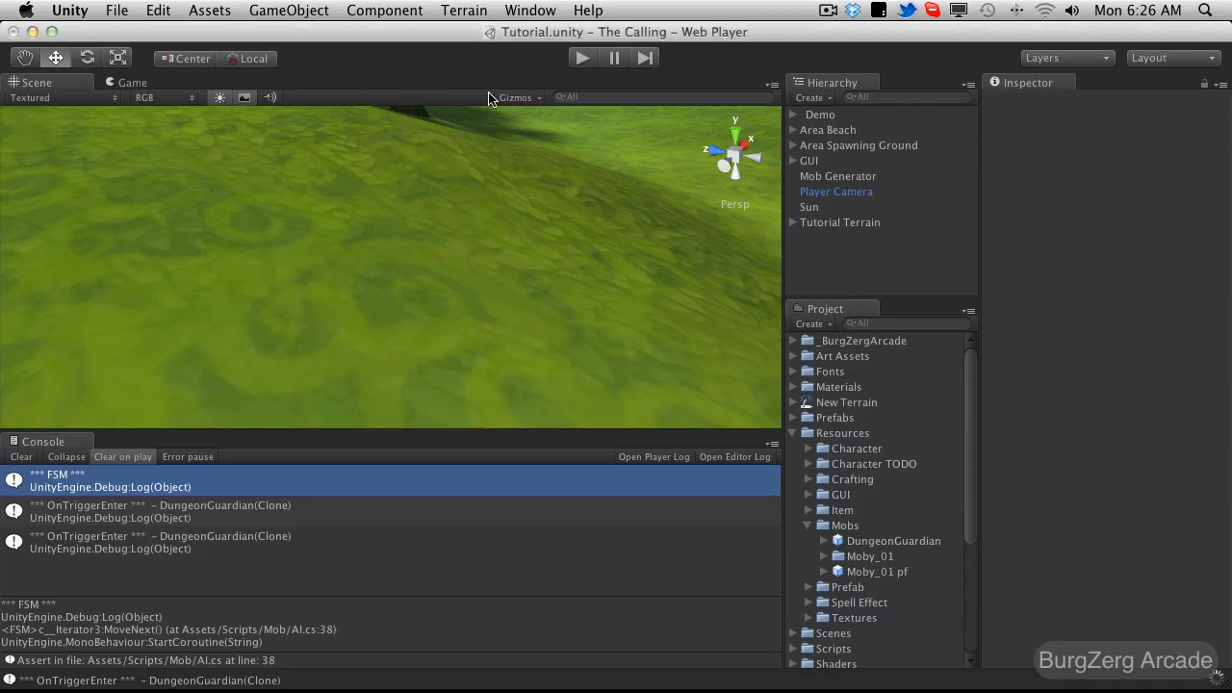
{"action": "mouse_move", "coordinate": [401, 462]}
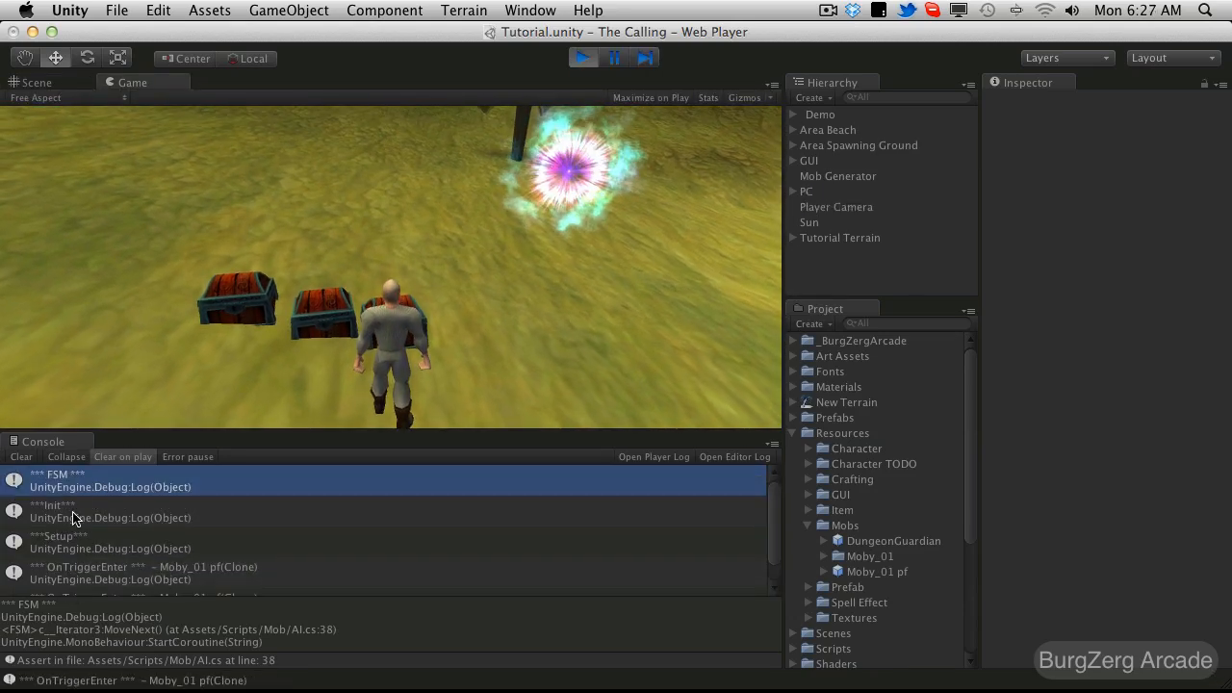
Step: Read a Moby_01 pf(Clone) log entry, stop the game, then start play again
{"action": "left_click", "coordinate": [58, 512]}
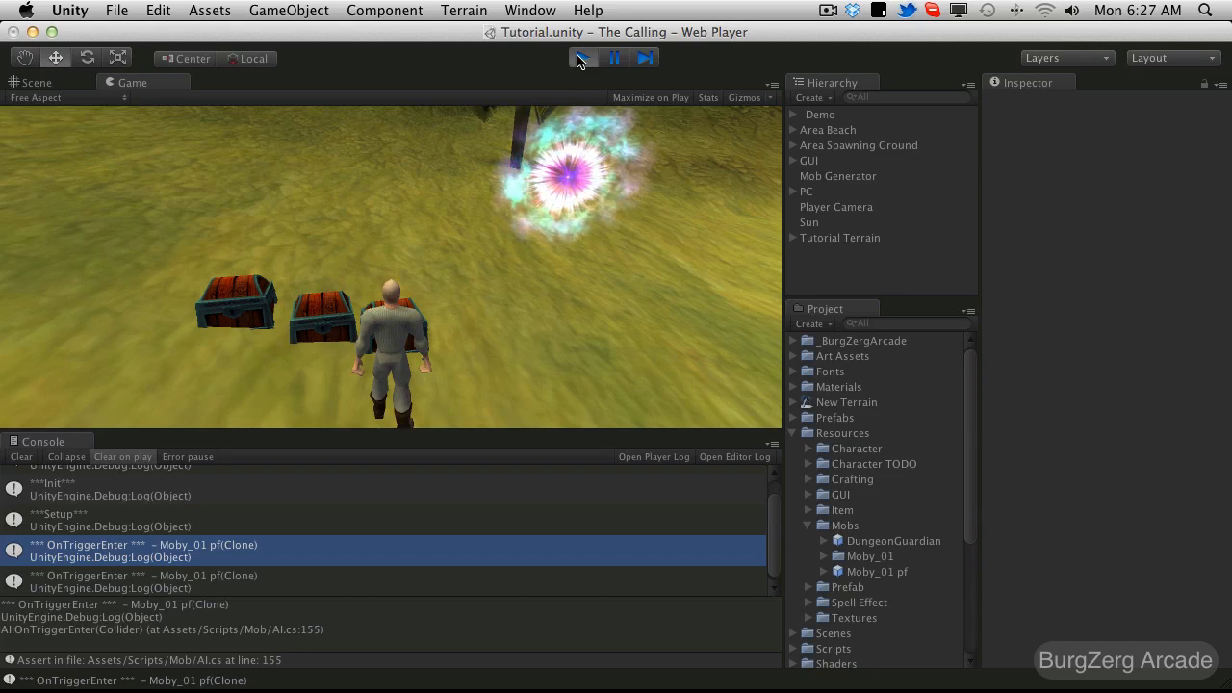
{"action": "left_click", "coordinate": [37, 81]}
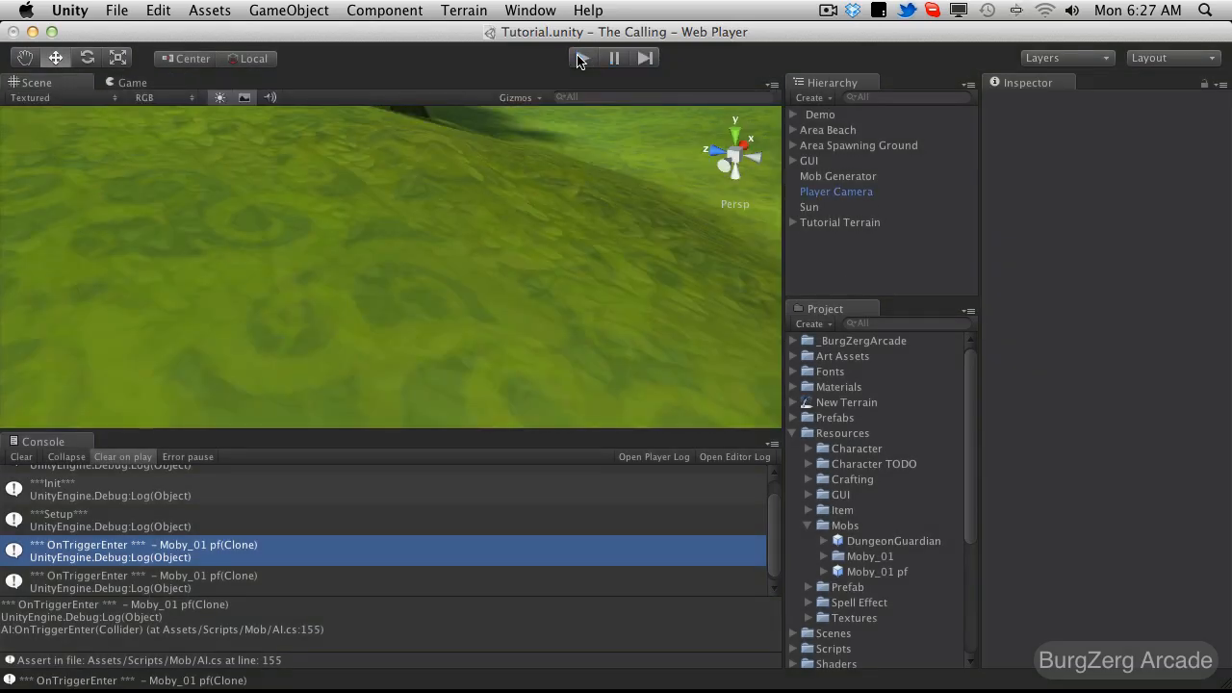
{"action": "left_click", "coordinate": [586, 58]}
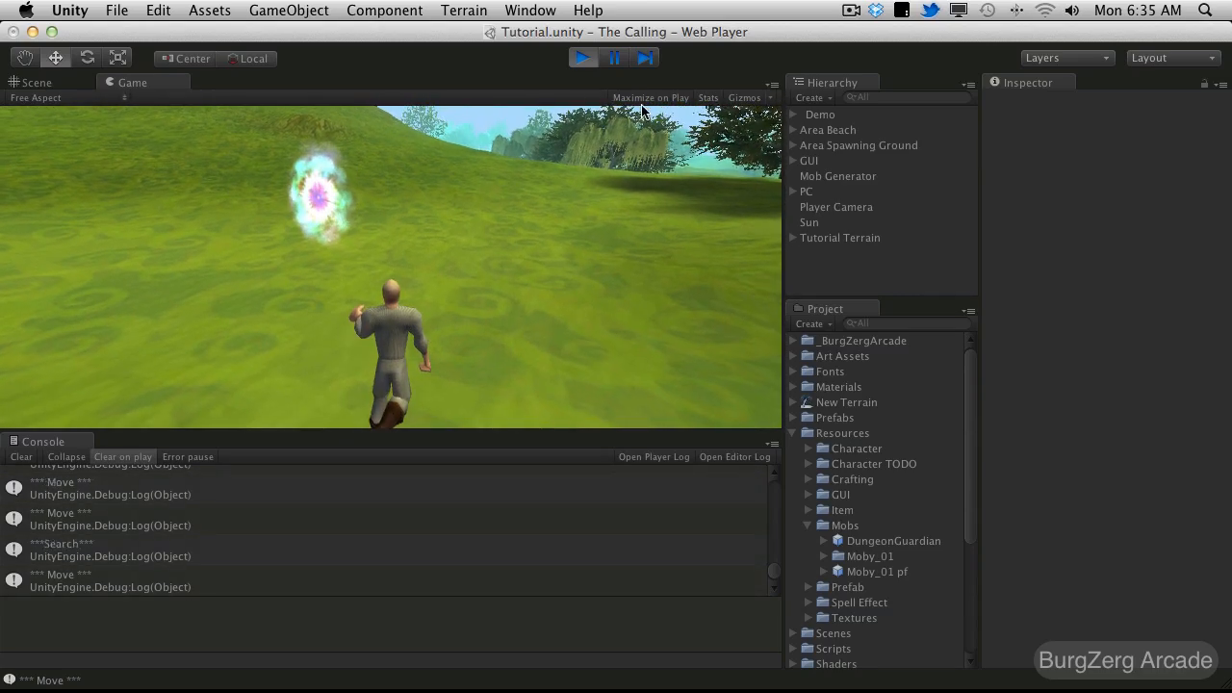
Step: Switch to the Scene view while Search and Move messages keep logging
{"action": "left_click", "coordinate": [36, 80]}
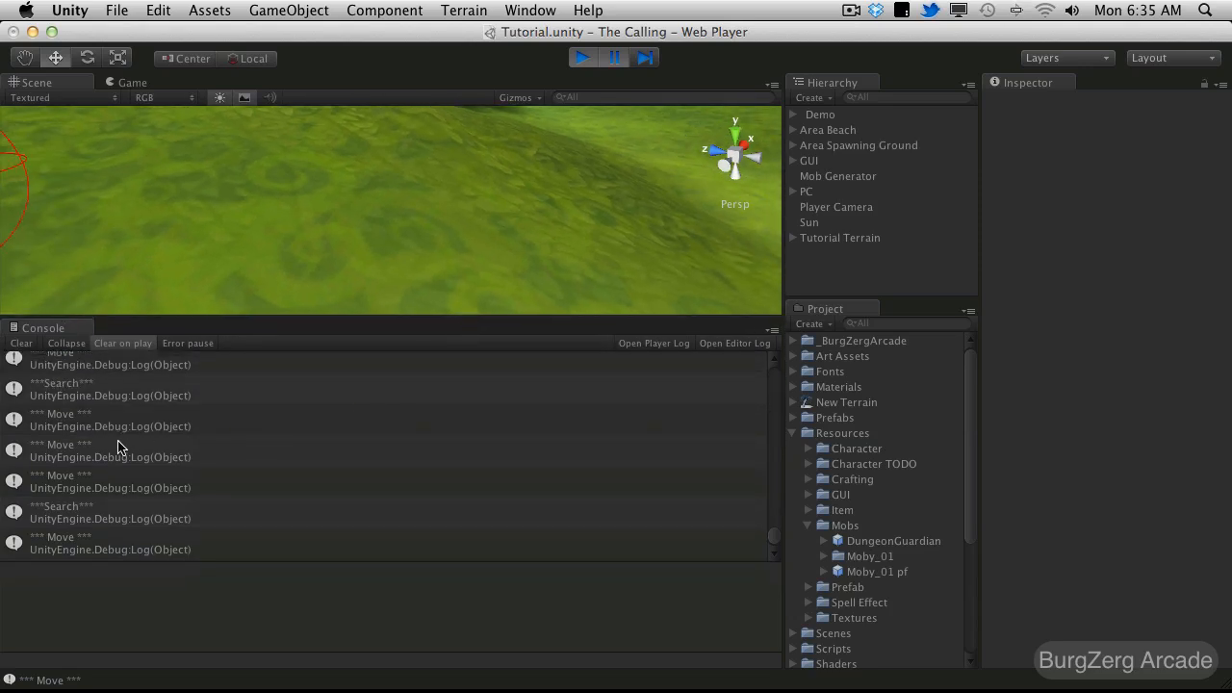
{"action": "mouse_move", "coordinate": [69, 420]}
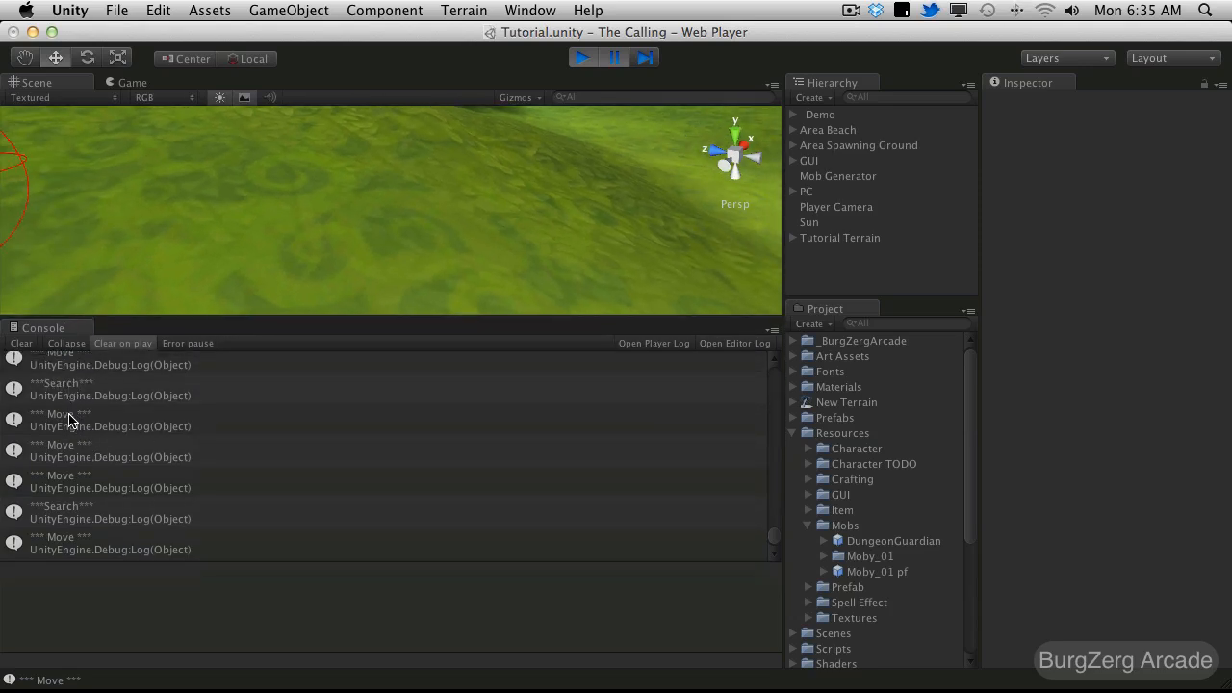
{"action": "mouse_move", "coordinate": [85, 543]}
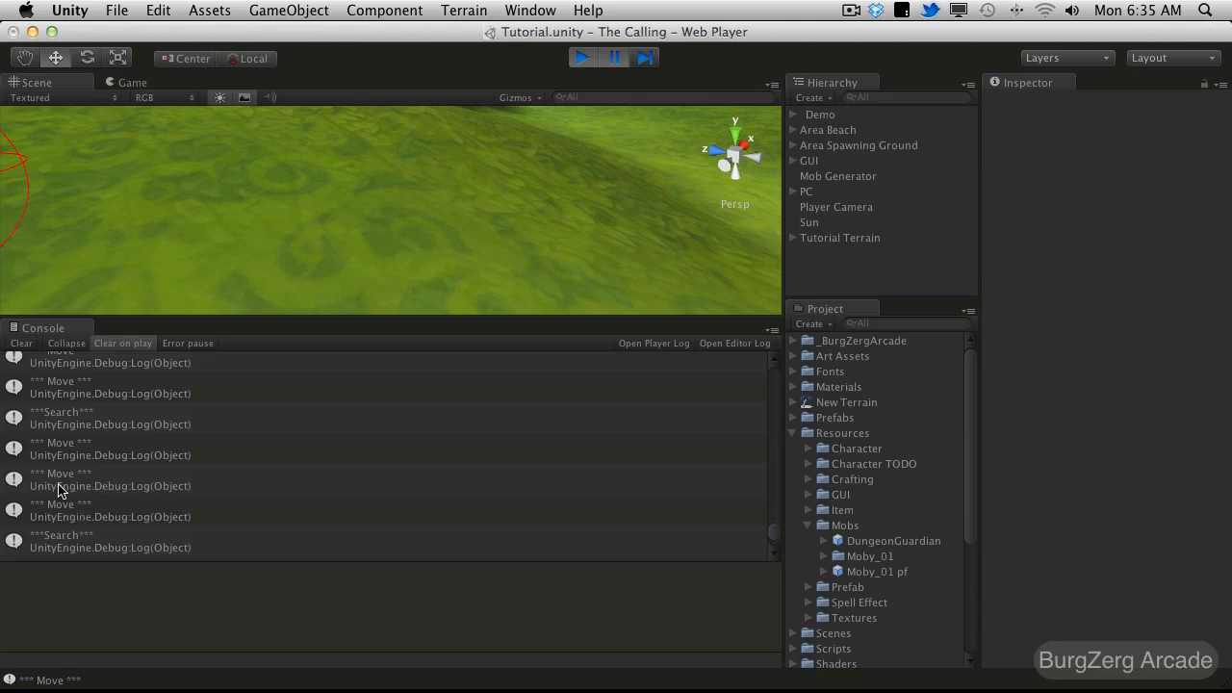
{"action": "mouse_move", "coordinate": [583, 73]}
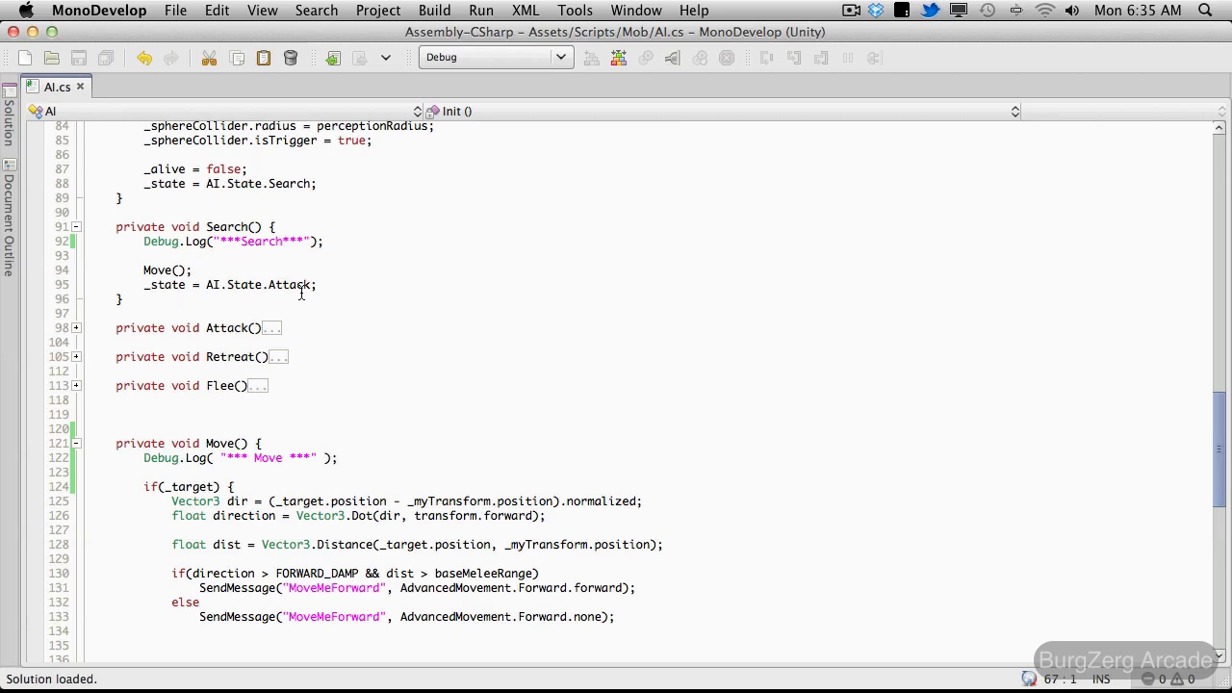
Step: Unfold Attack and Retreat and activate their Debug.Log calls
{"action": "left_click", "coordinate": [77, 327]}
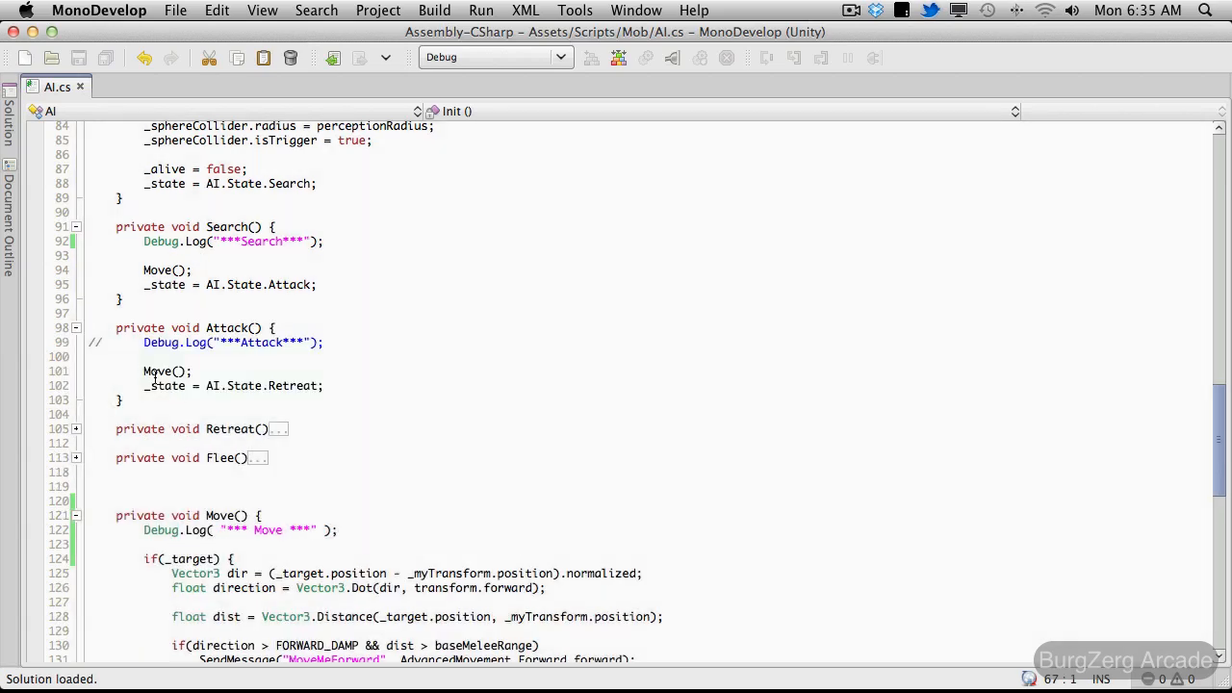
{"action": "mouse_move", "coordinate": [254, 516]}
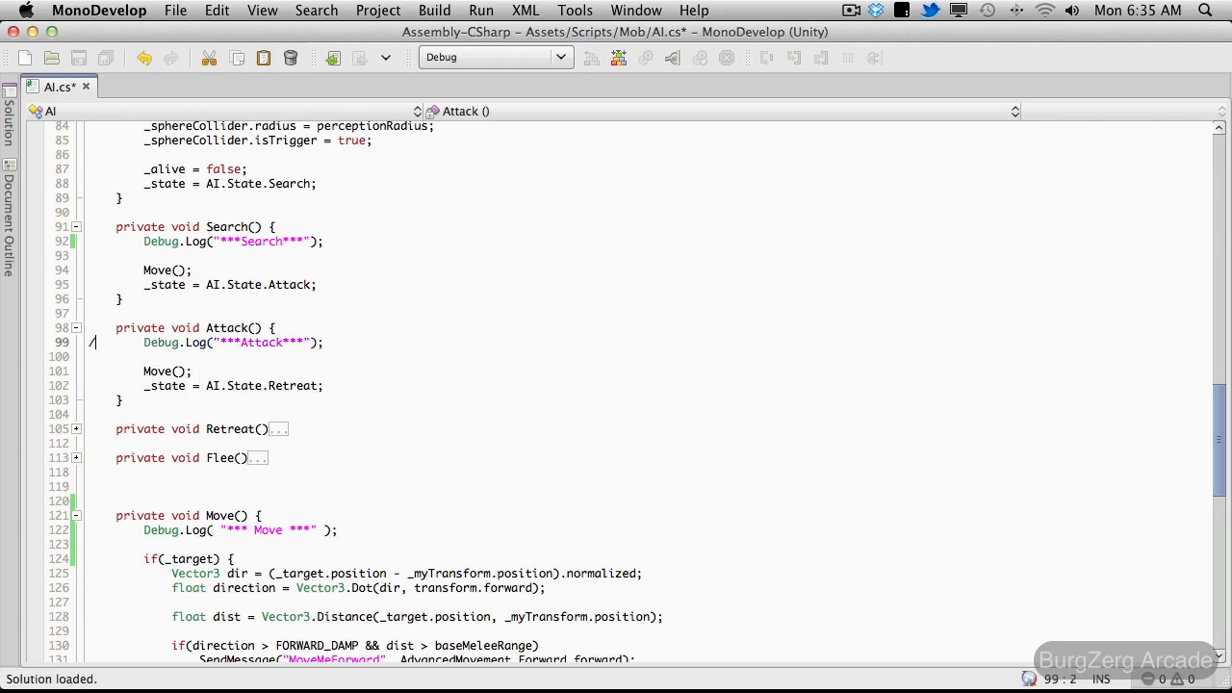
{"action": "scroll", "scroll_direction": "down", "scroll_amount": 3}
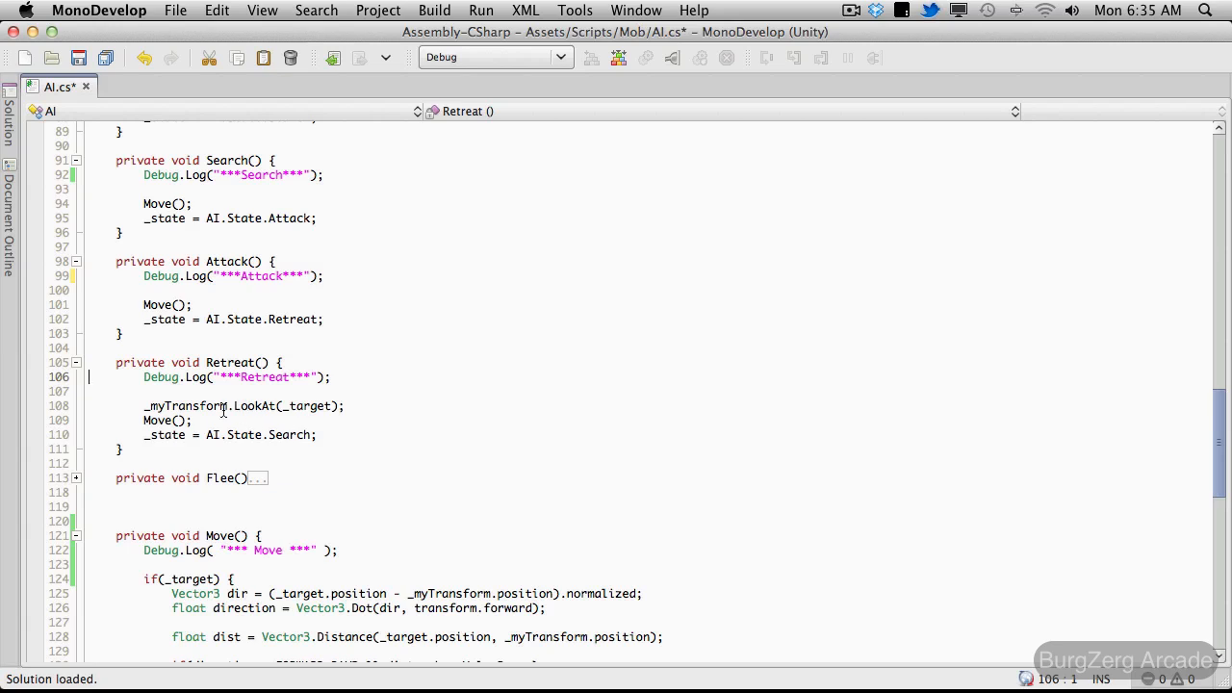
{"action": "mouse_move", "coordinate": [189, 391]}
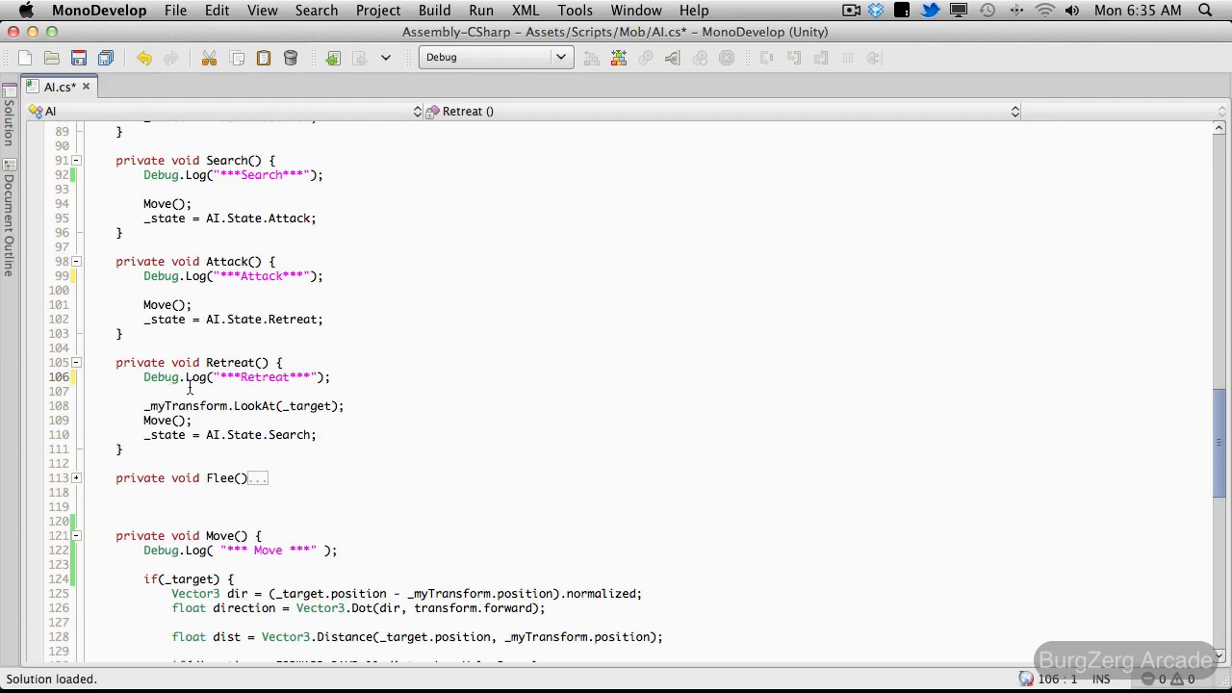